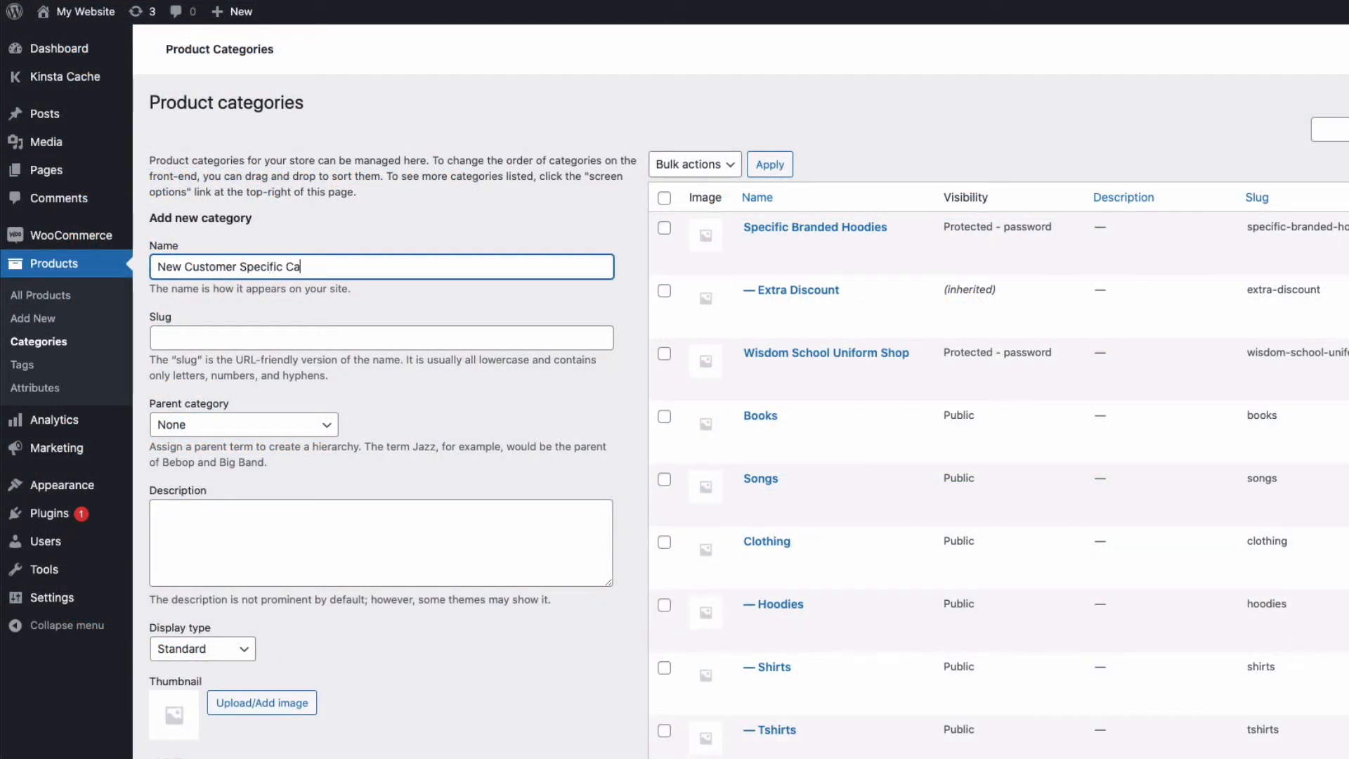
Name the category New Customer Specific Category and set its visibility to Protected with a password
type("tegory")
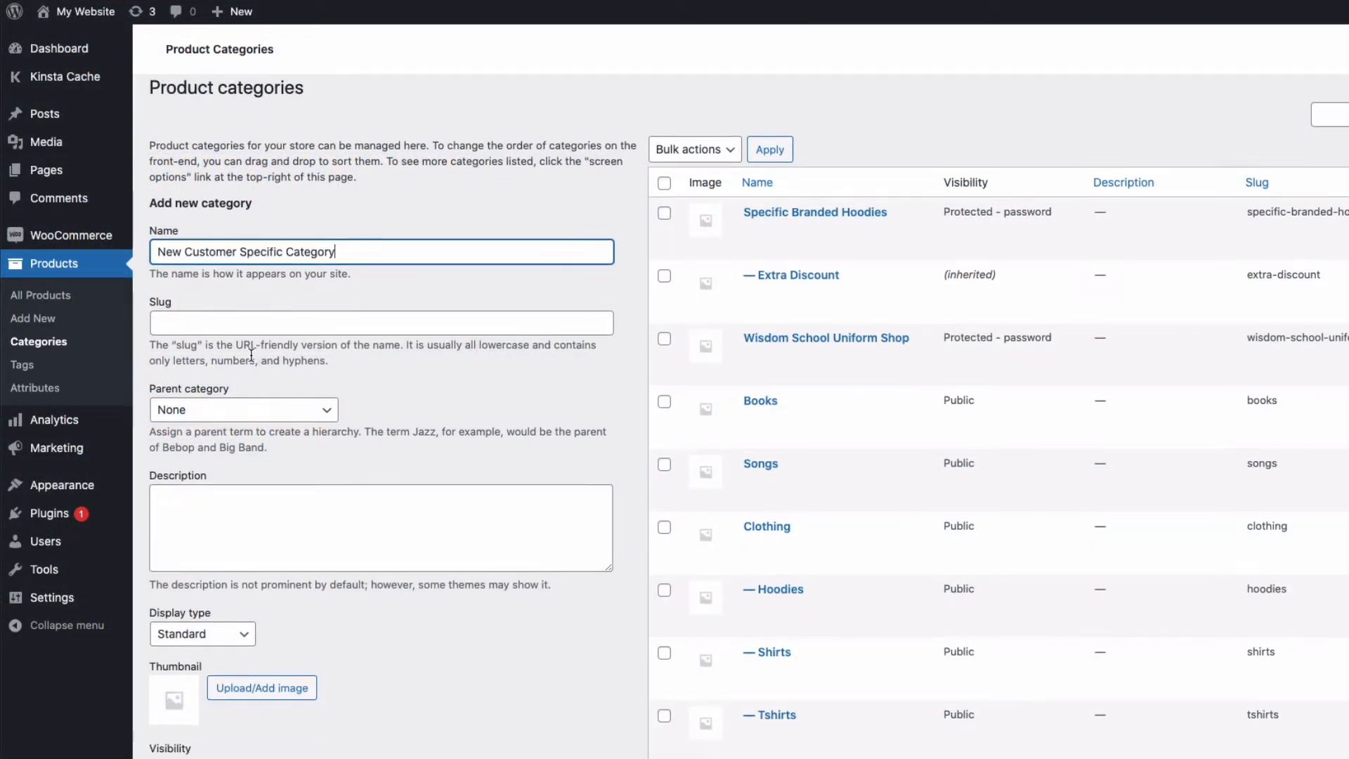
scroll("down", 3)
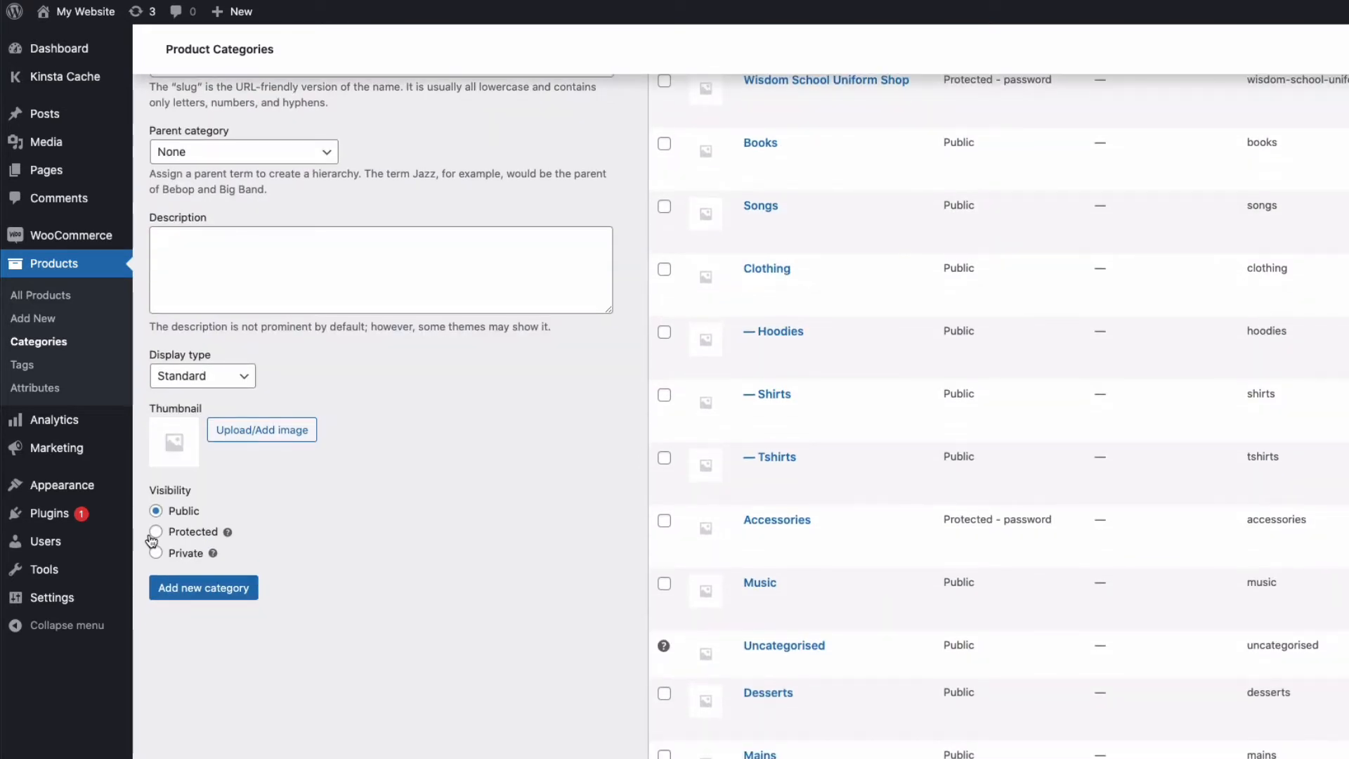
left_click(156, 531)
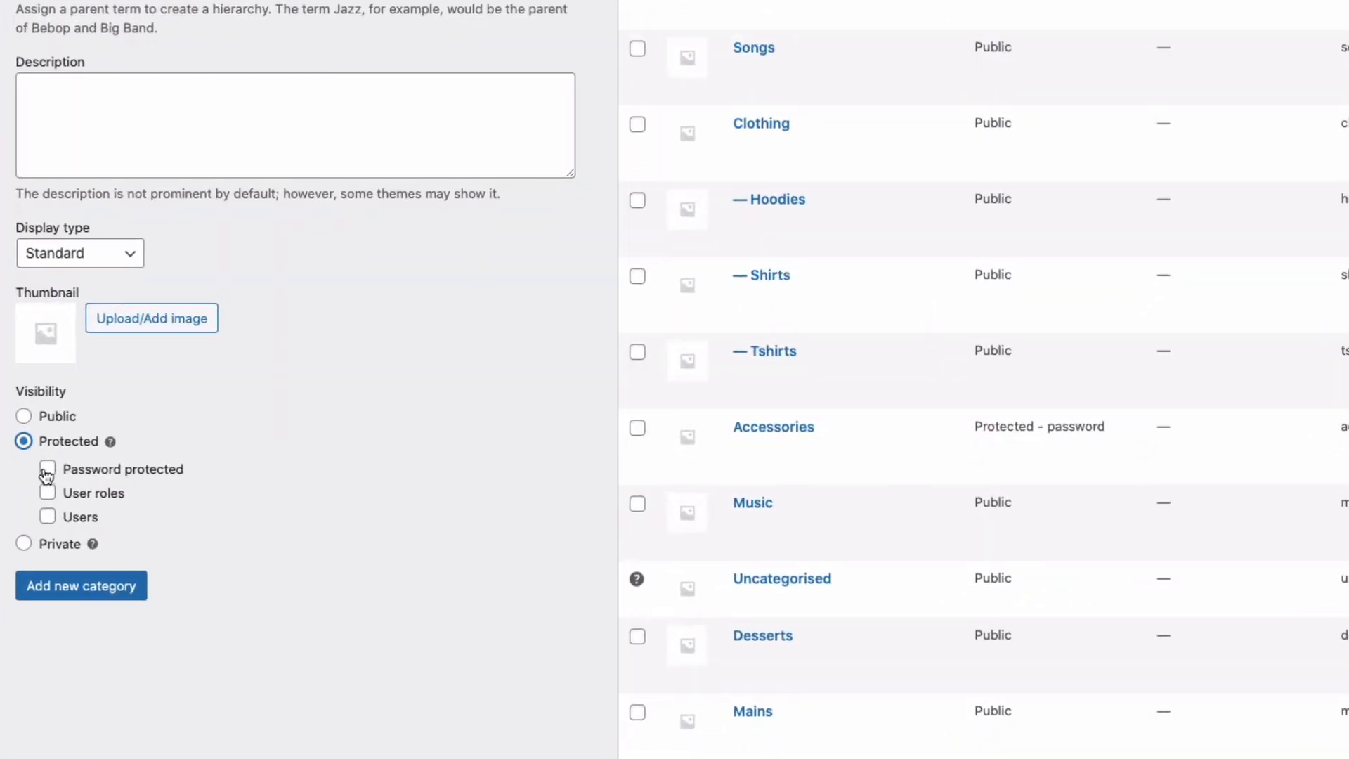
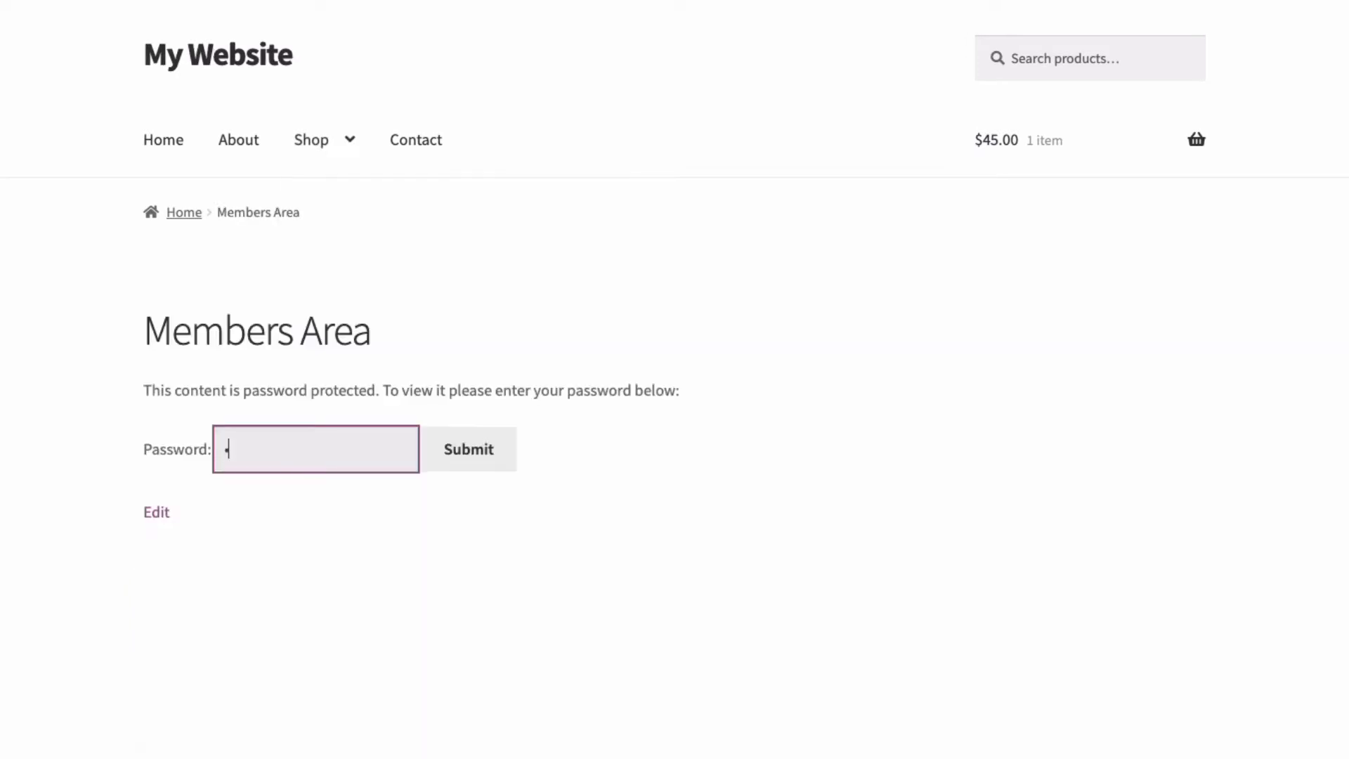
Unlock the Members Area with the password and log in to the customer account
type("password")
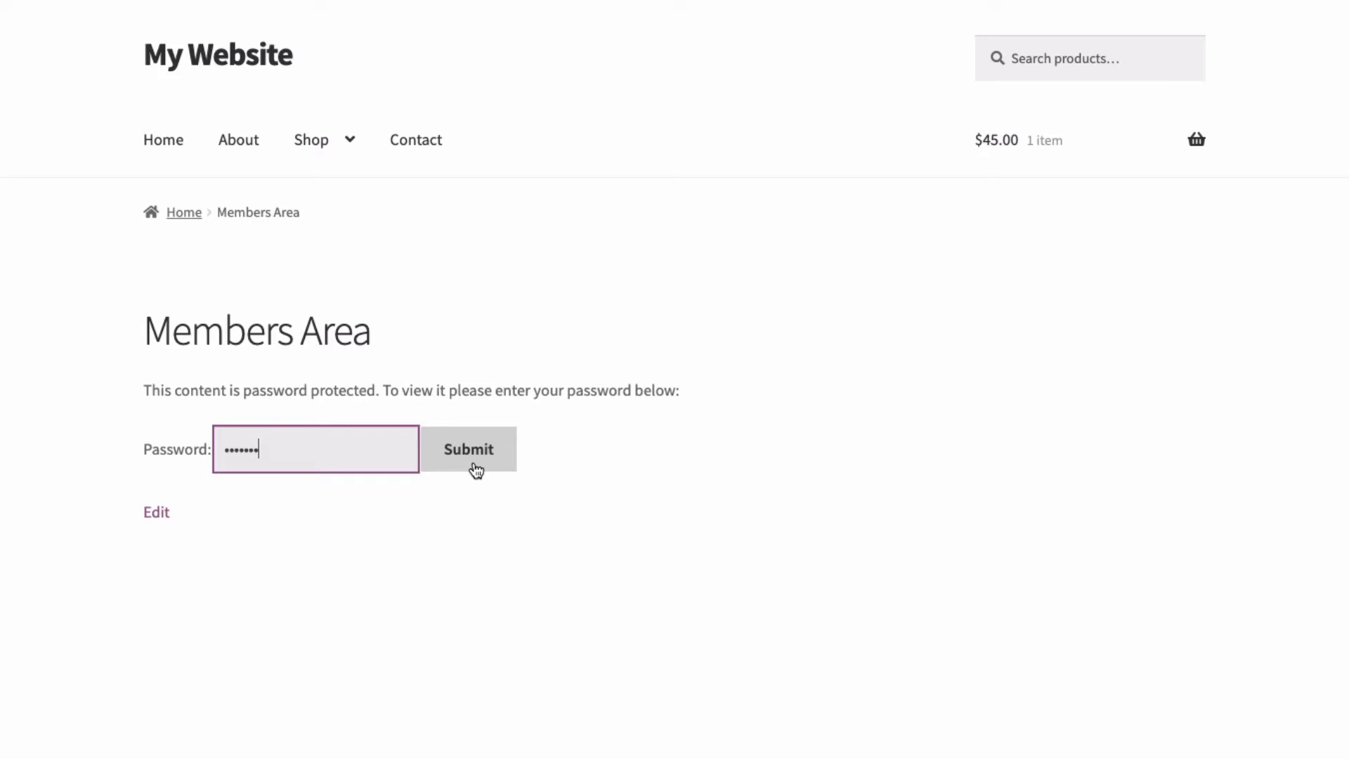
left_click(469, 449)
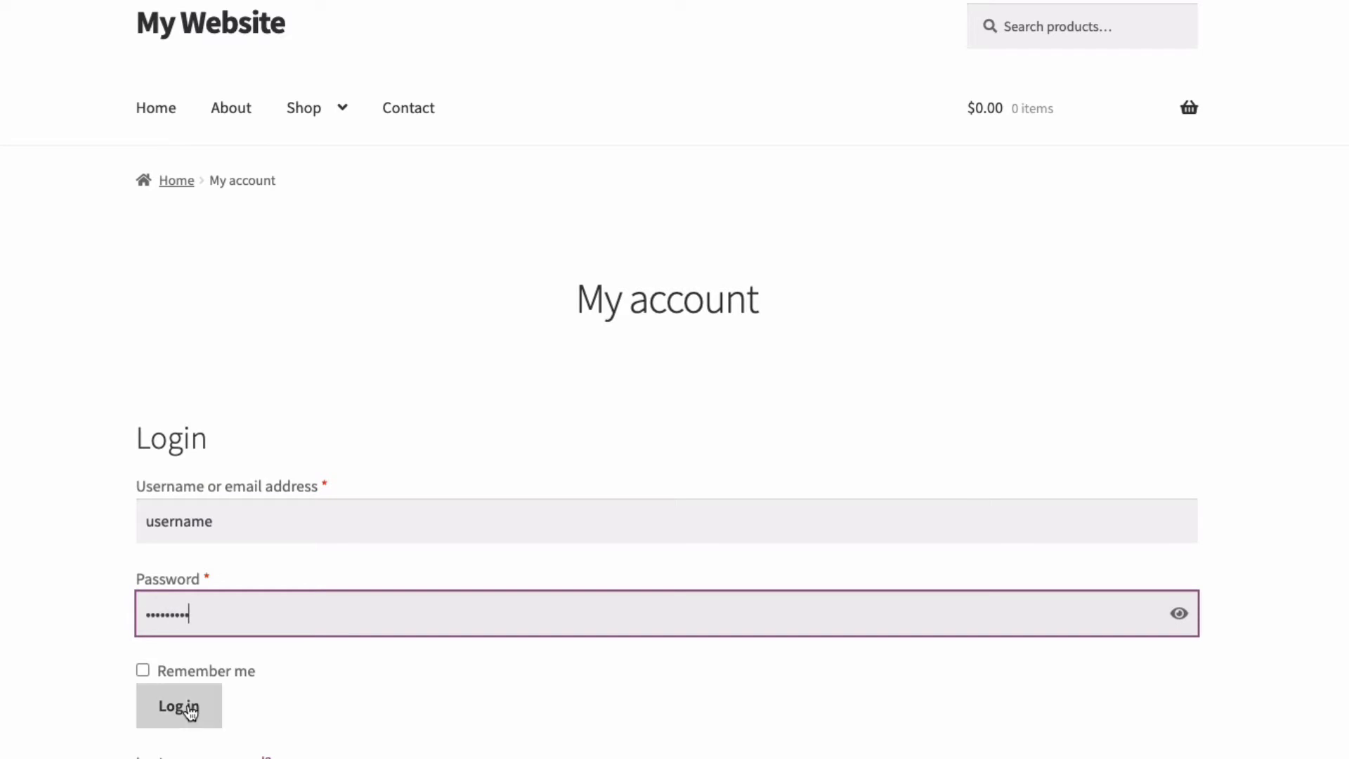
left_click(179, 706)
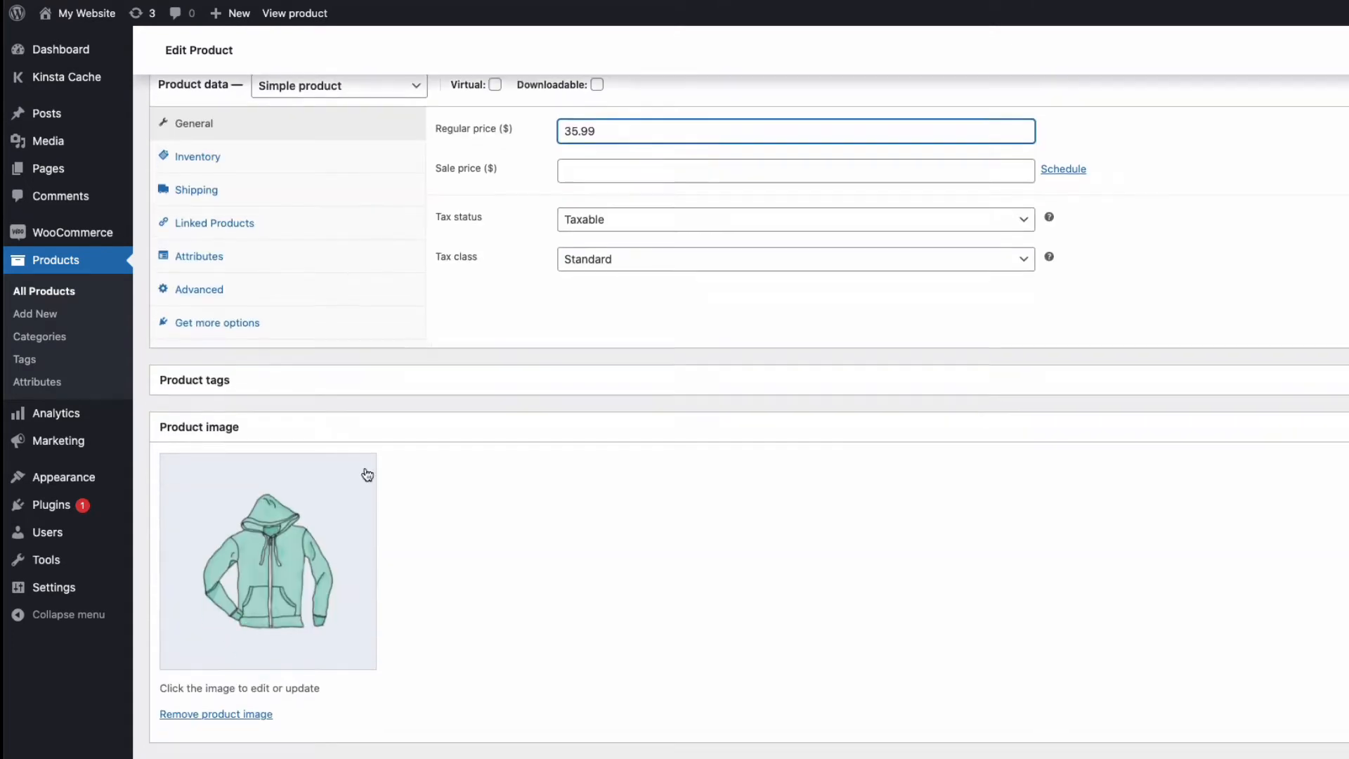
Tick Specific Branded Hoodies for the hoodie product and return to the Dashboard
left_click(177, 480)
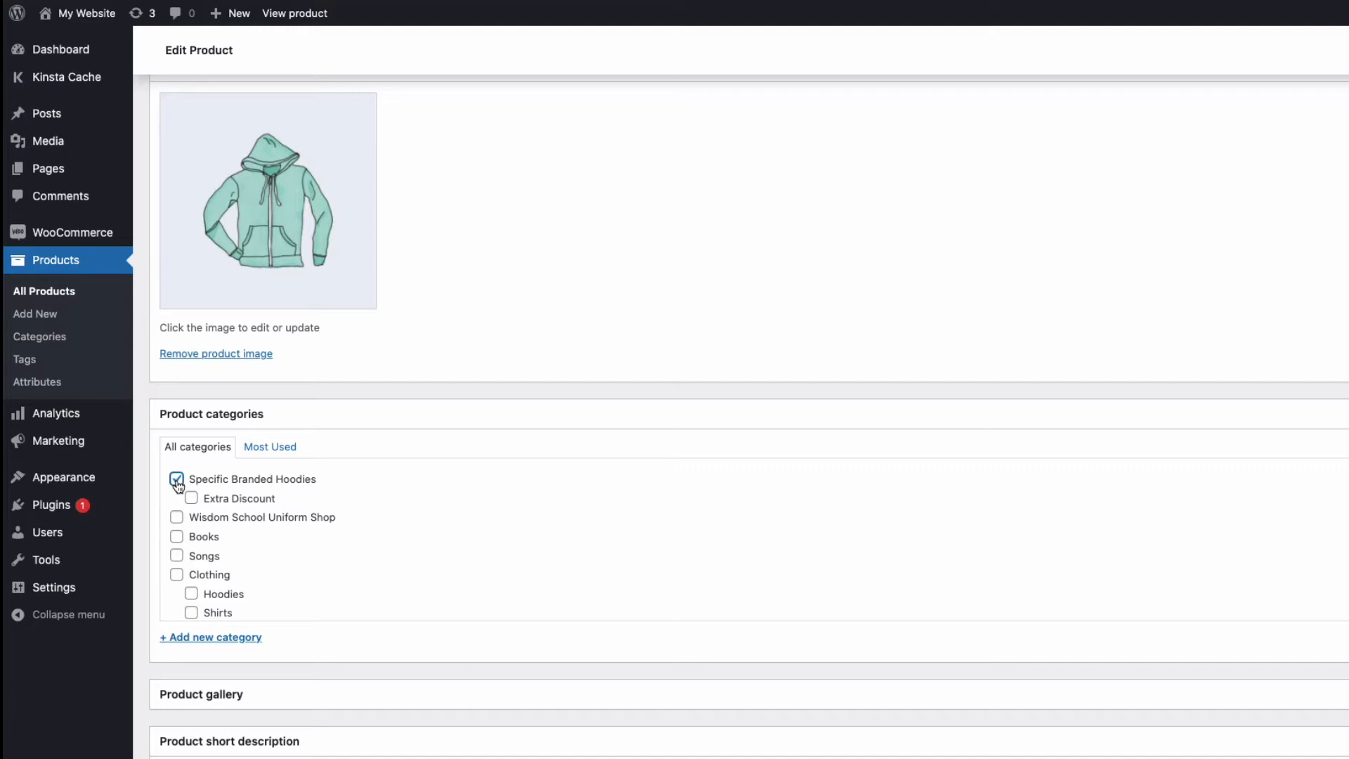
left_click(60, 49)
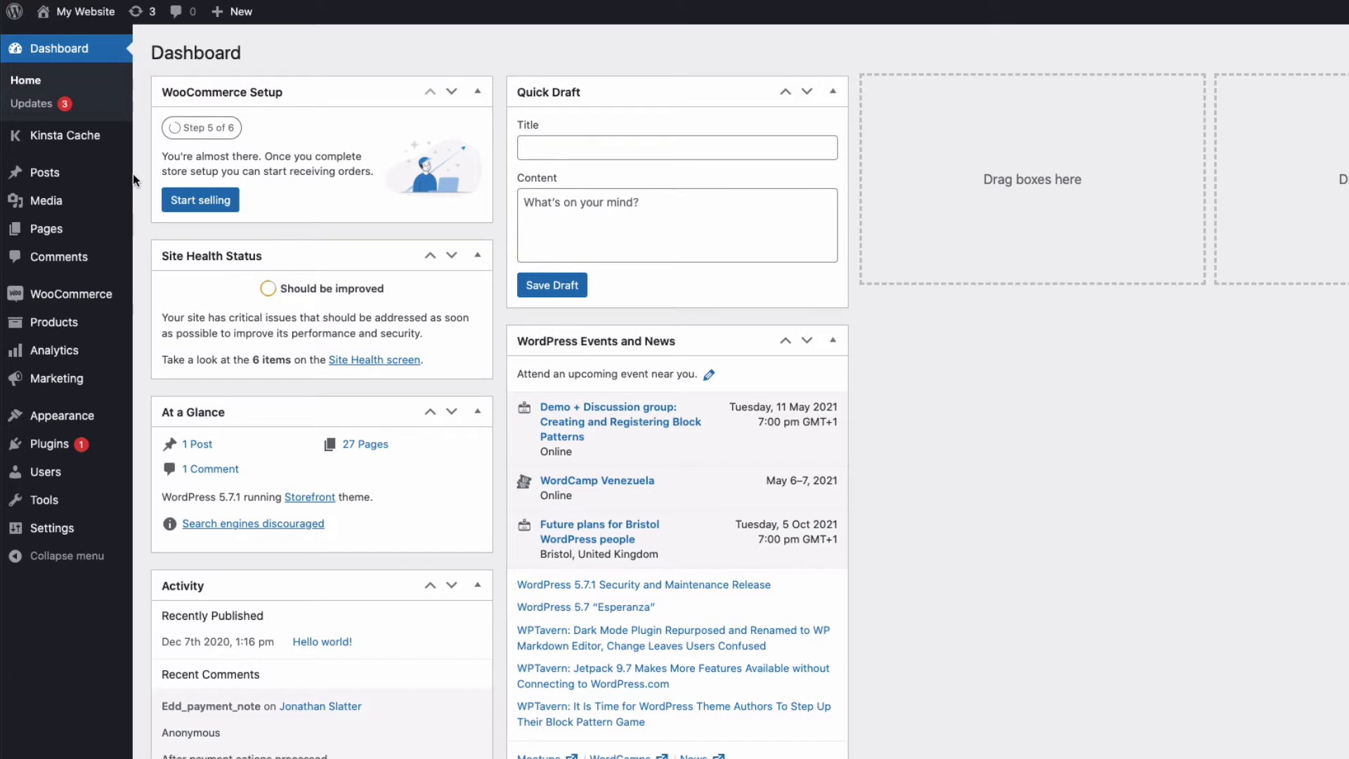
mouse_move(47, 472)
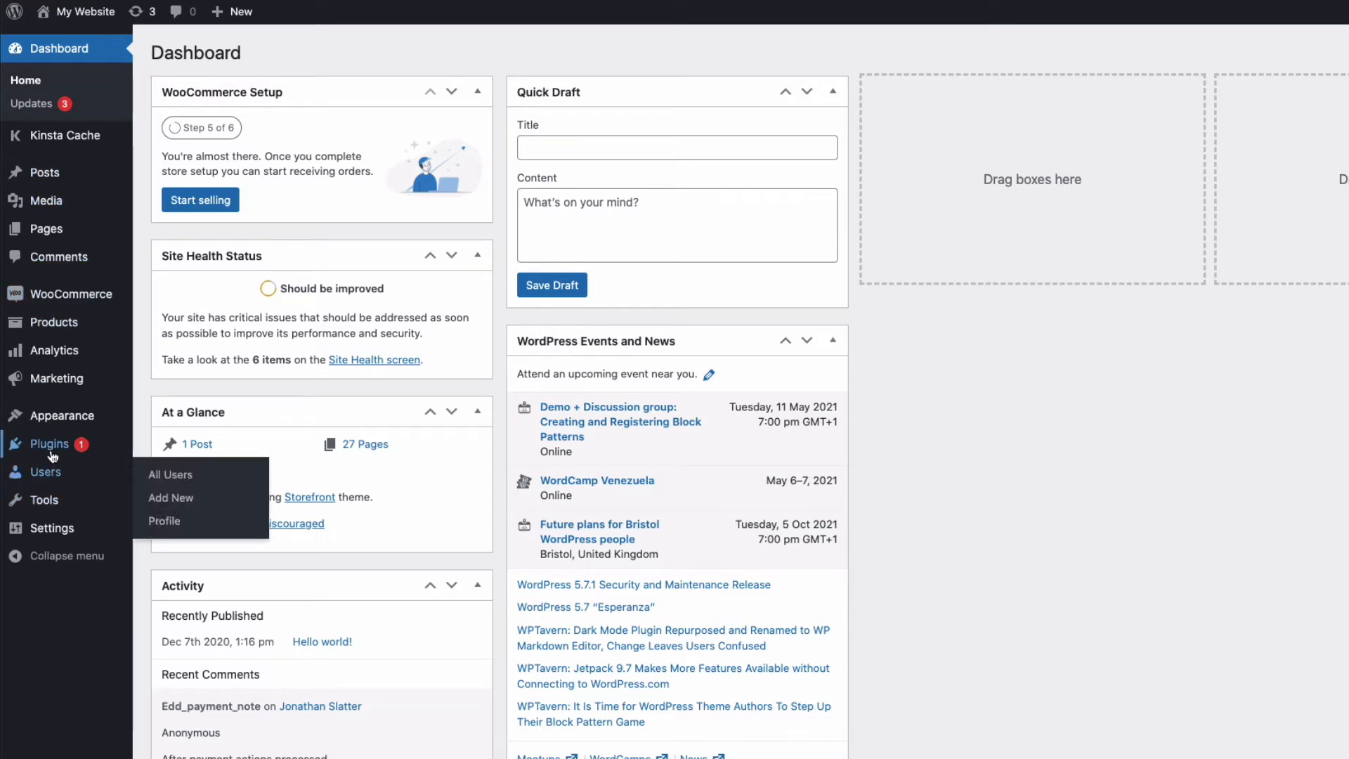
mouse_move(49, 444)
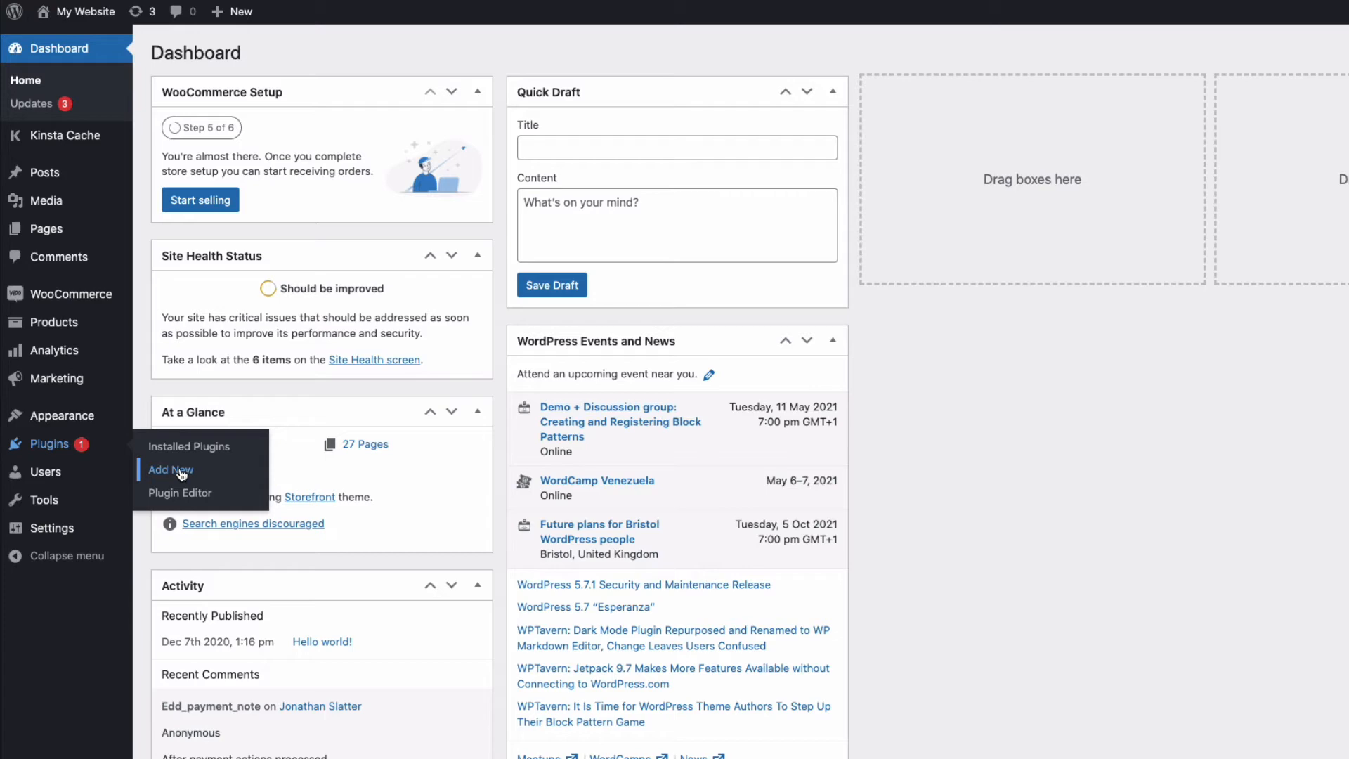
From the plugin upload page, go to Installed Plugins and enter WooCommerce Protected Categories settings
left_click(170, 469)
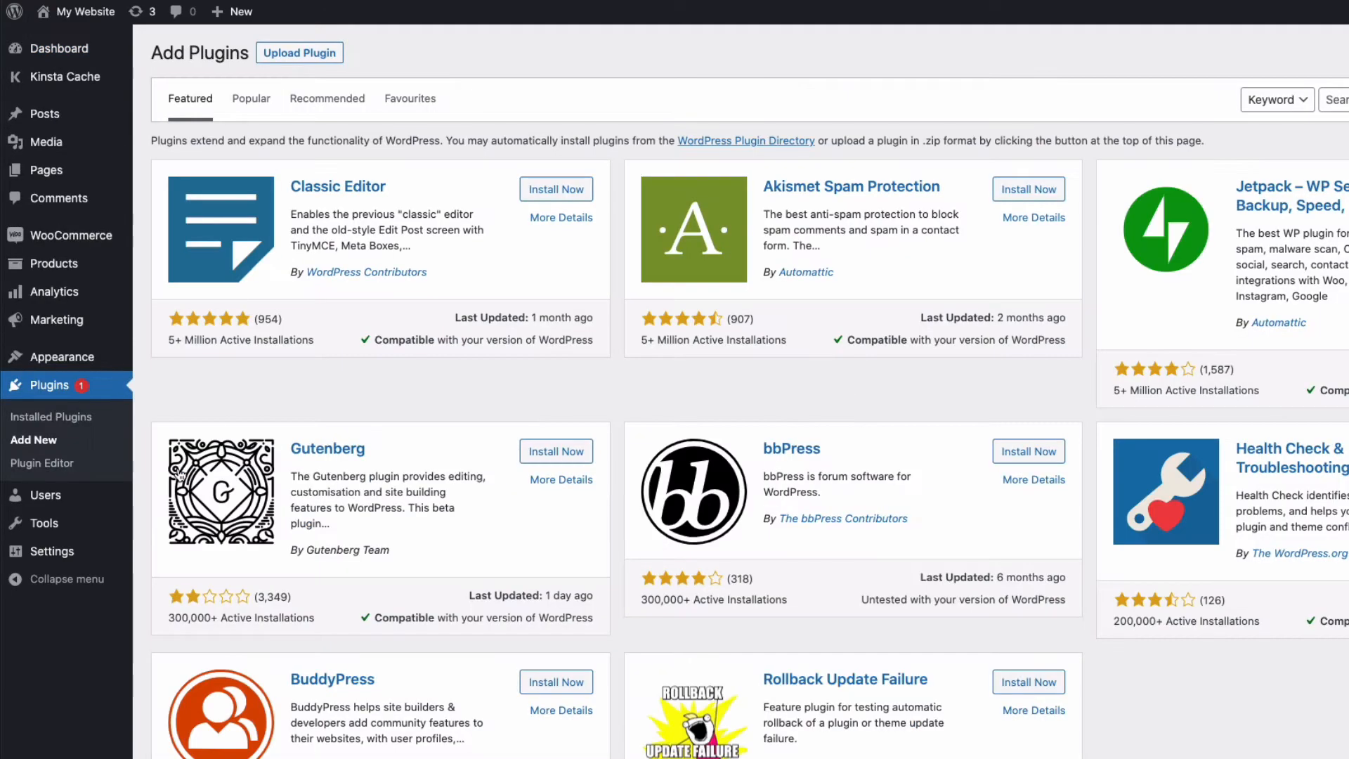
left_click(299, 52)
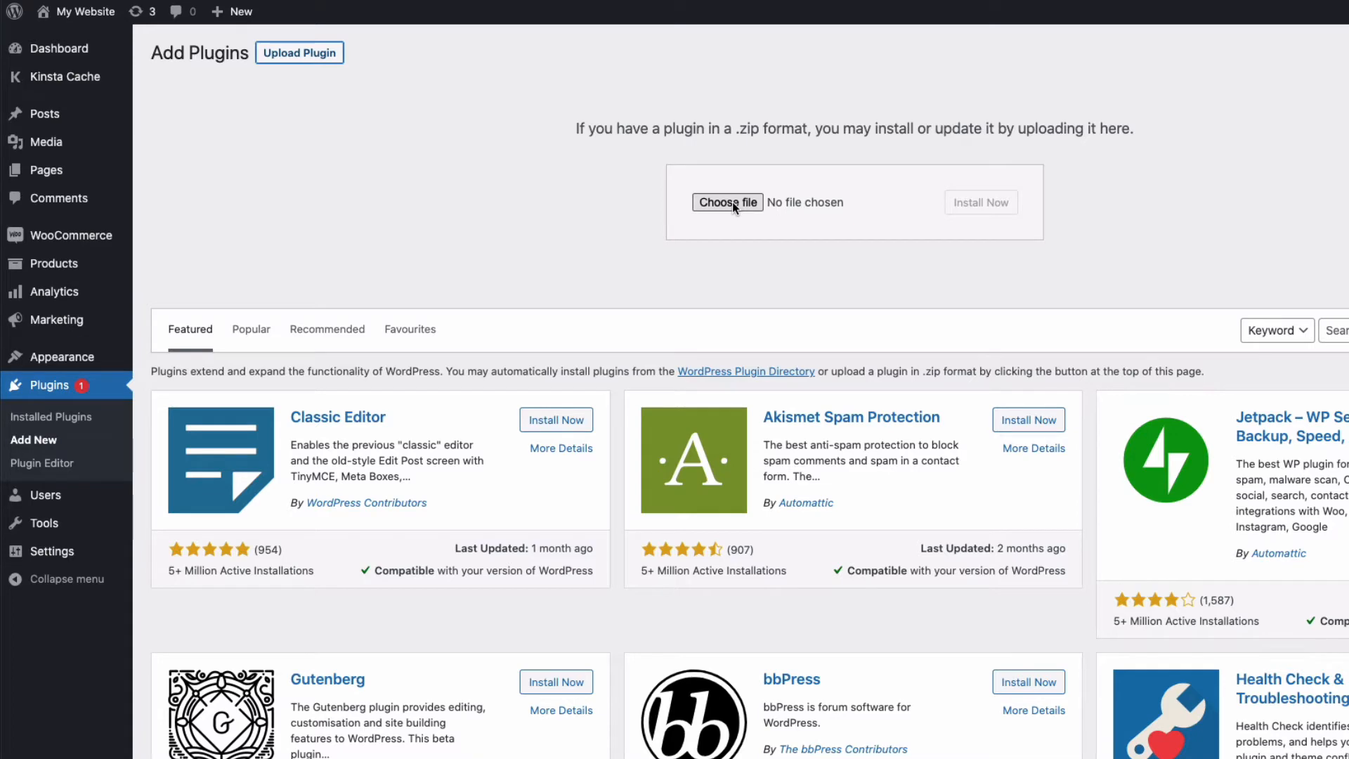
mouse_move(219, 452)
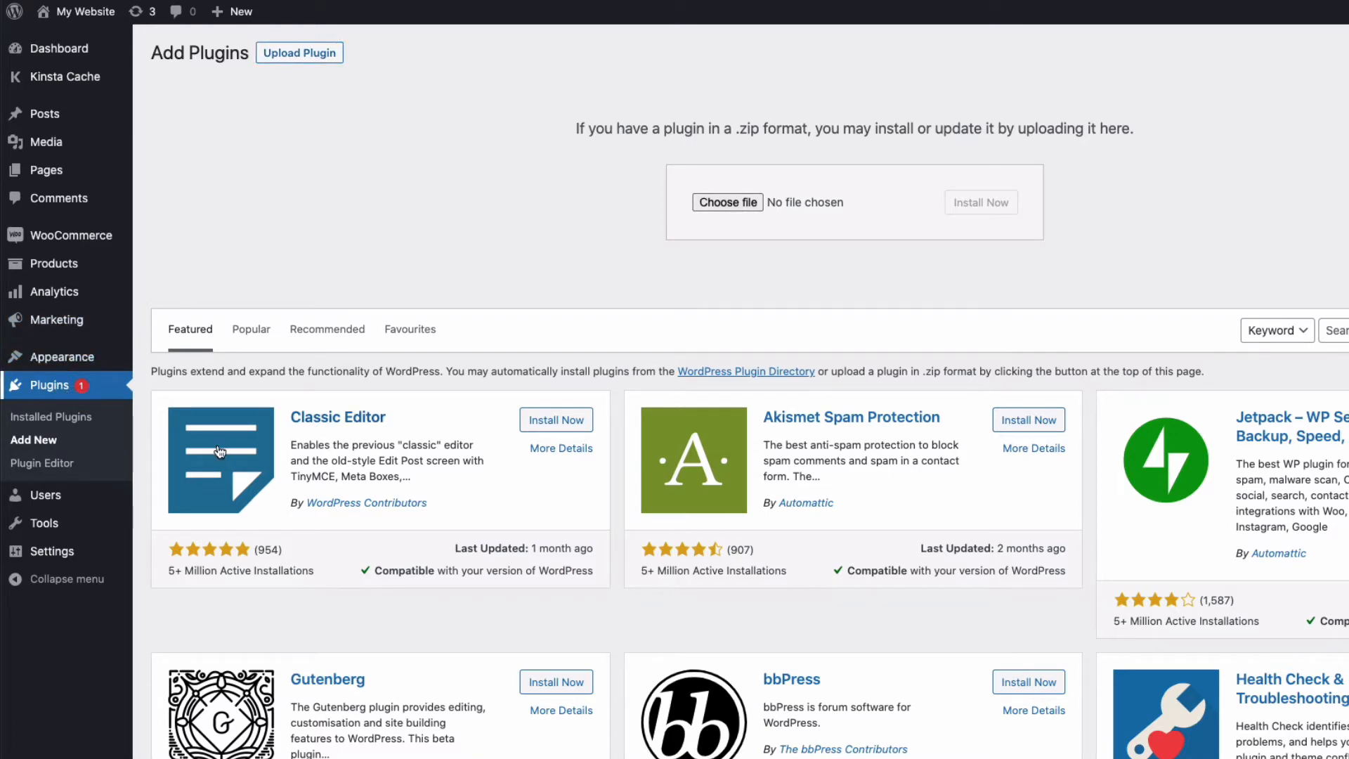
left_click(50, 416)
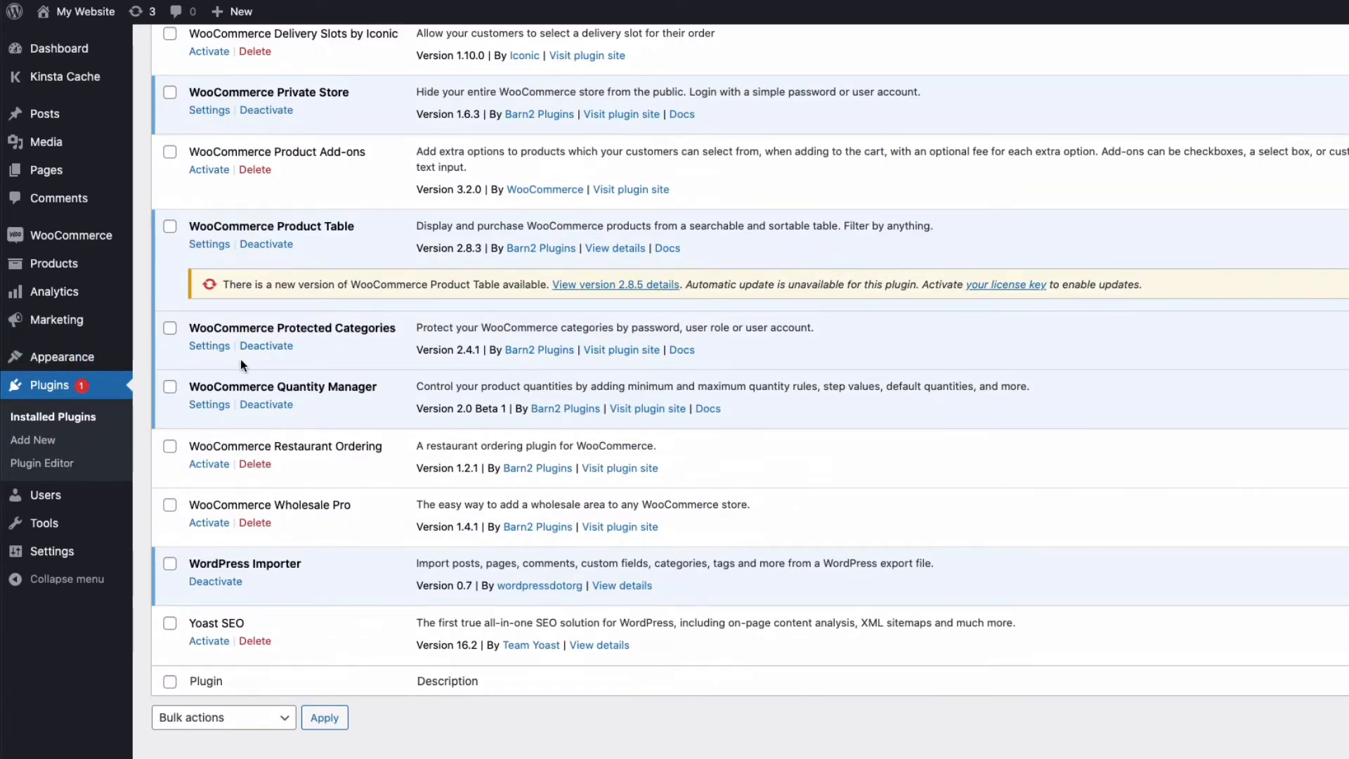
left_click(209, 345)
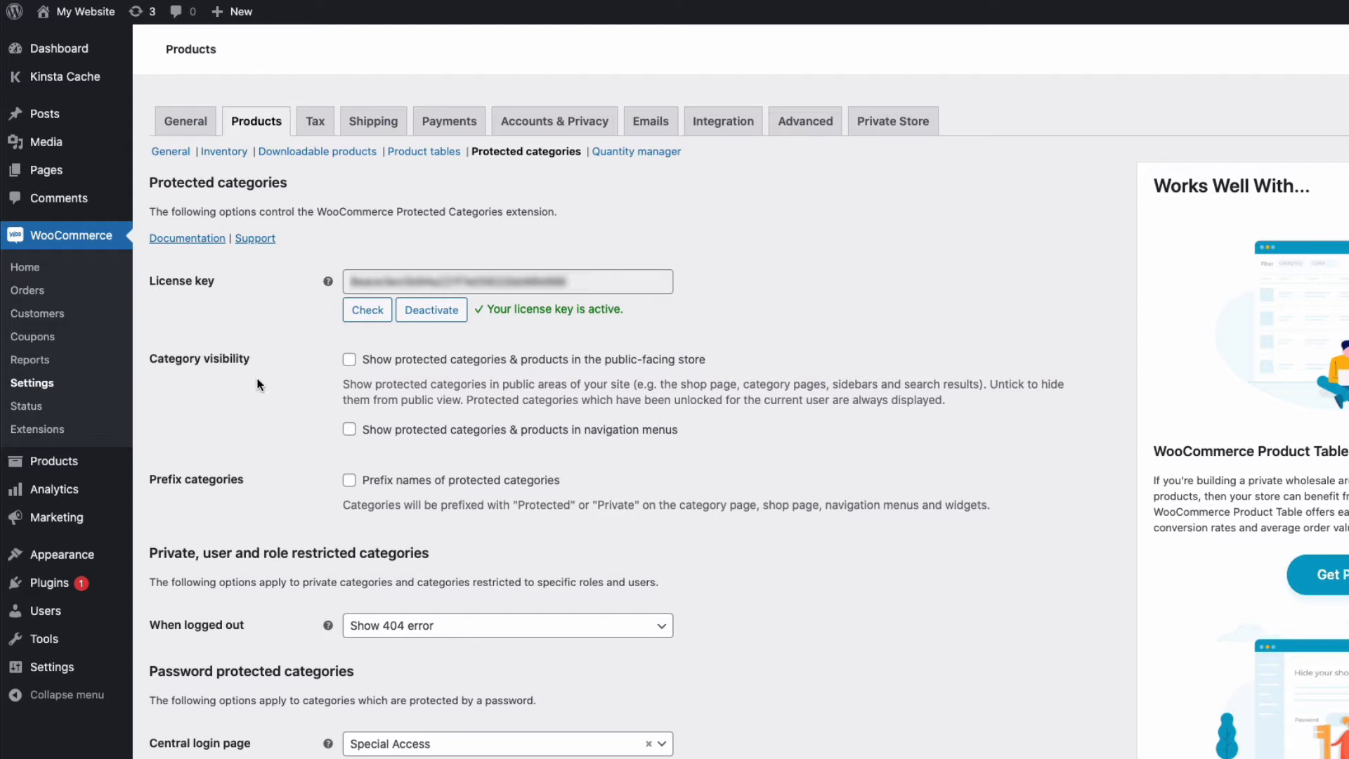
mouse_move(271, 385)
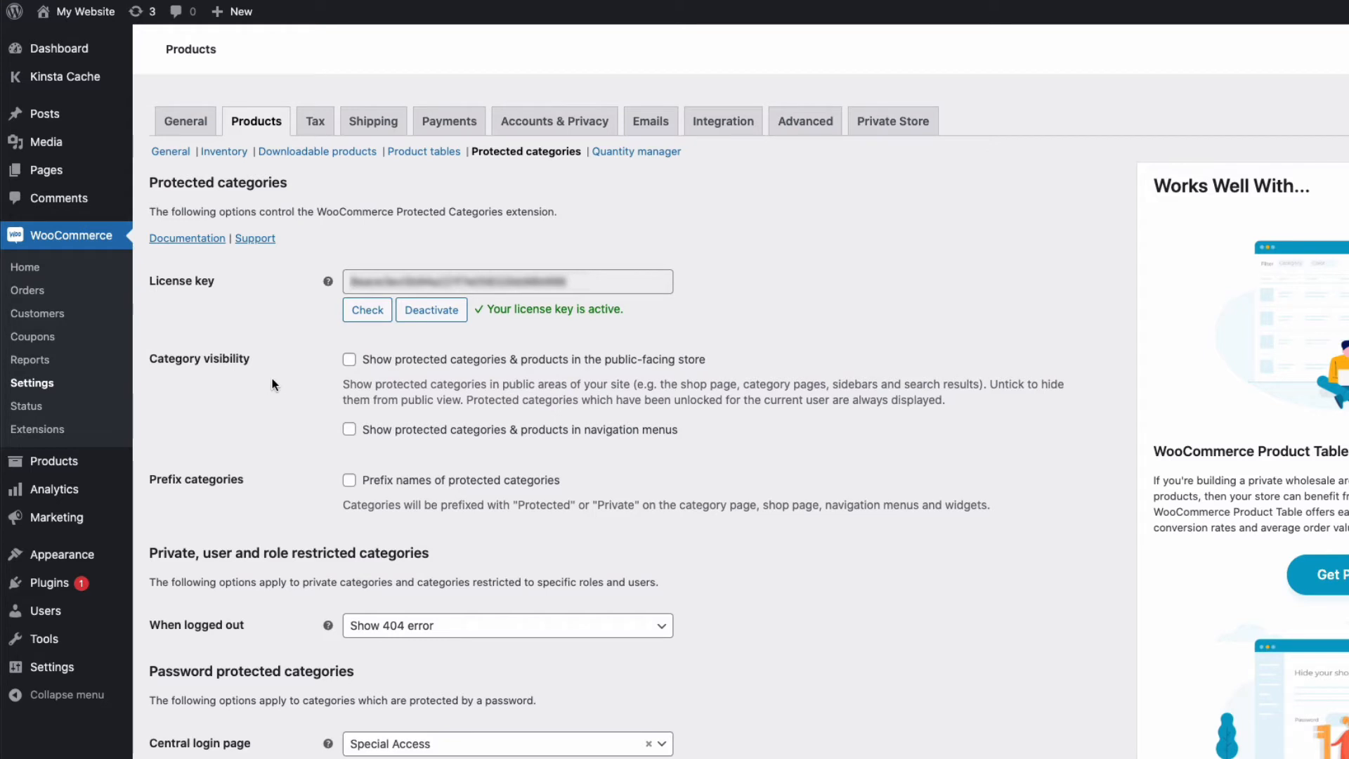
mouse_move(312, 377)
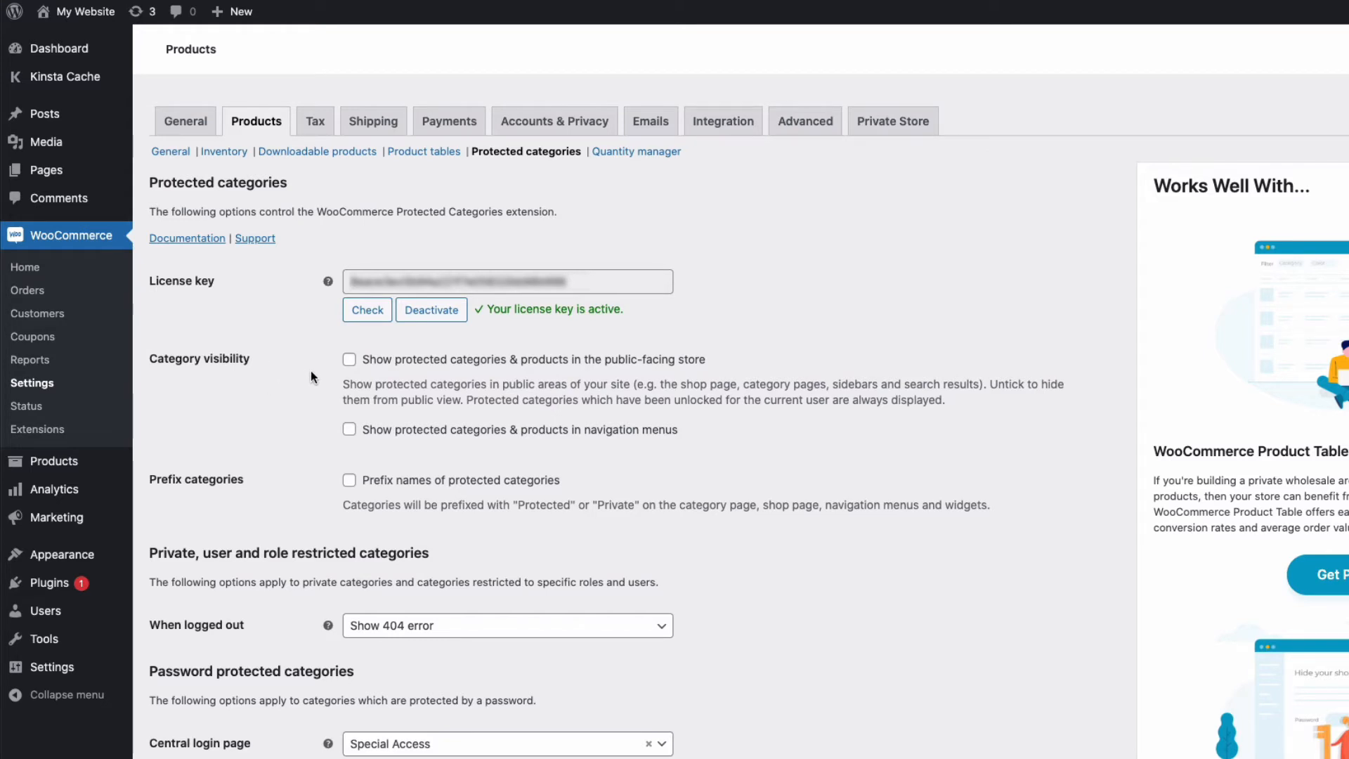
Review category visibility and password options and save the Protected Categories settings
left_click(350, 360)
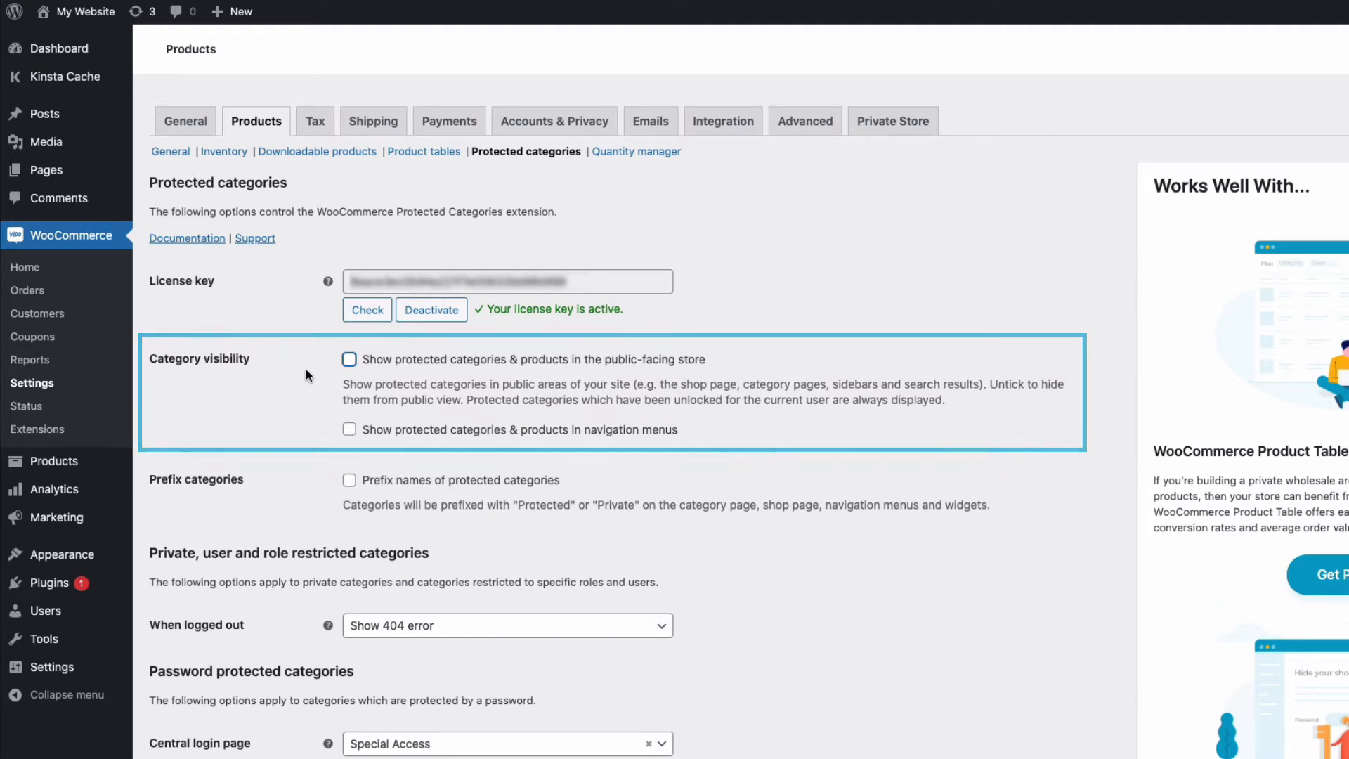
scroll("down", 3)
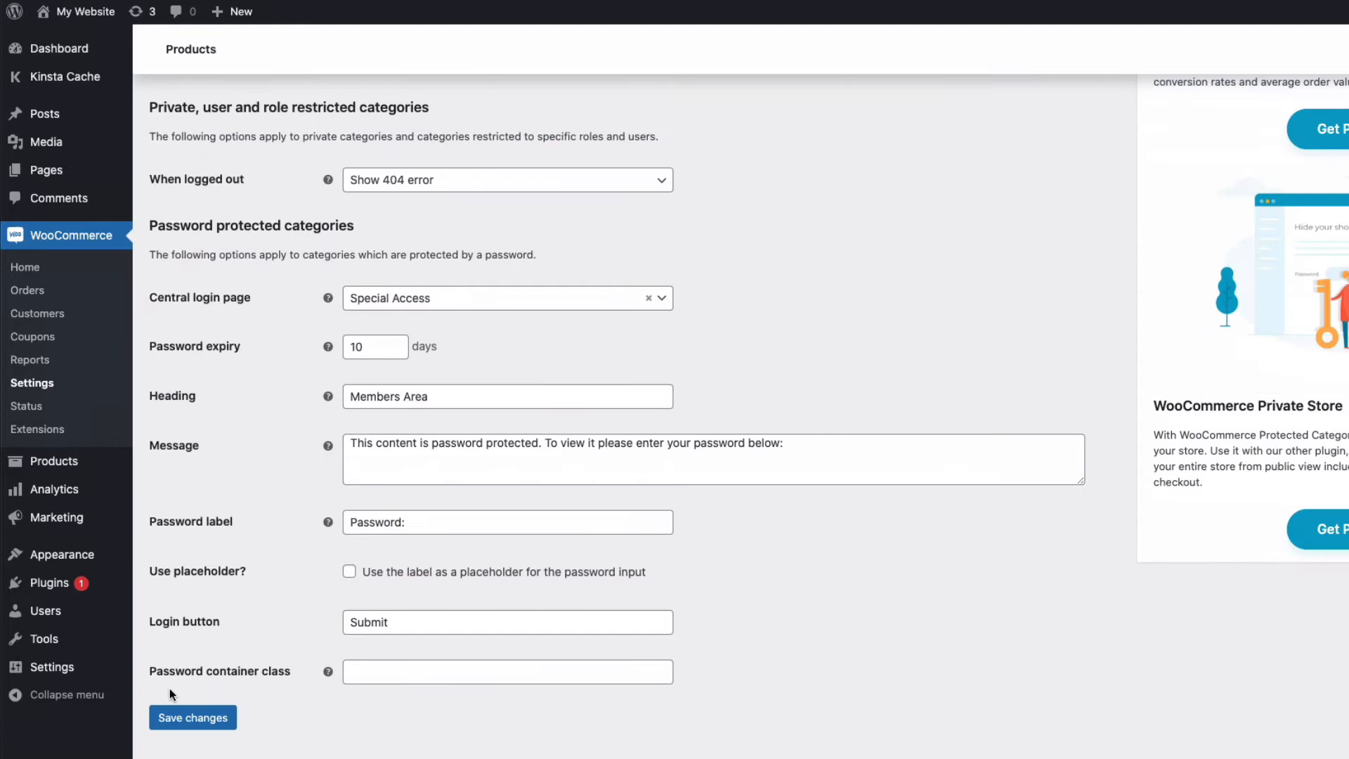
left_click(60, 48)
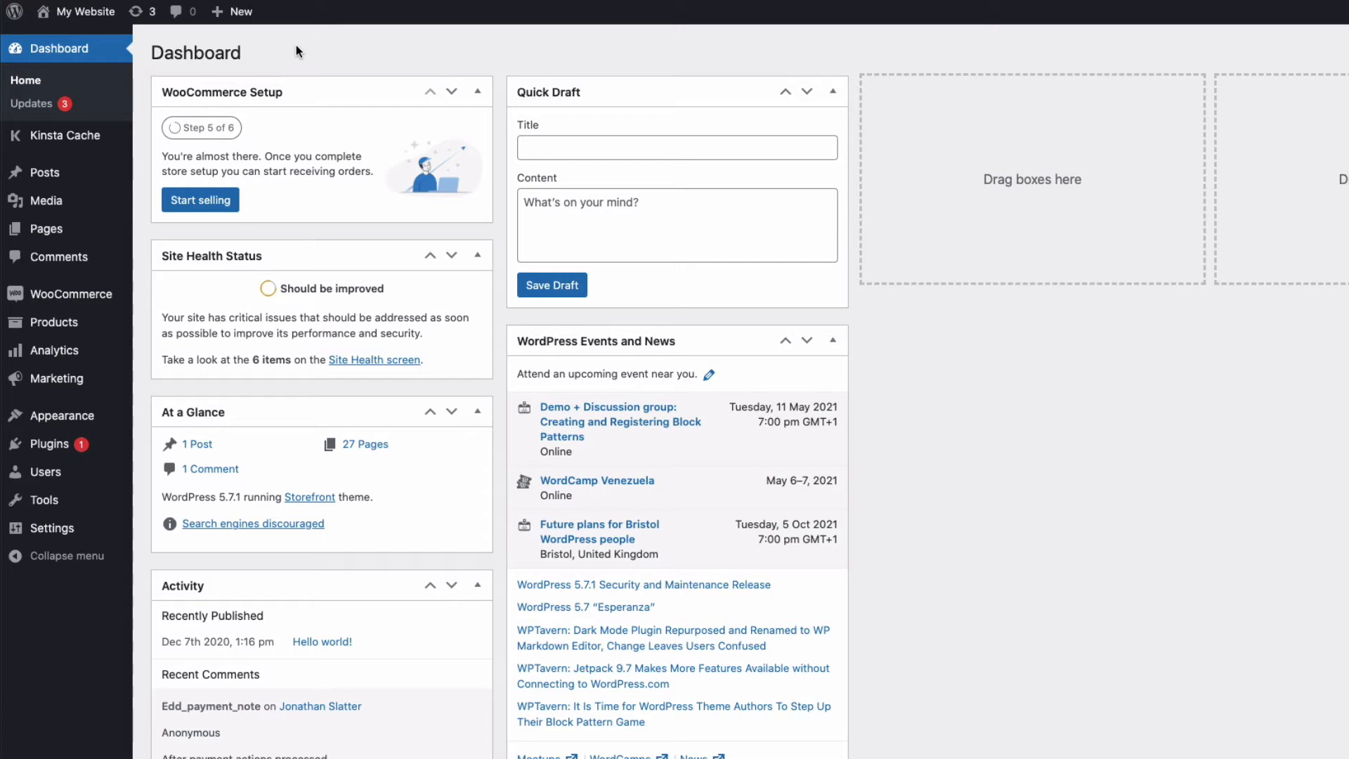
mouse_move(54, 322)
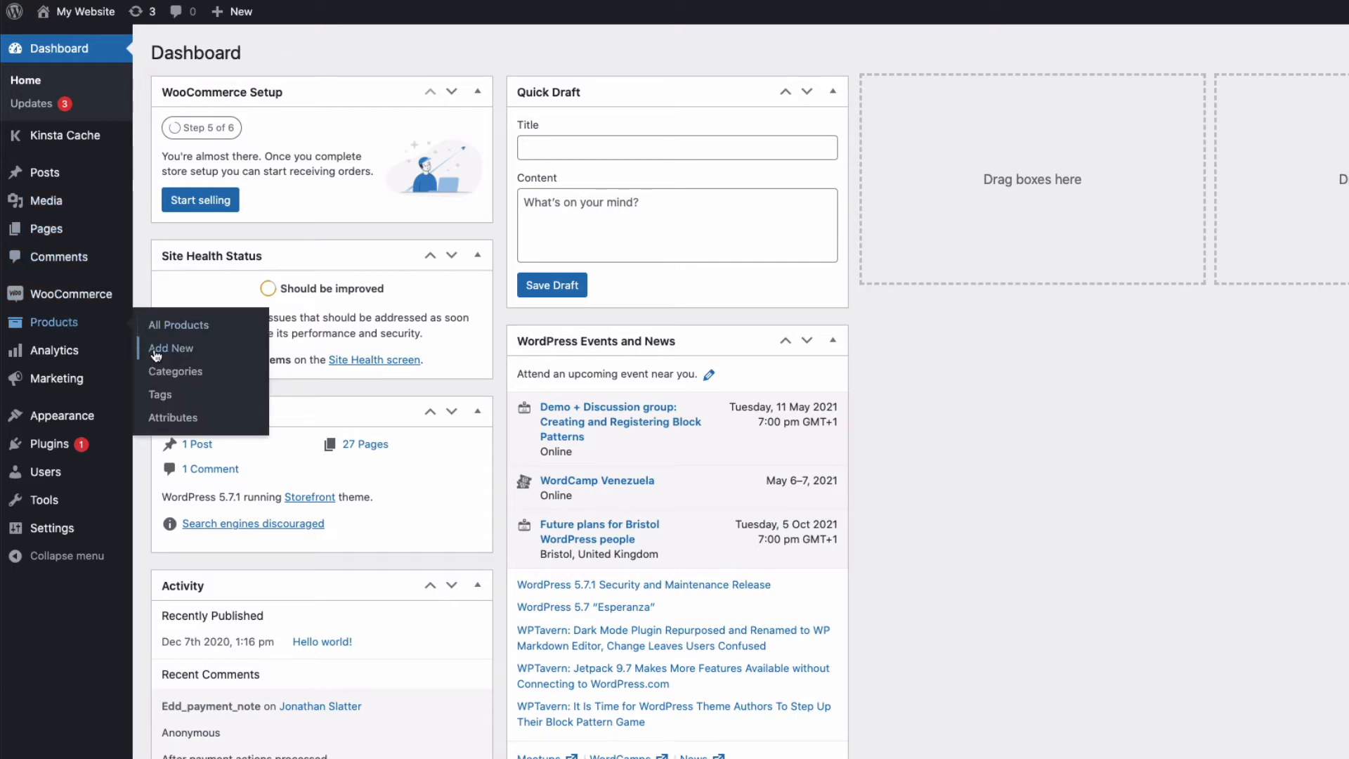
On Product categories, enter Specific Branded Hoodies as the new category name
left_click(176, 371)
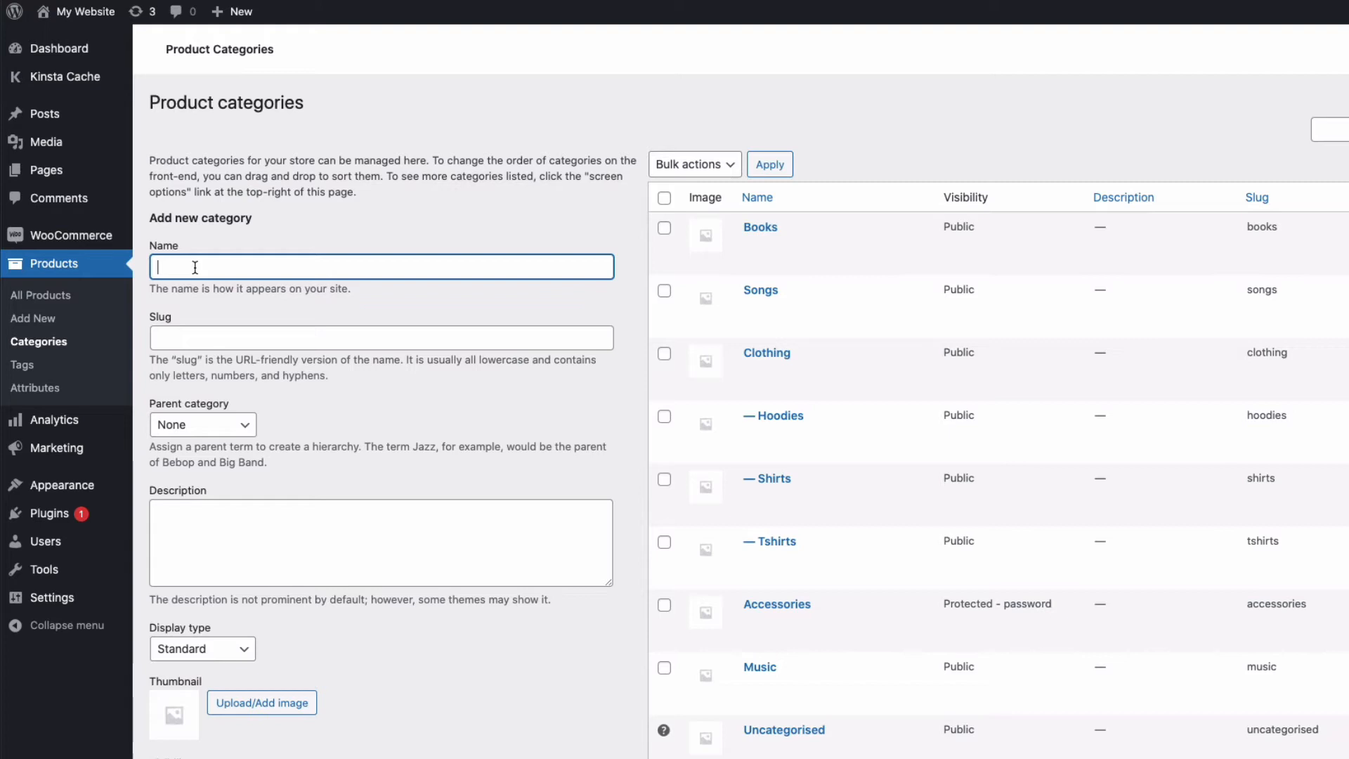
type("Specific")
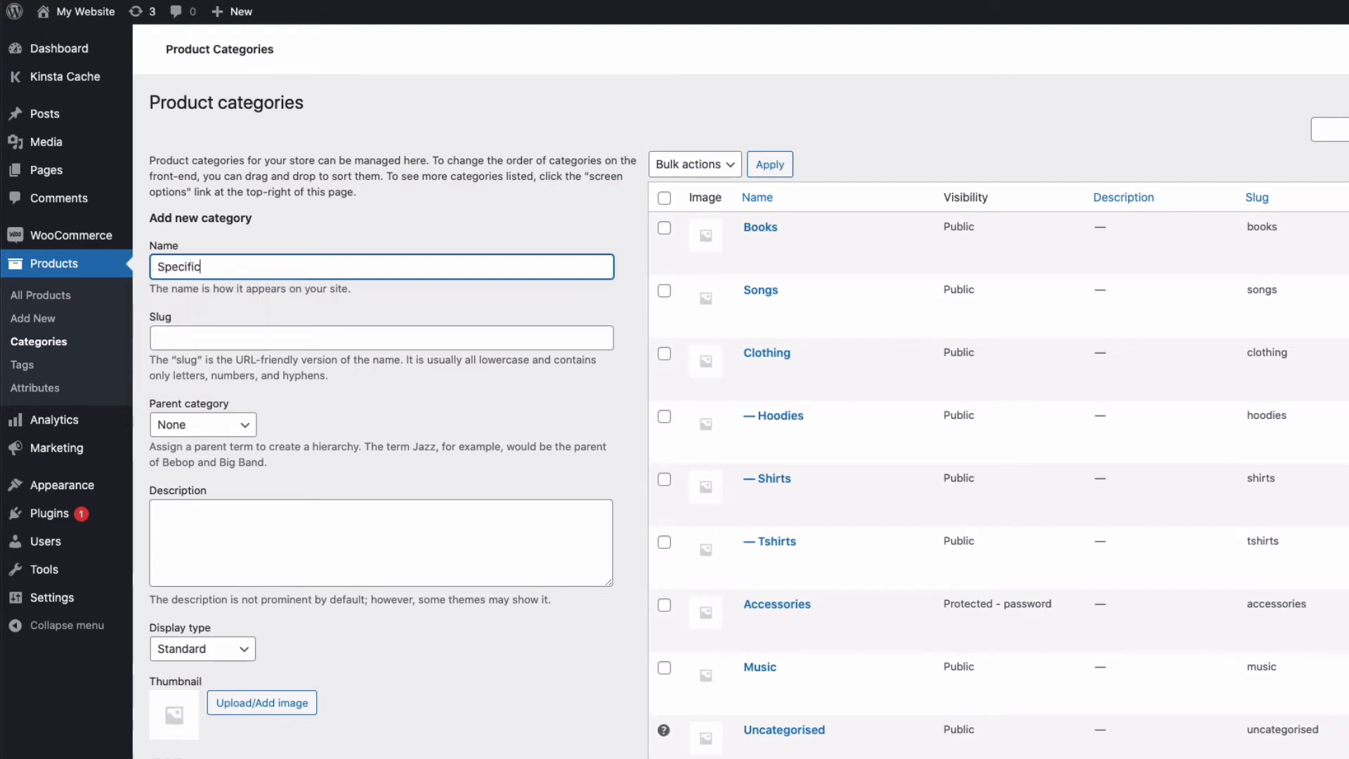
type("Branded")
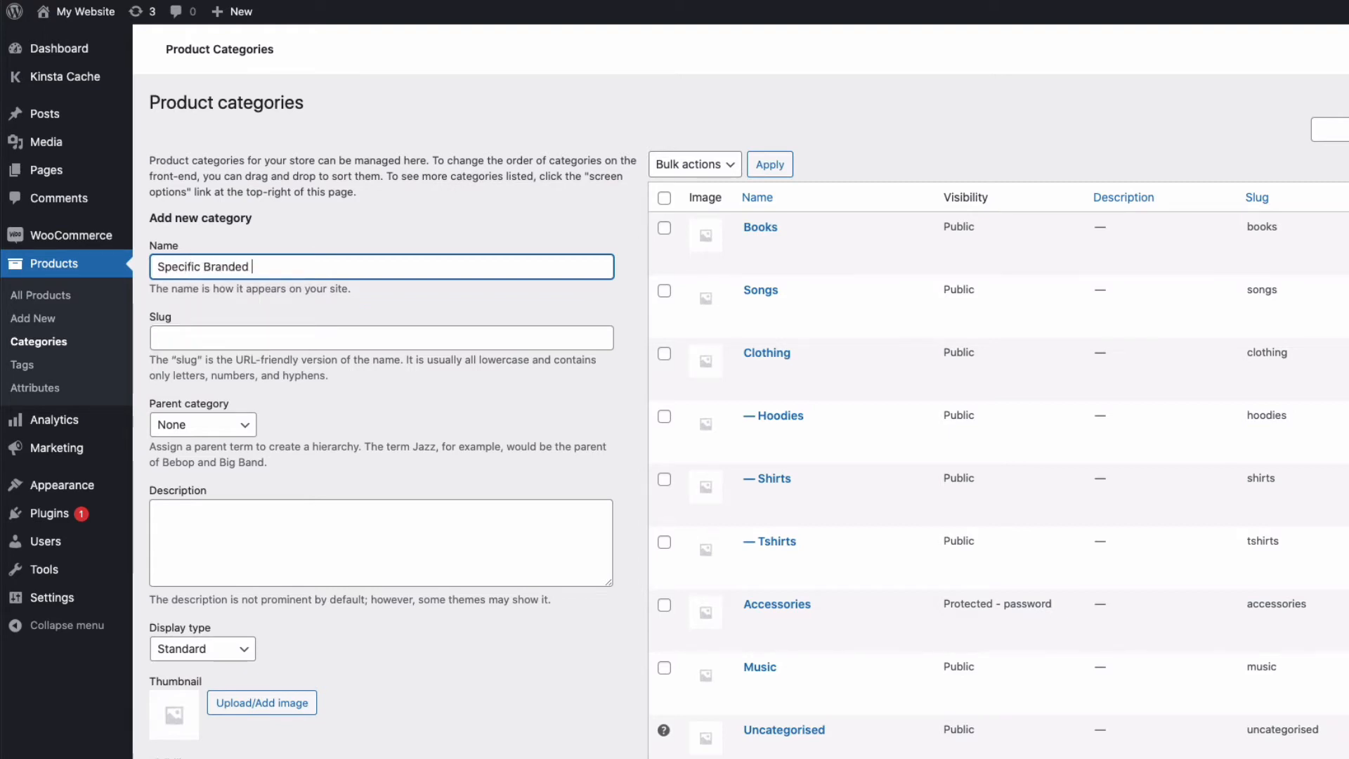
type("Hoodies")
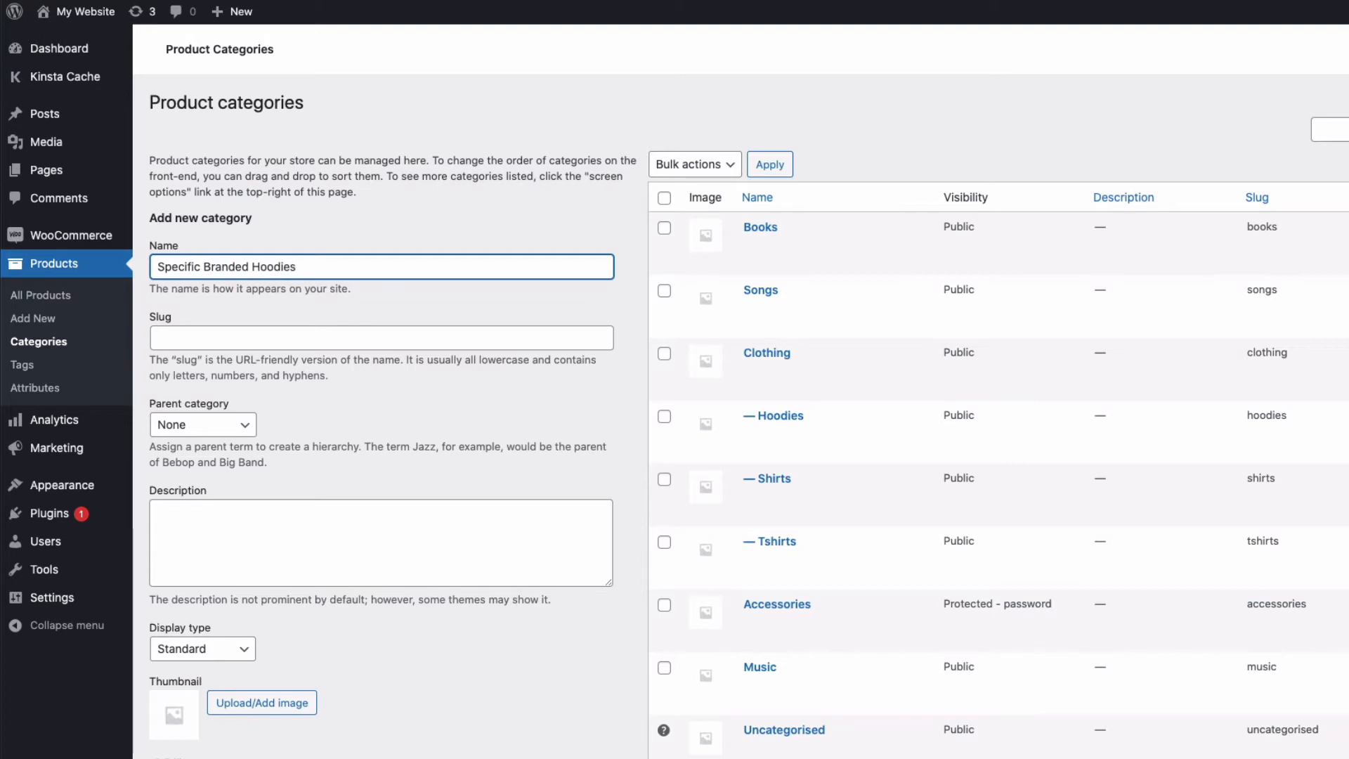
Set visibility to Protected, require a password and remove the extra password fields
scroll("down", 3)
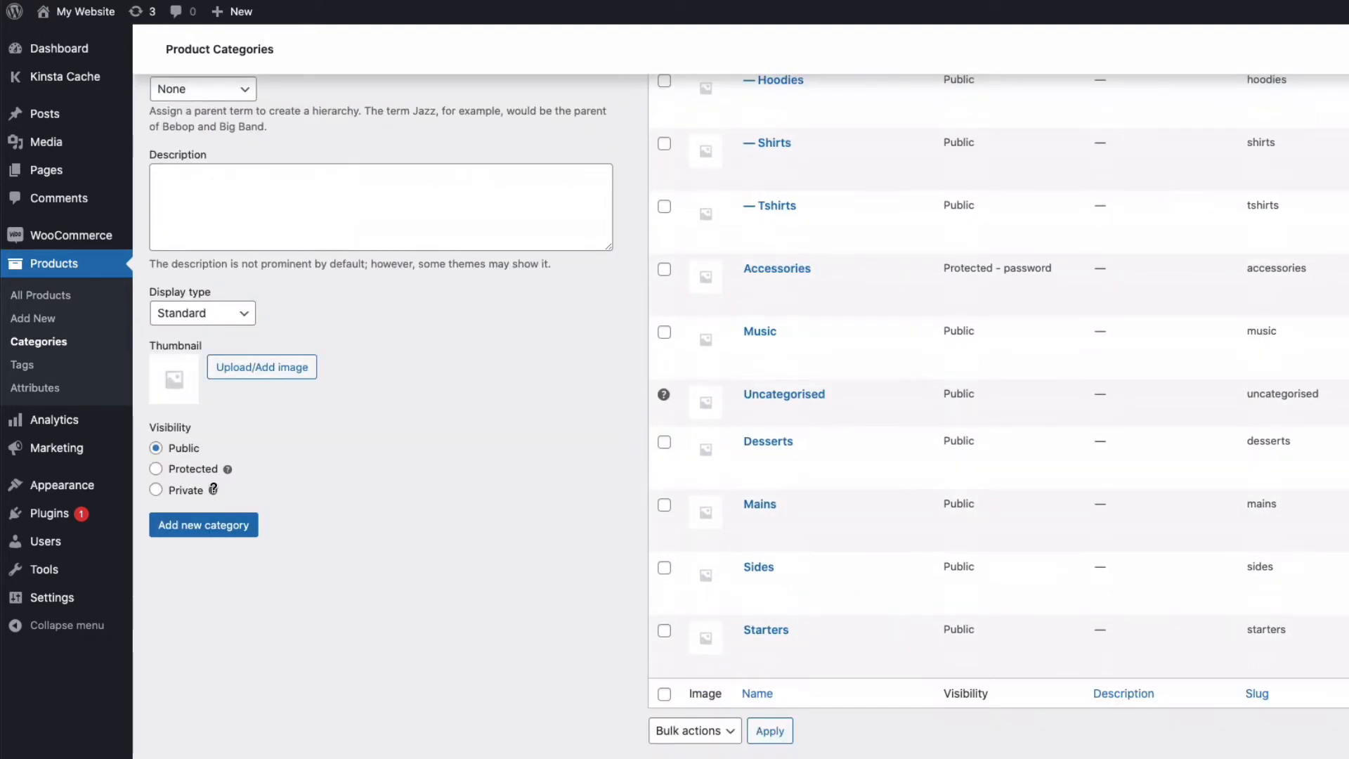
mouse_move(239, 419)
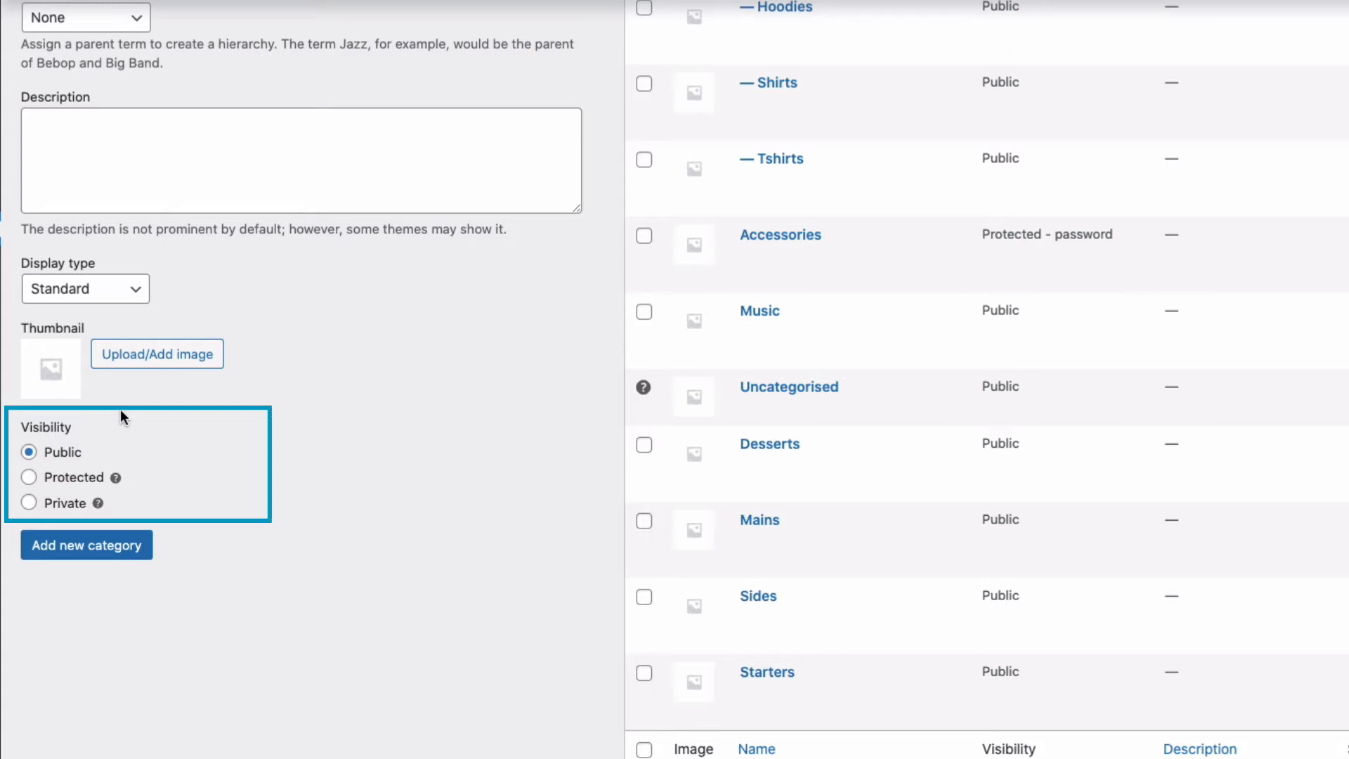
left_click(29, 477)
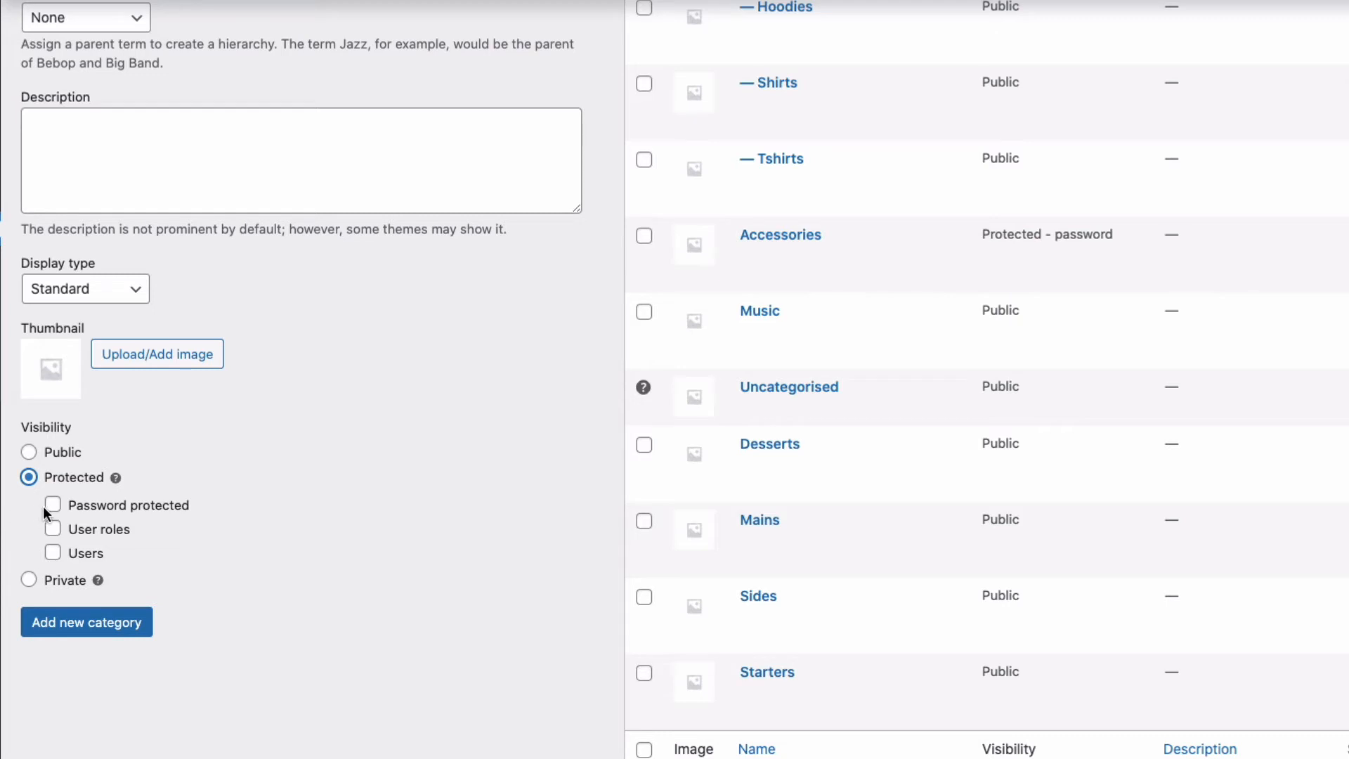
left_click(52, 503)
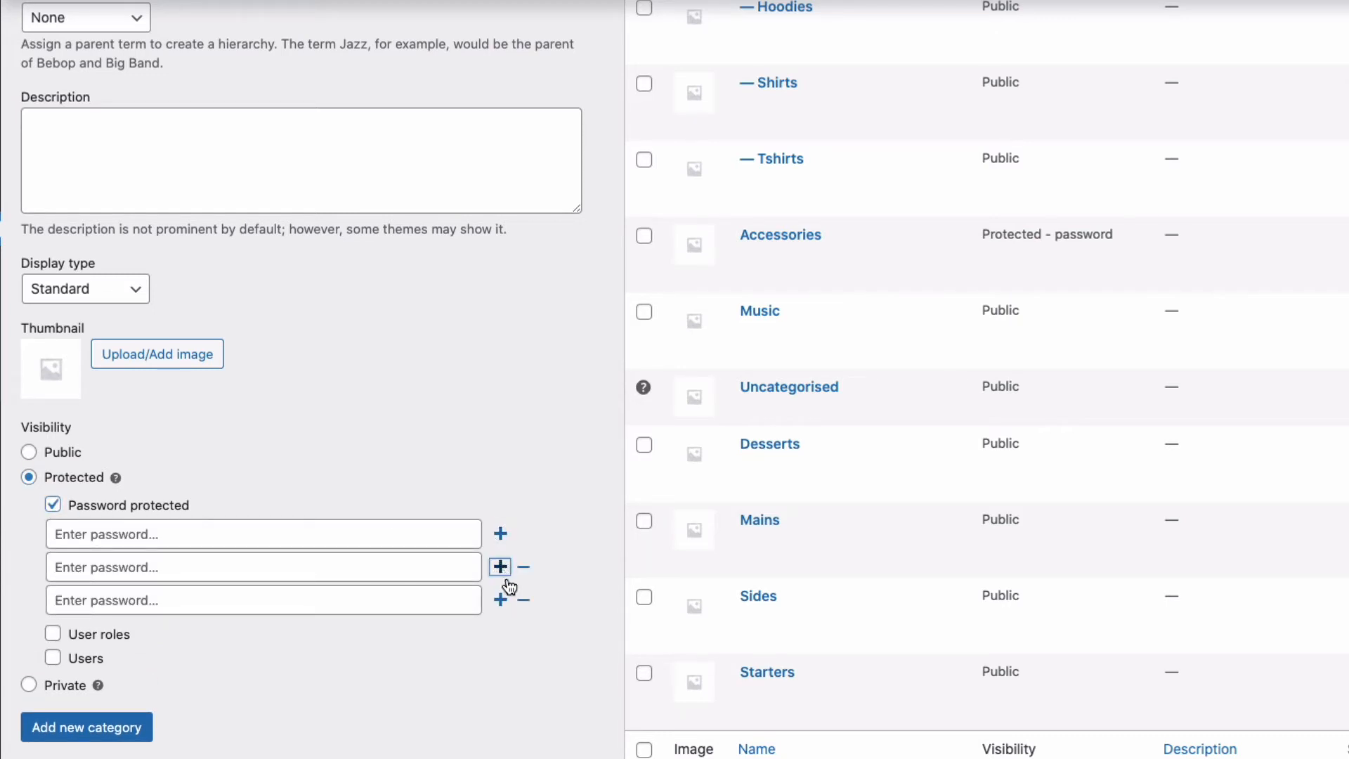
left_click(525, 567)
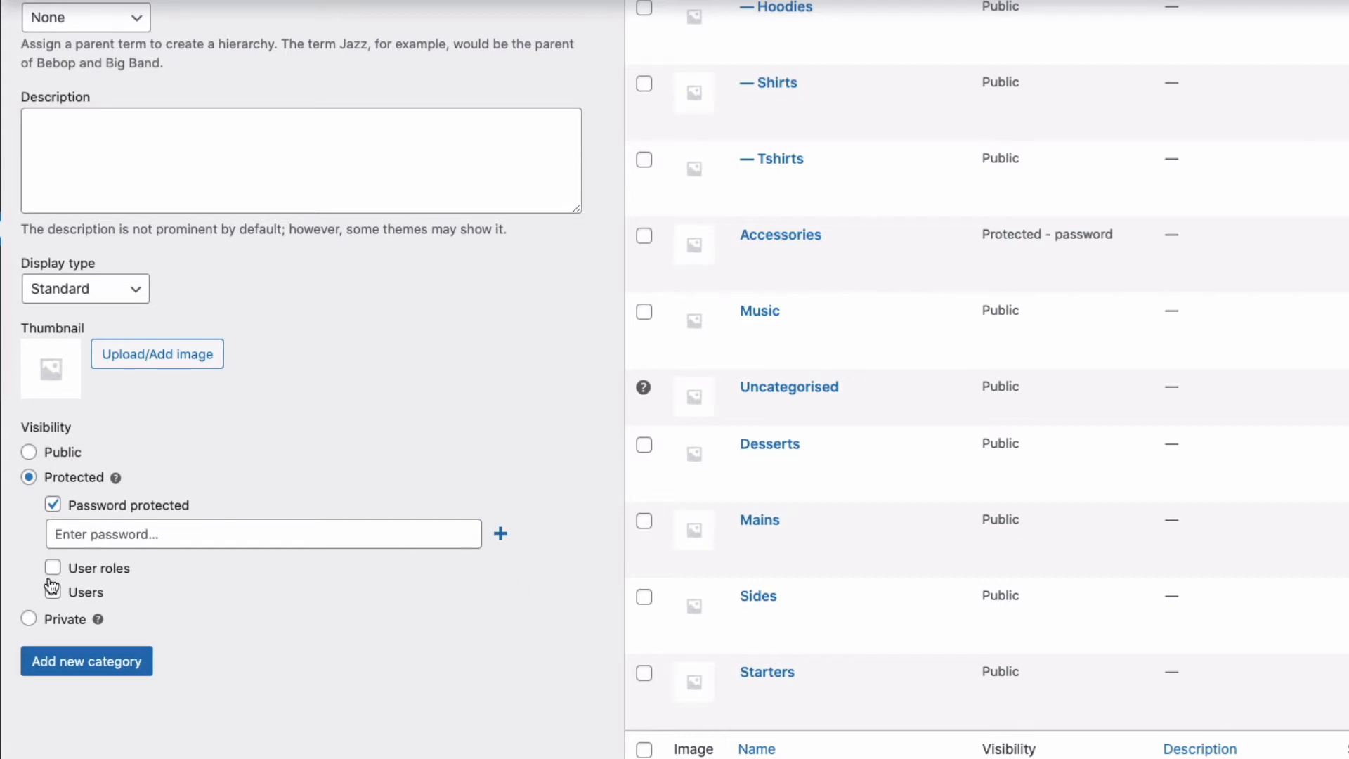
Toggle the user and role restrictions off and add Specific Branded Hoodies as a protected category
left_click(52, 591)
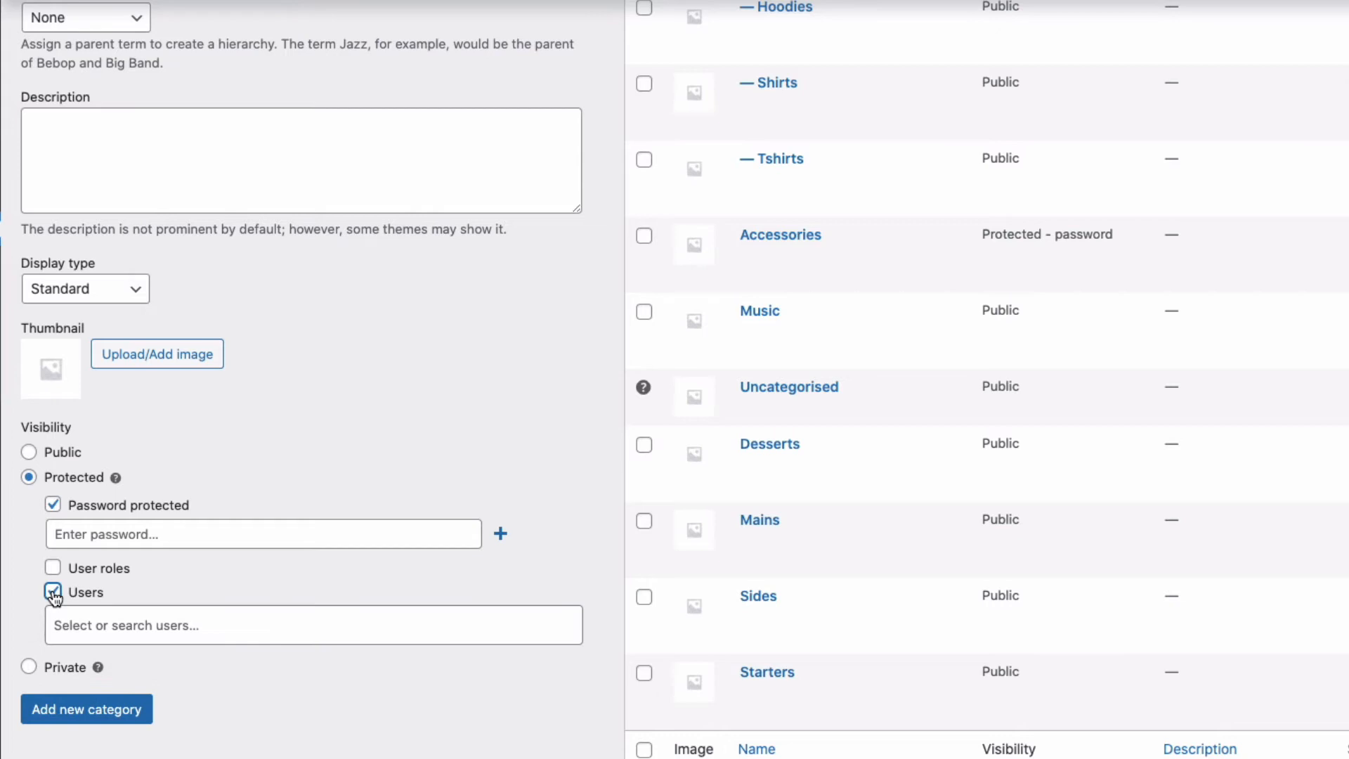
left_click(52, 568)
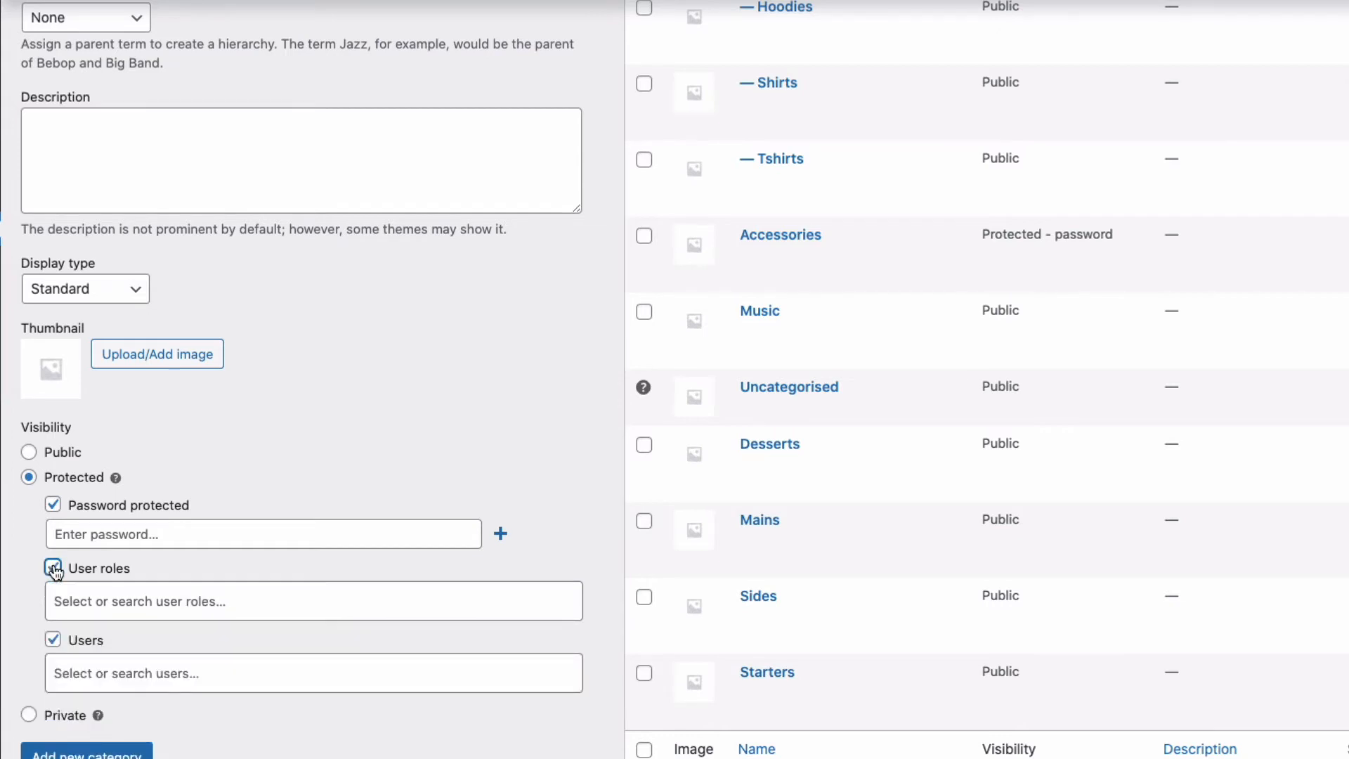
left_click(312, 600)
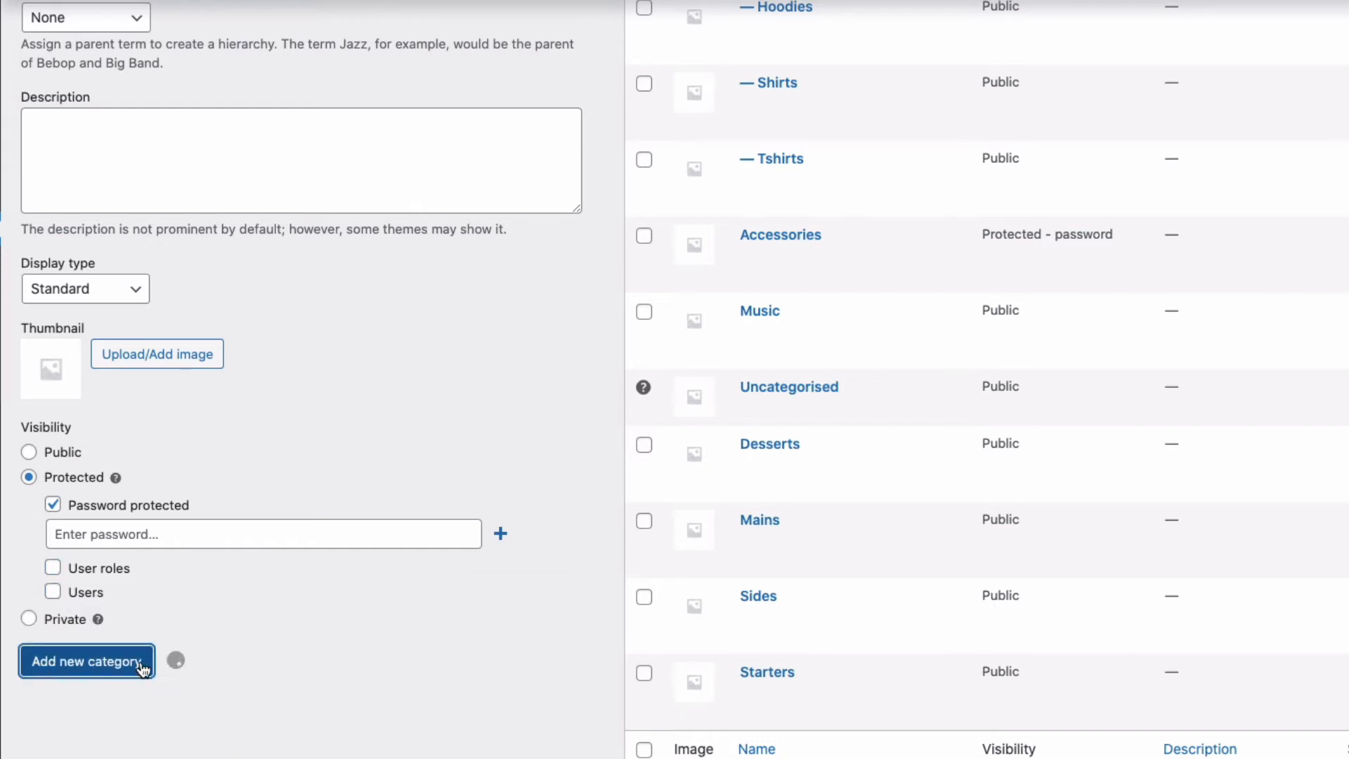
left_click(86, 661)
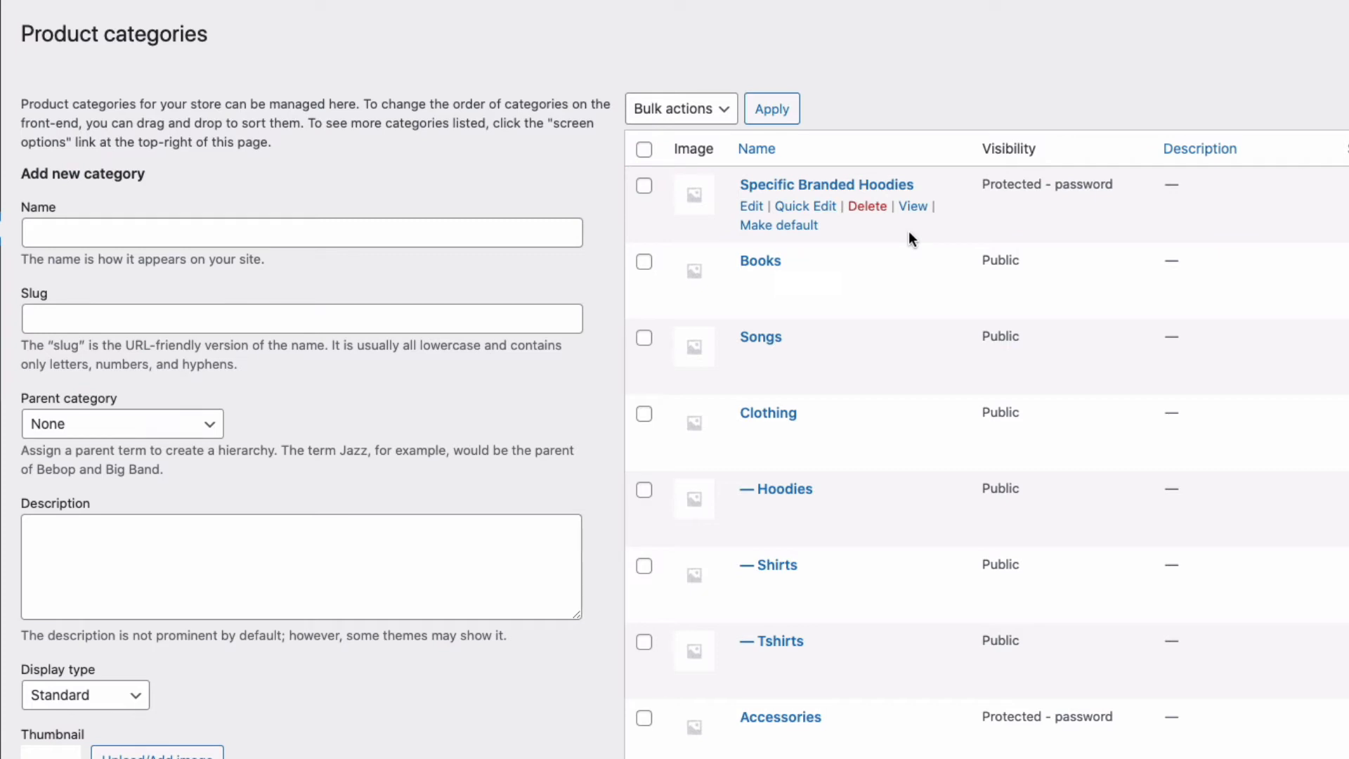
left_click(301, 232)
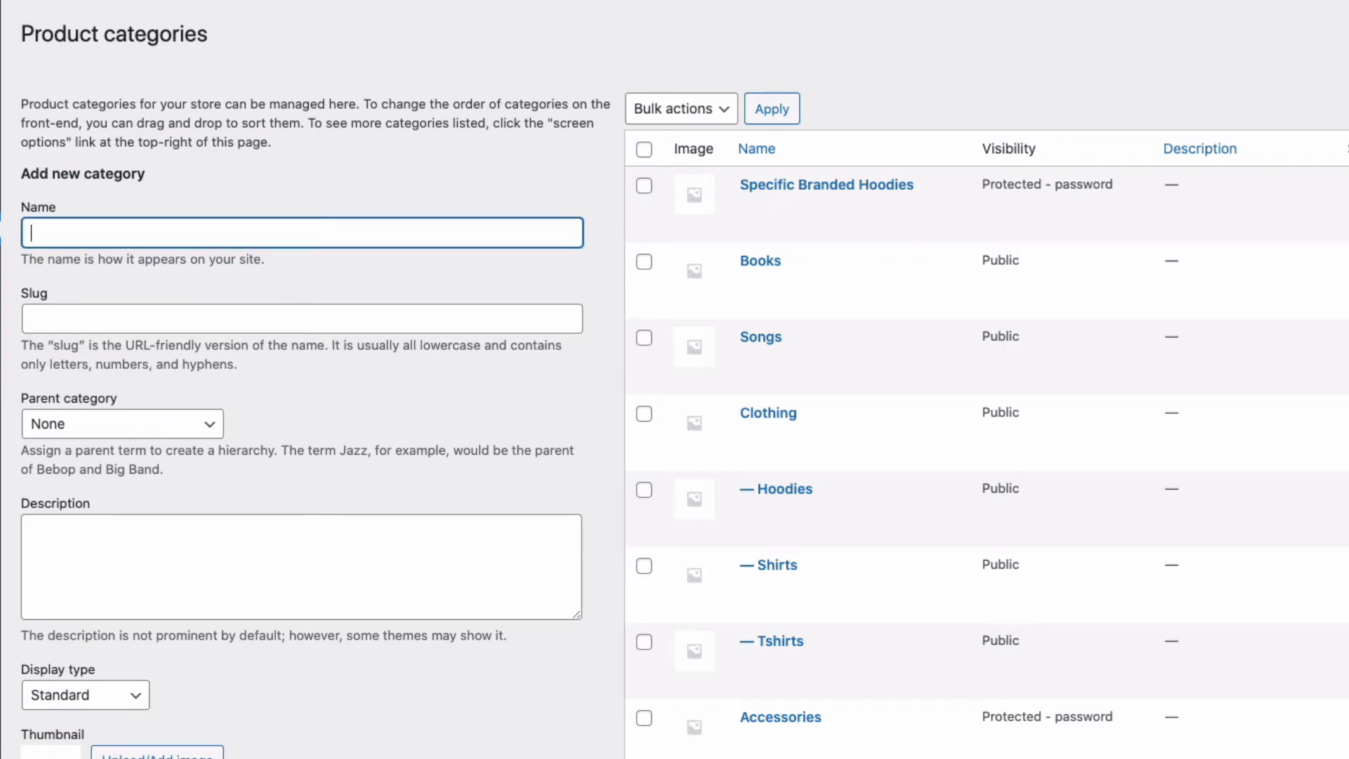
Name the category Extra Discount with Specific Branded Hoodies as parent, leaving visibility Public
type("Extra Discount")
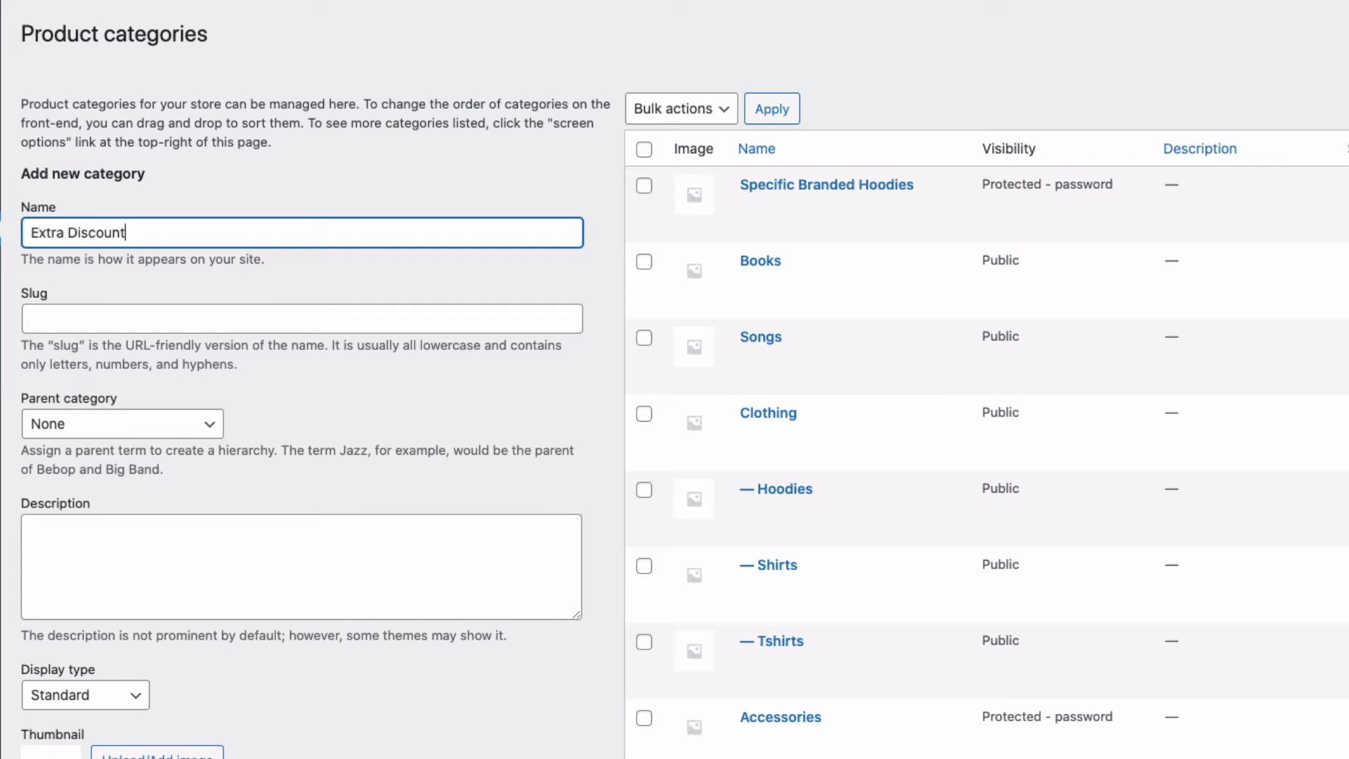
mouse_move(129, 423)
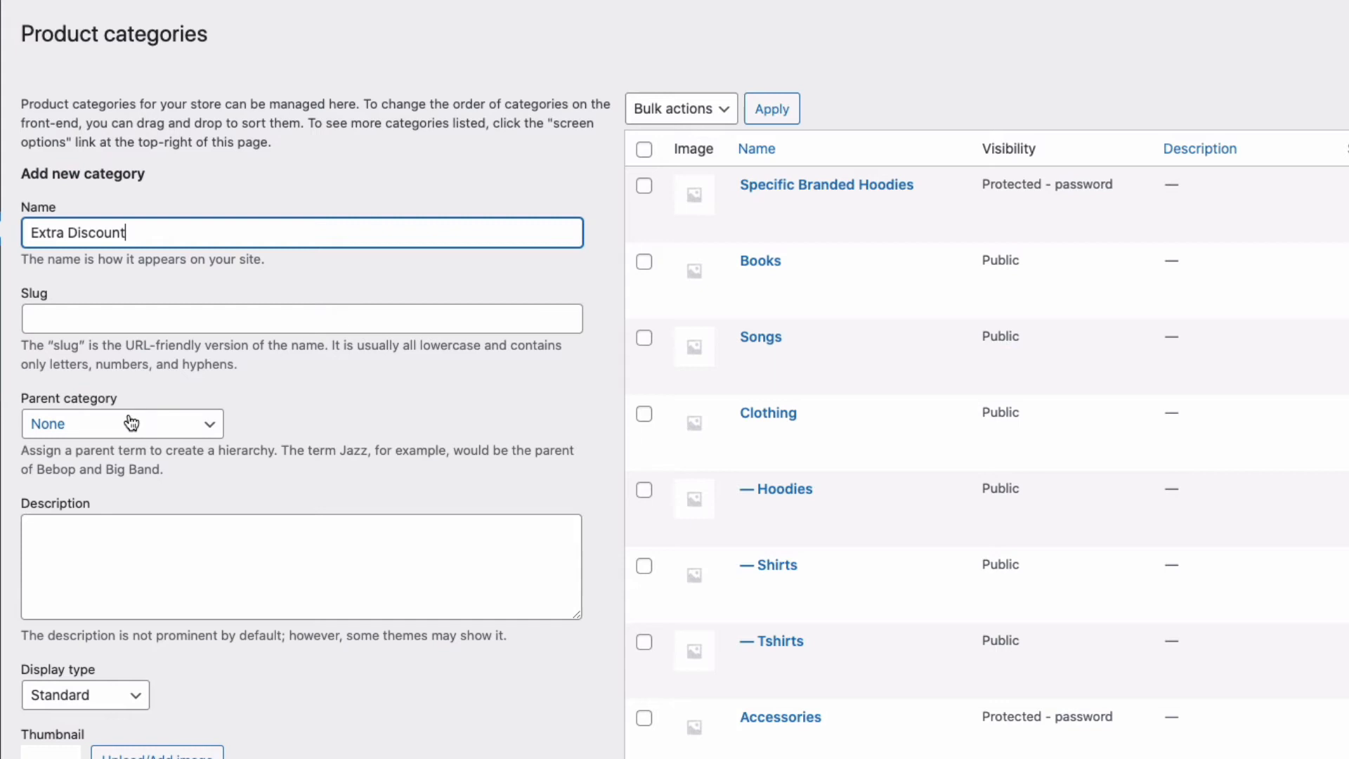
left_click(122, 424)
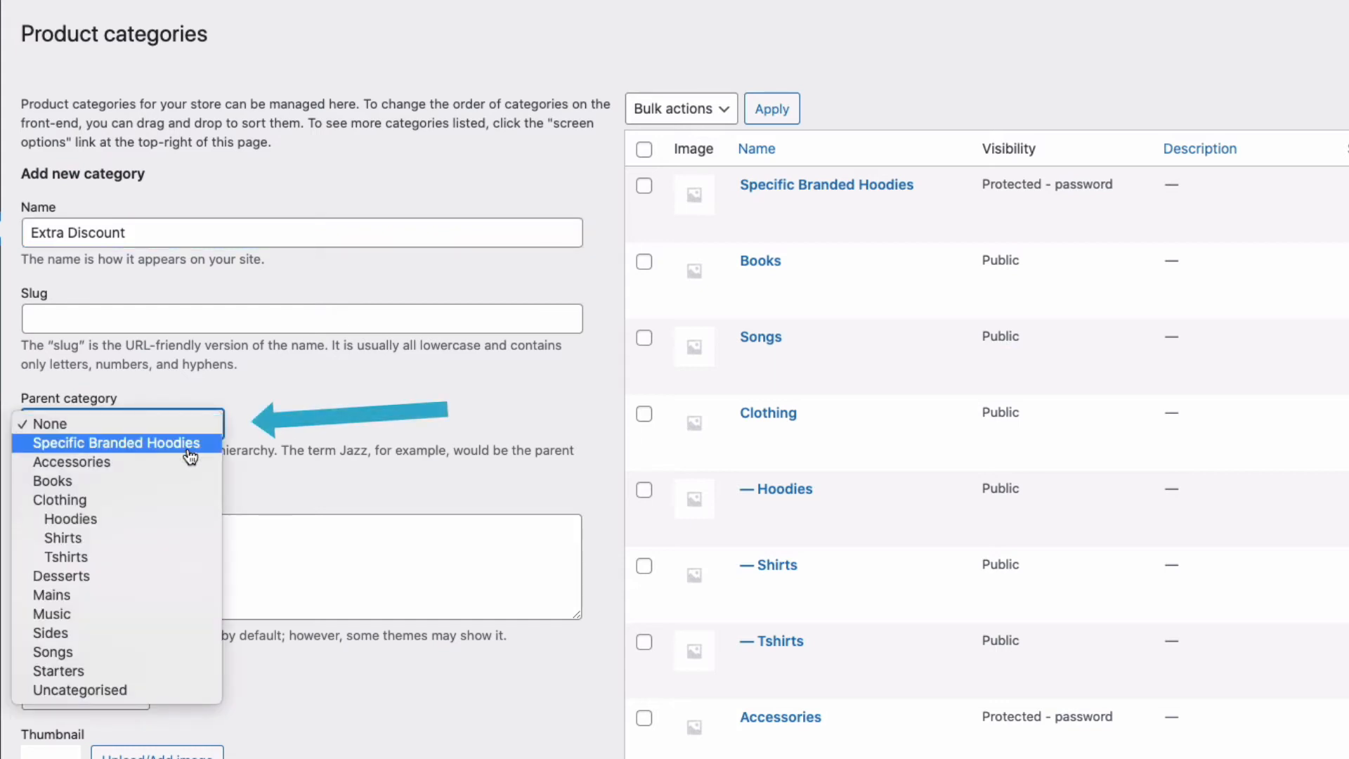
mouse_move(178, 454)
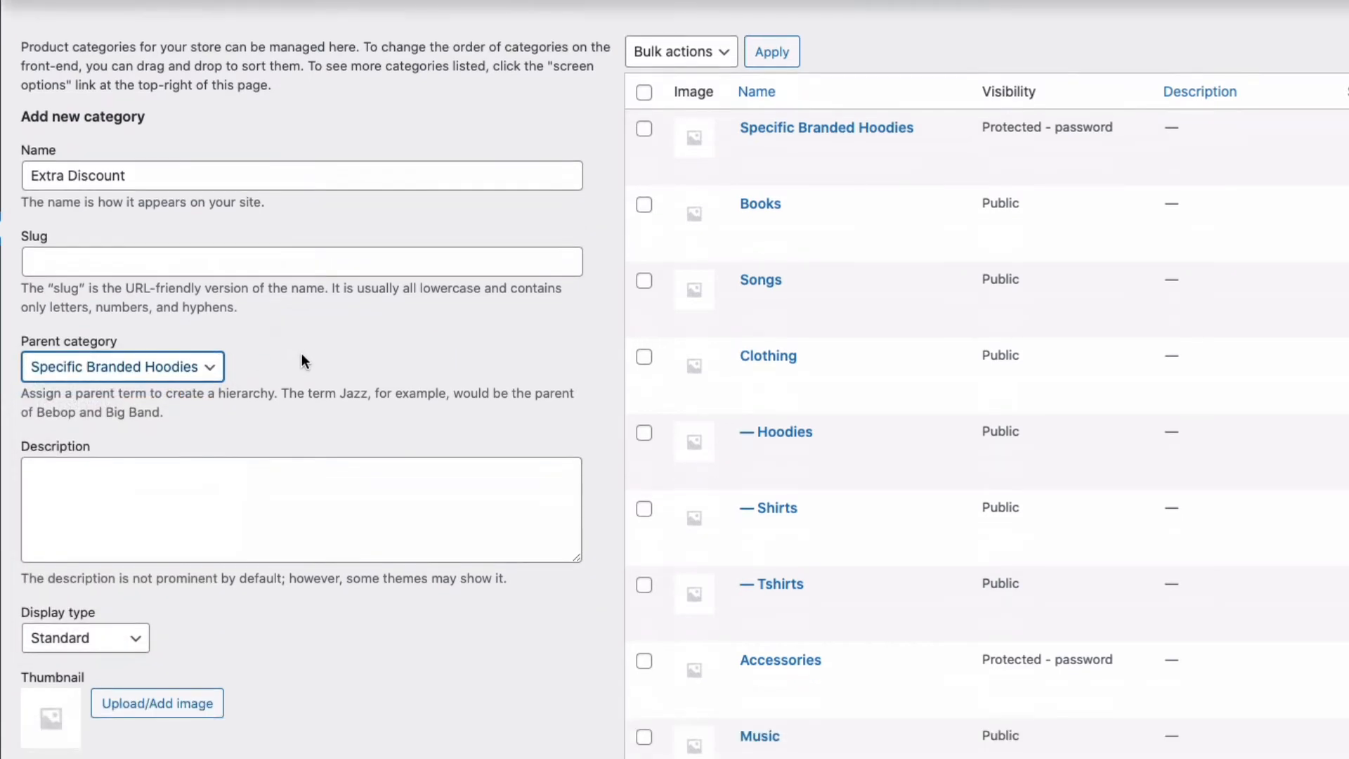
scroll("down", 3)
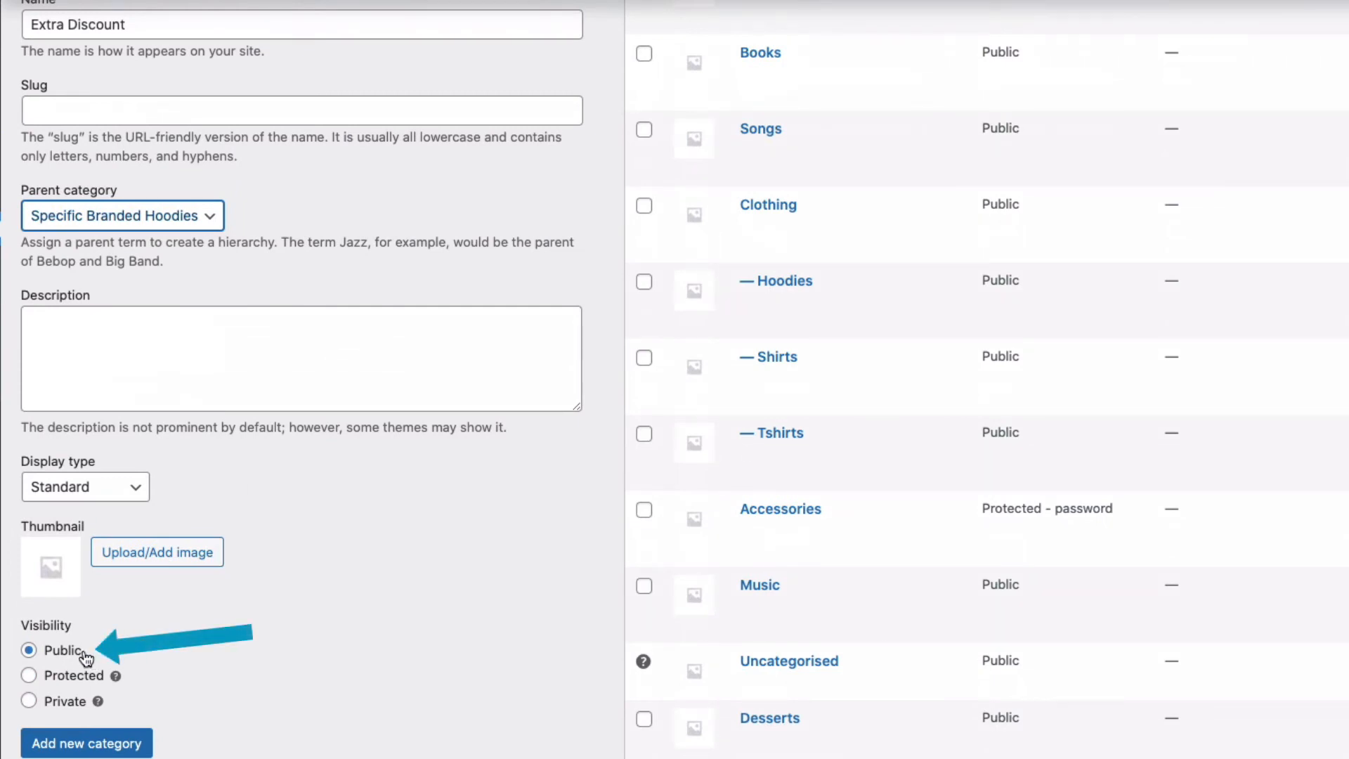
mouse_move(262, 662)
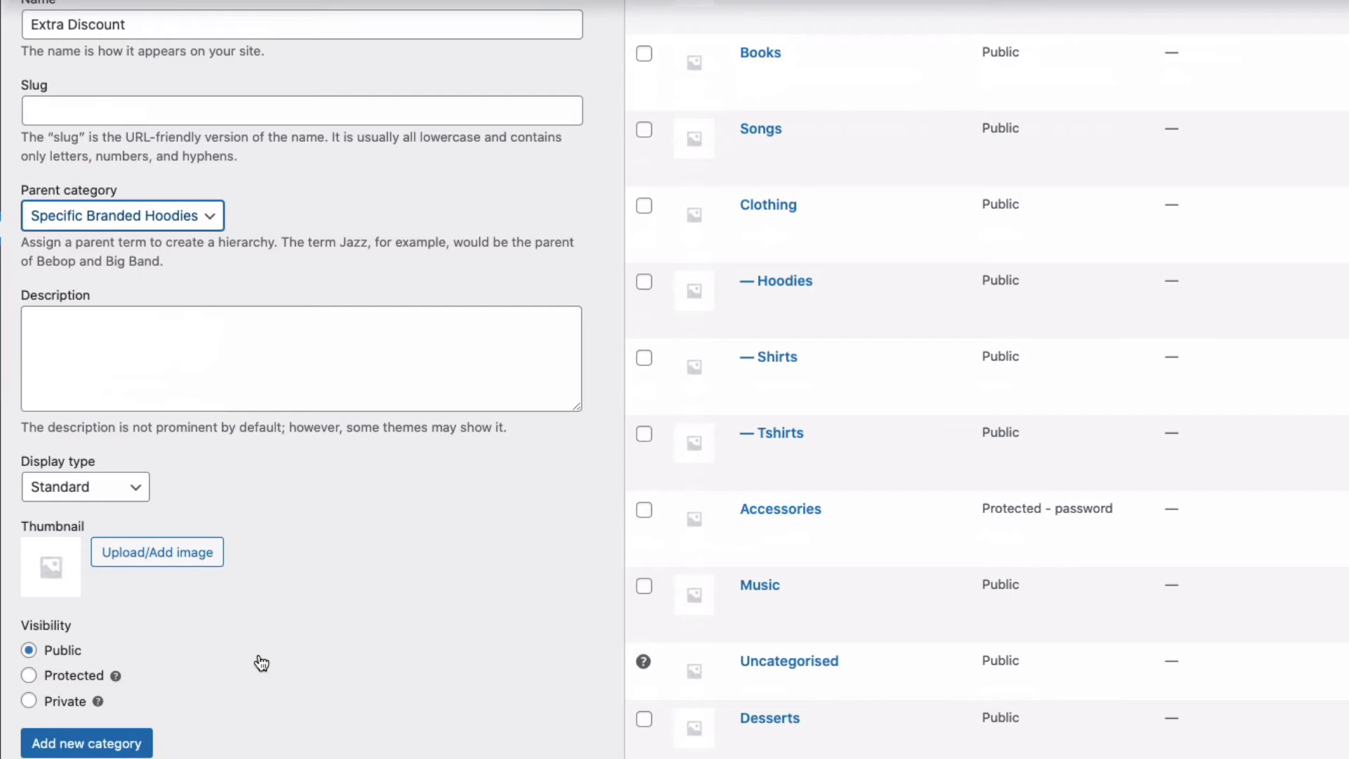
mouse_move(86, 742)
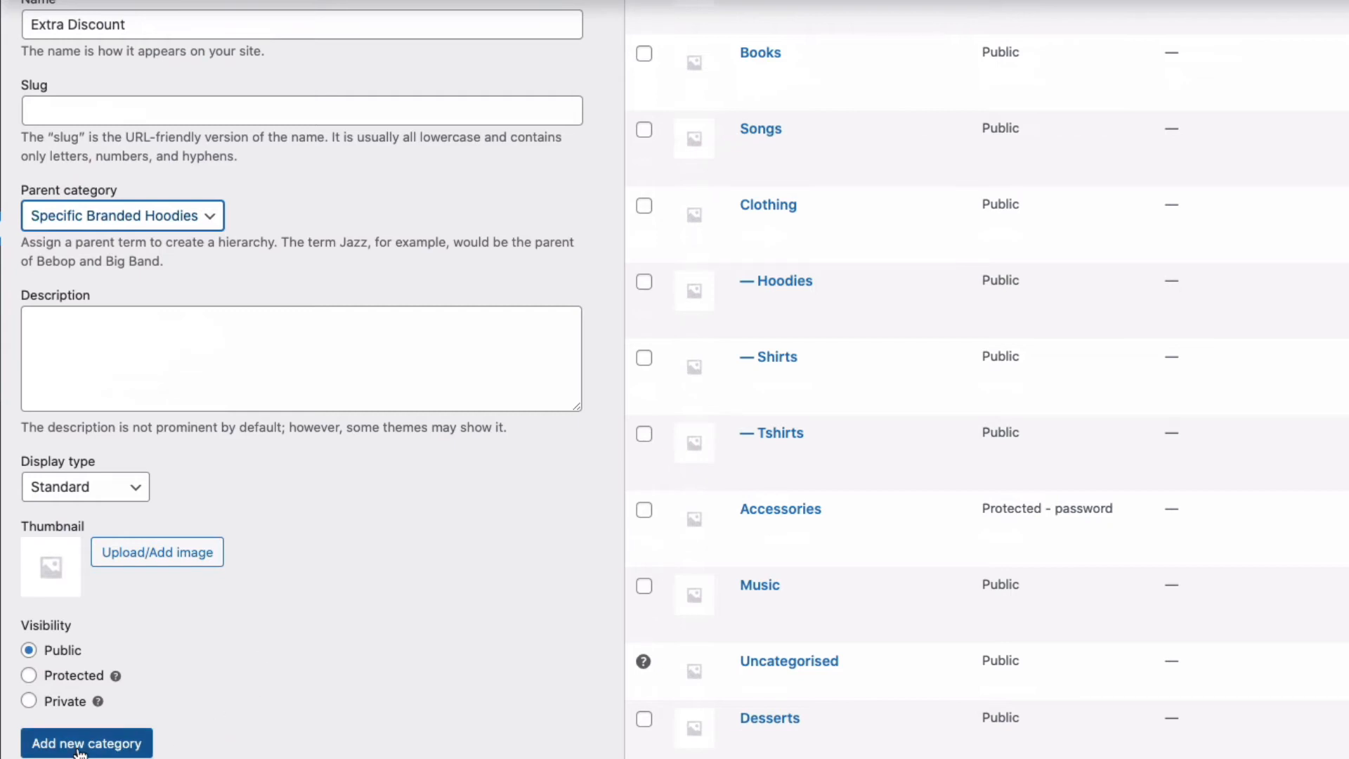
Add Extra Discount so it lists under Specific Branded Hoodies with inherited visibility
left_click(85, 742)
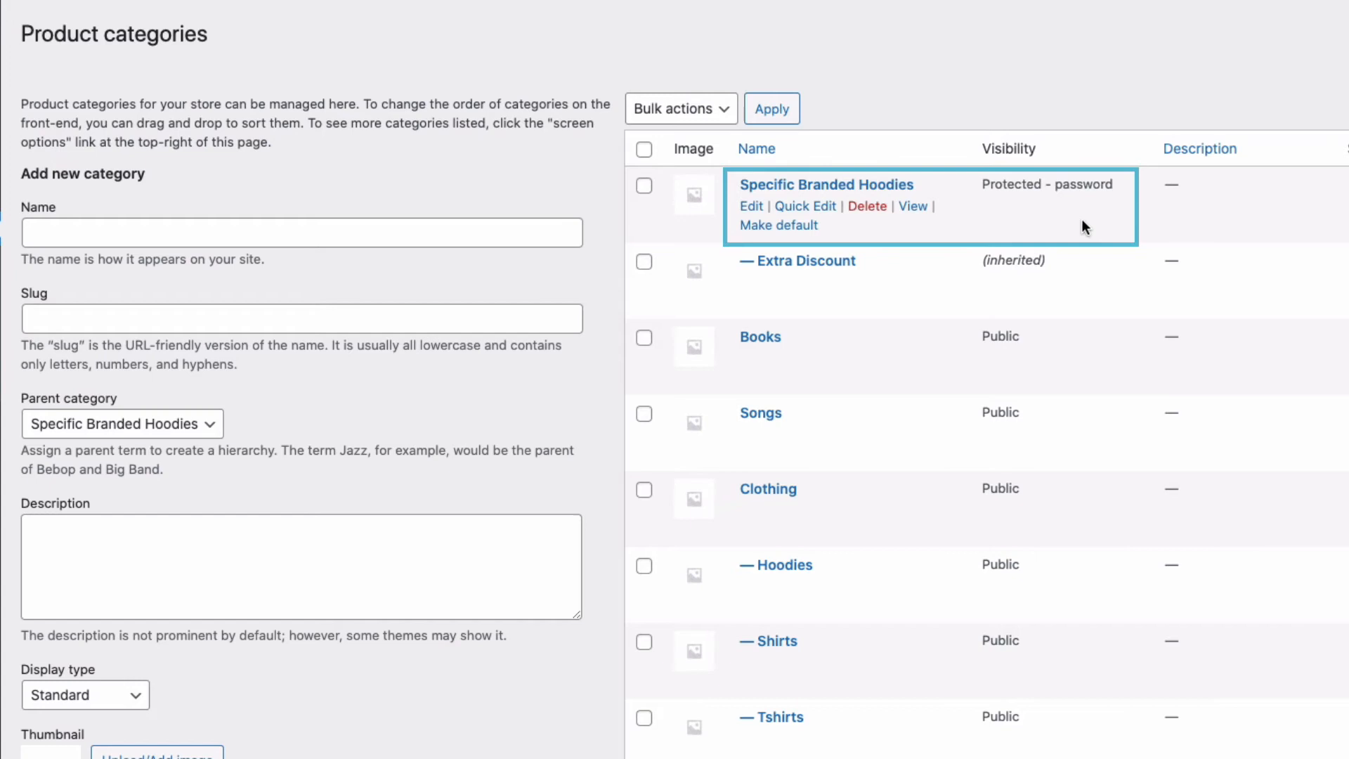
mouse_move(1081, 278)
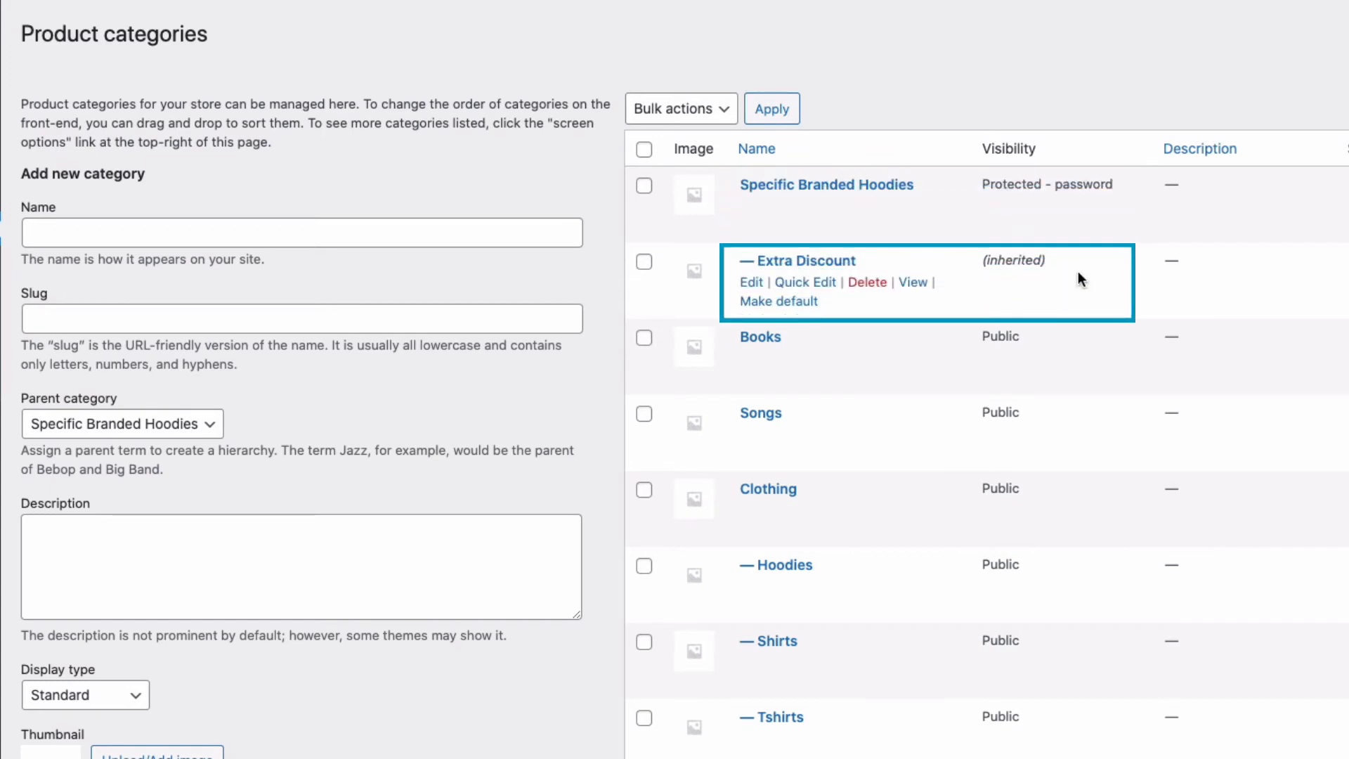
mouse_move(1062, 285)
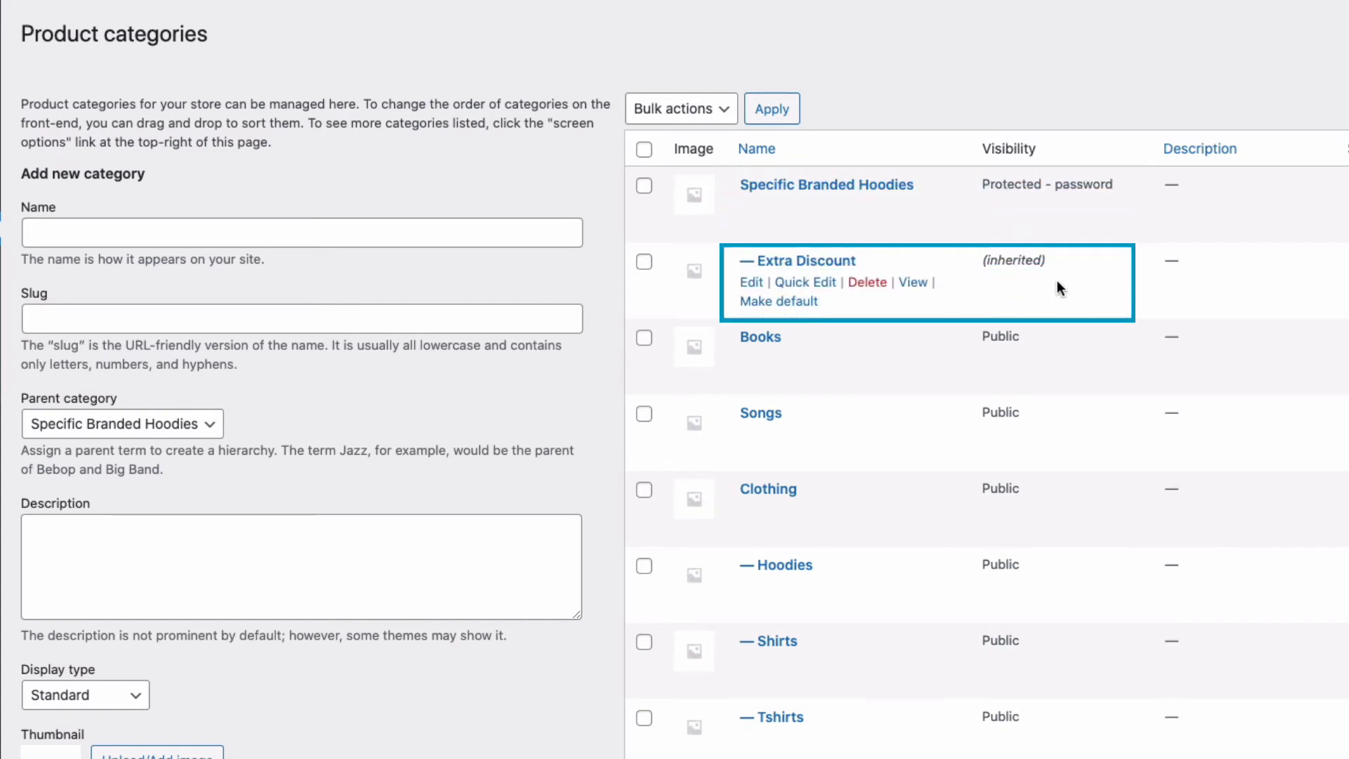
mouse_move(1009, 277)
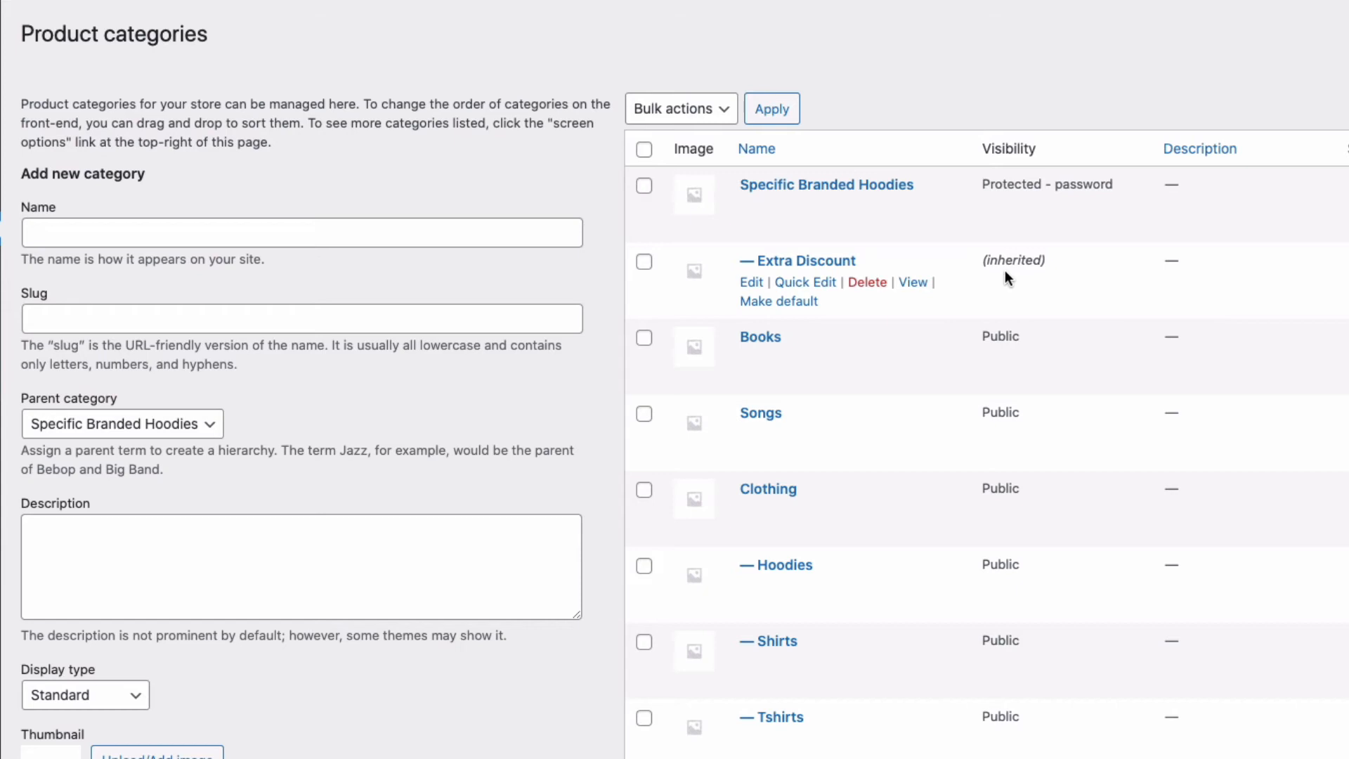
Edit Hoodie with Zipper from All Products and tick Extra Discount in its categories
left_click(62, 52)
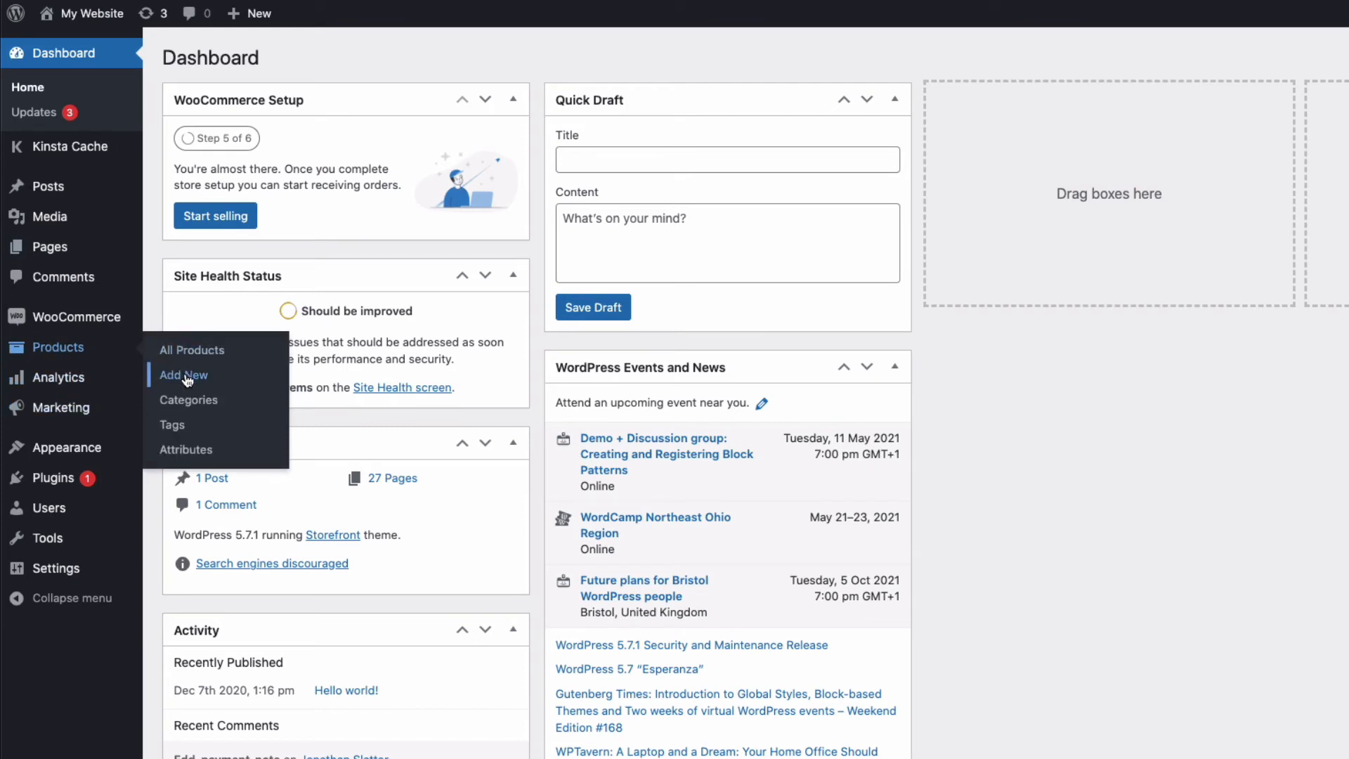
mouse_move(193, 350)
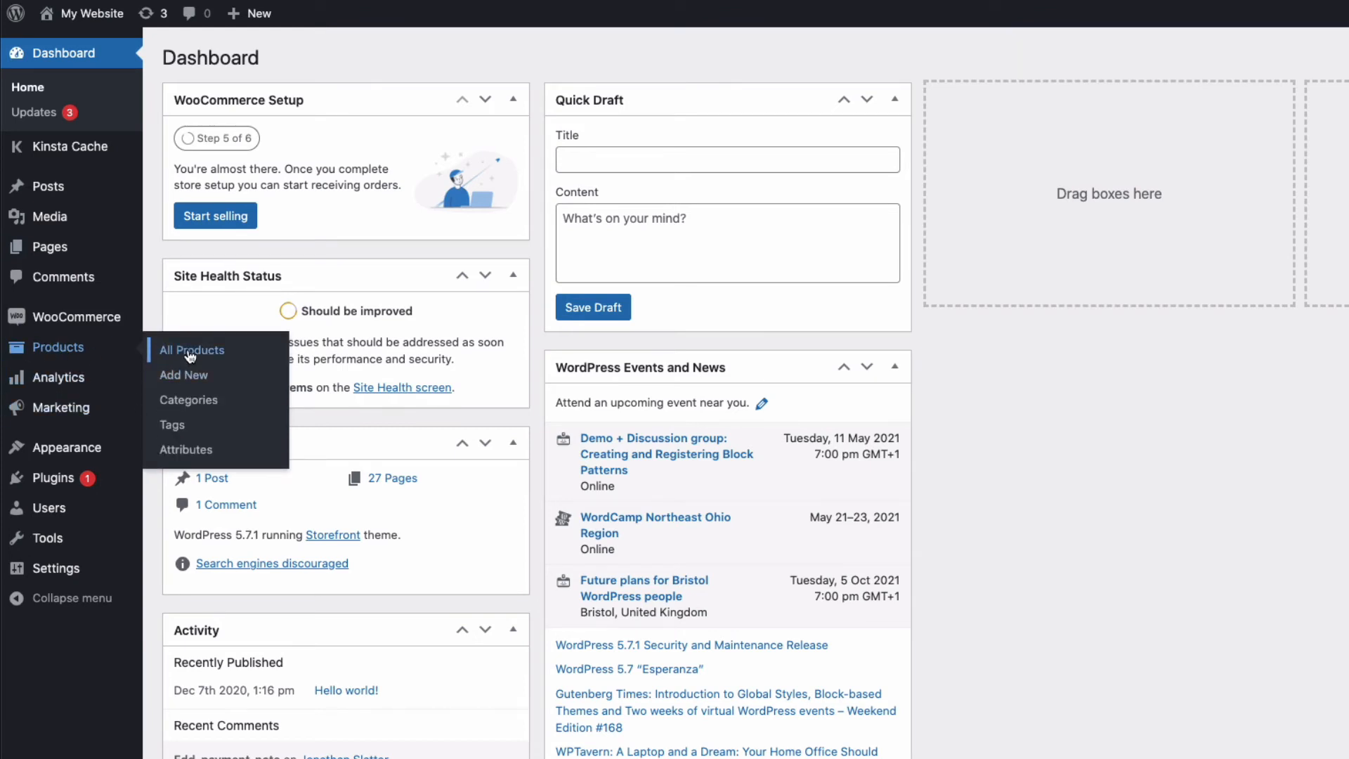
left_click(192, 350)
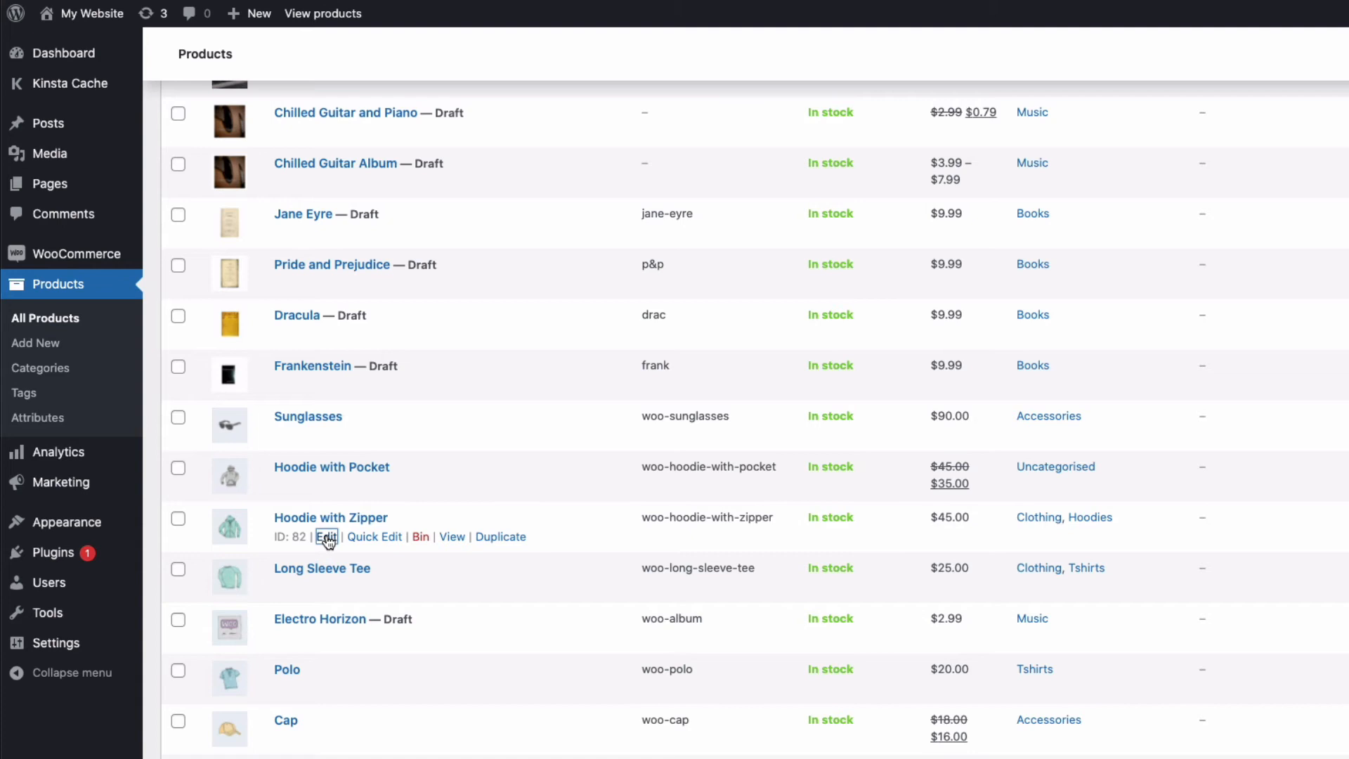
left_click(325, 535)
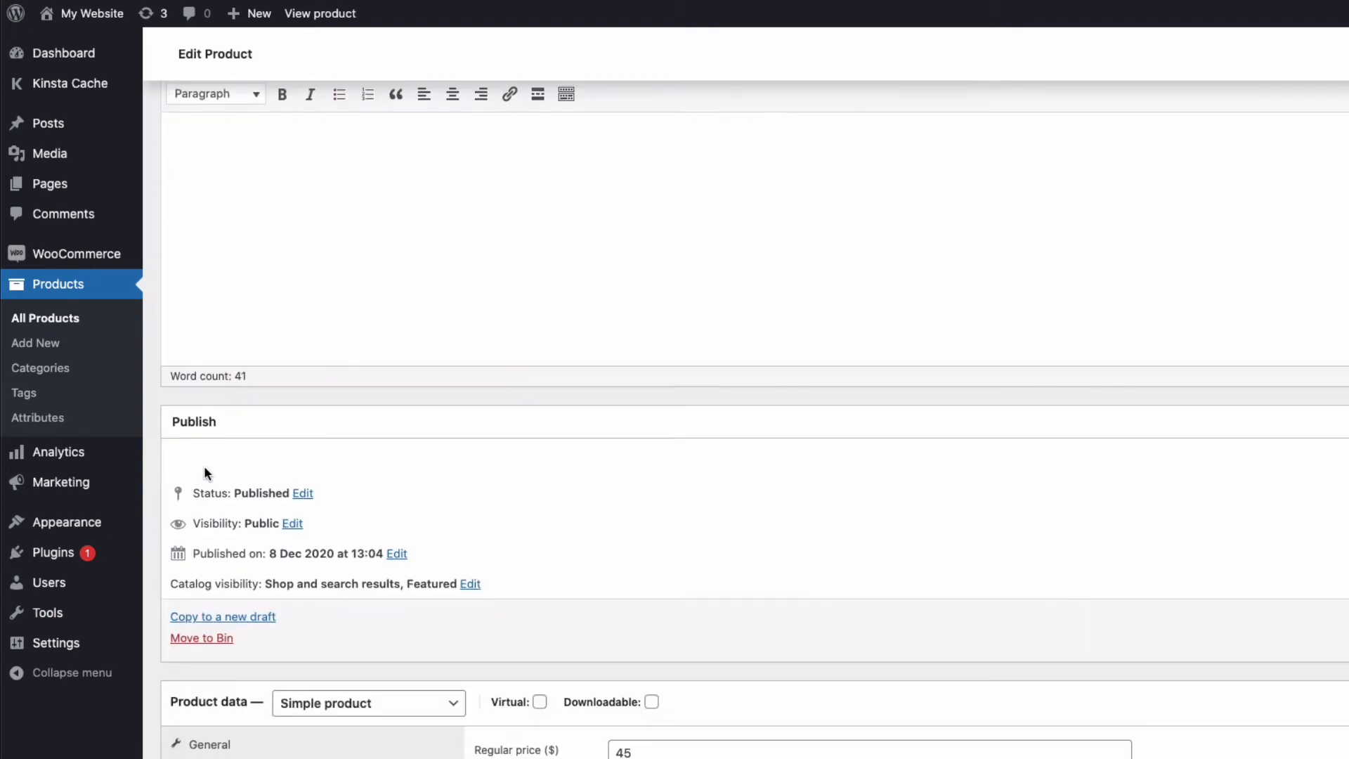
scroll("down", 3)
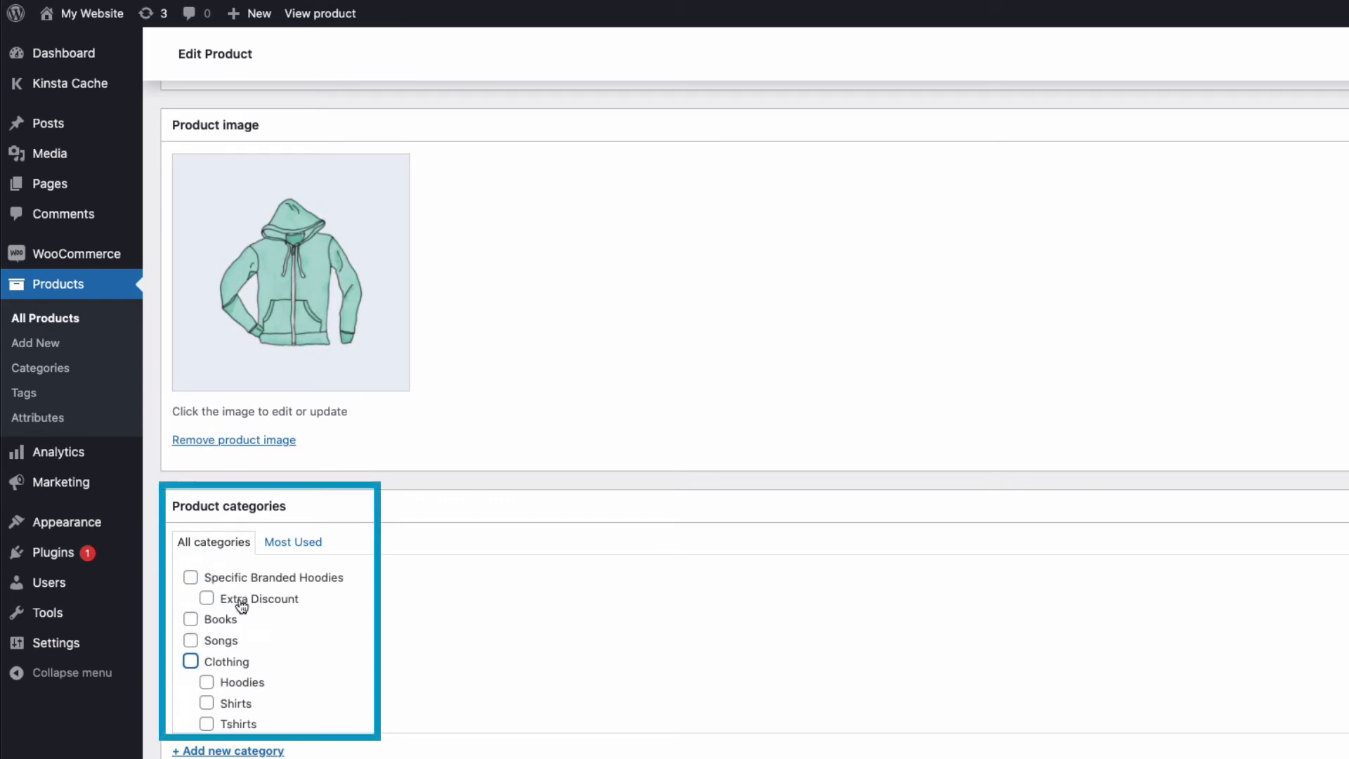
left_click(190, 577)
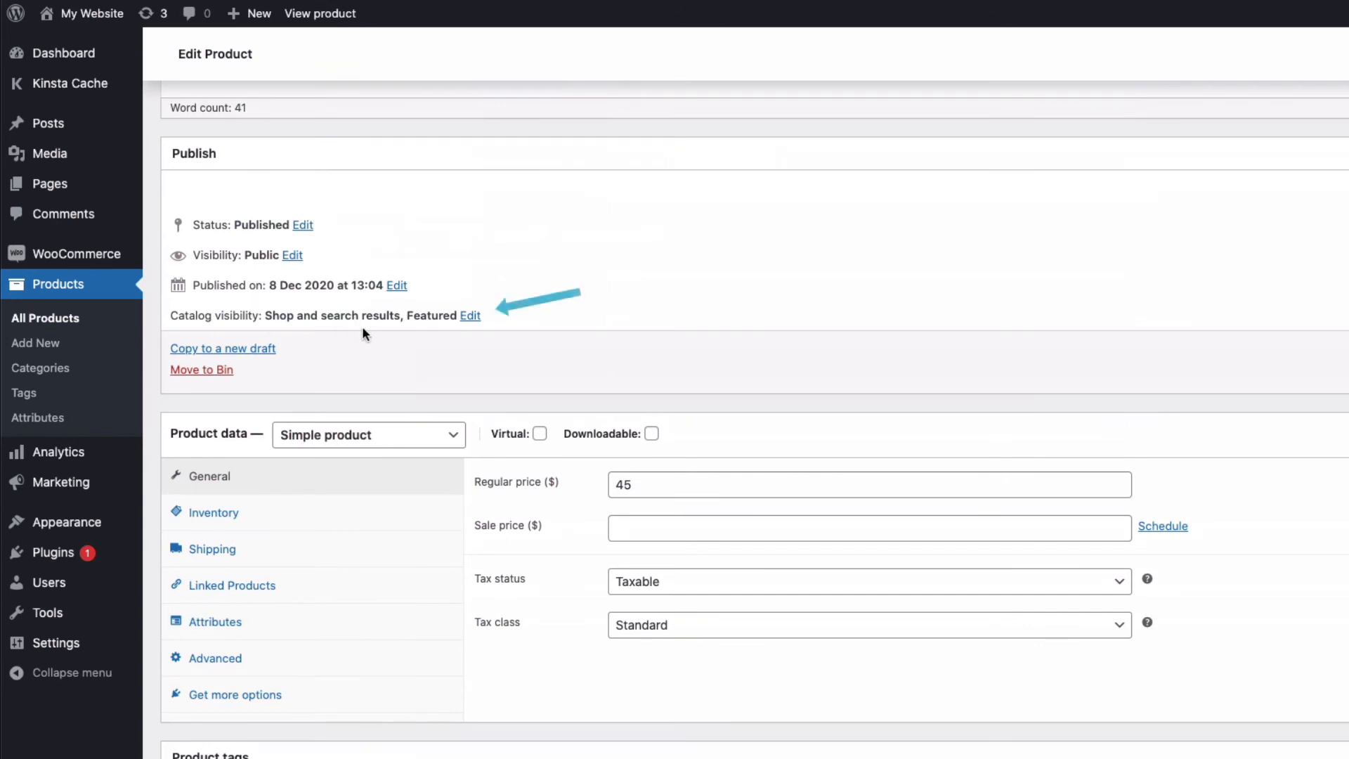
mouse_move(1256, 309)
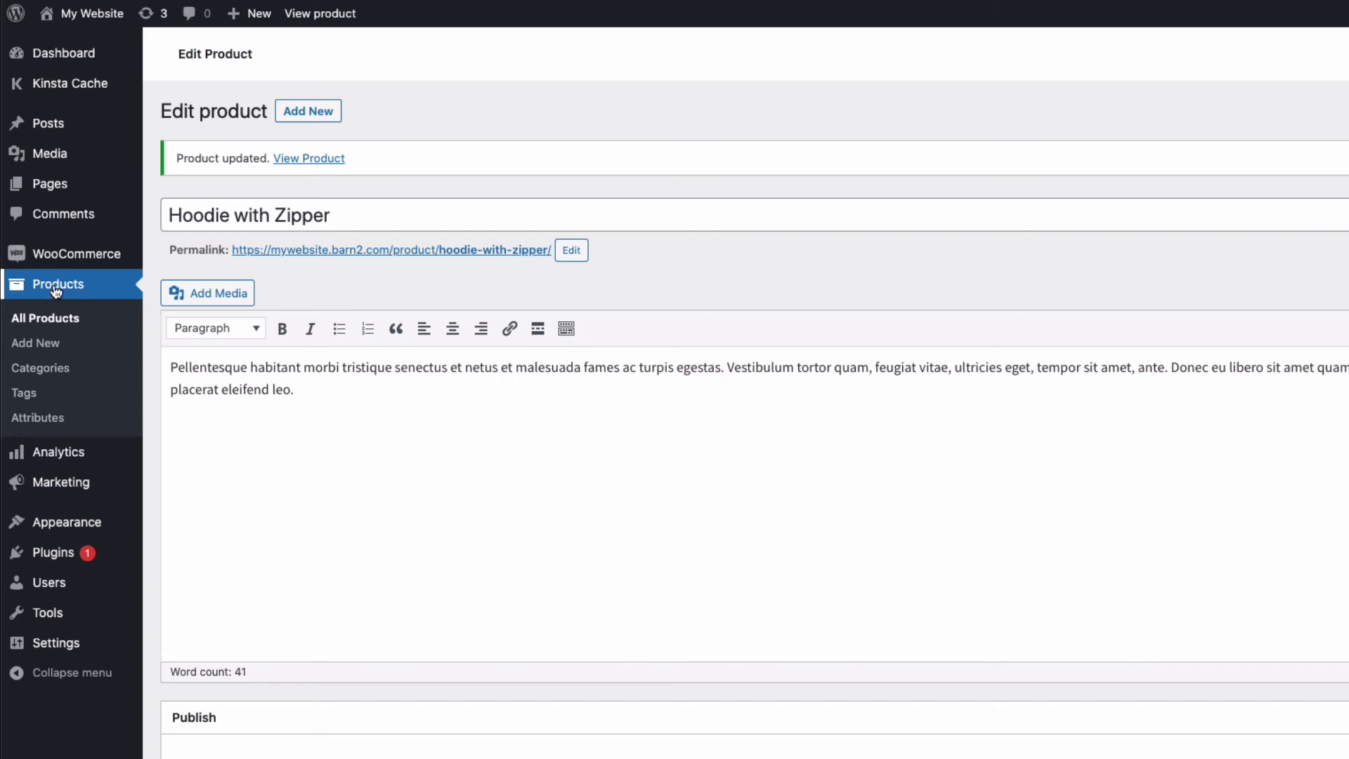
mouse_move(64, 52)
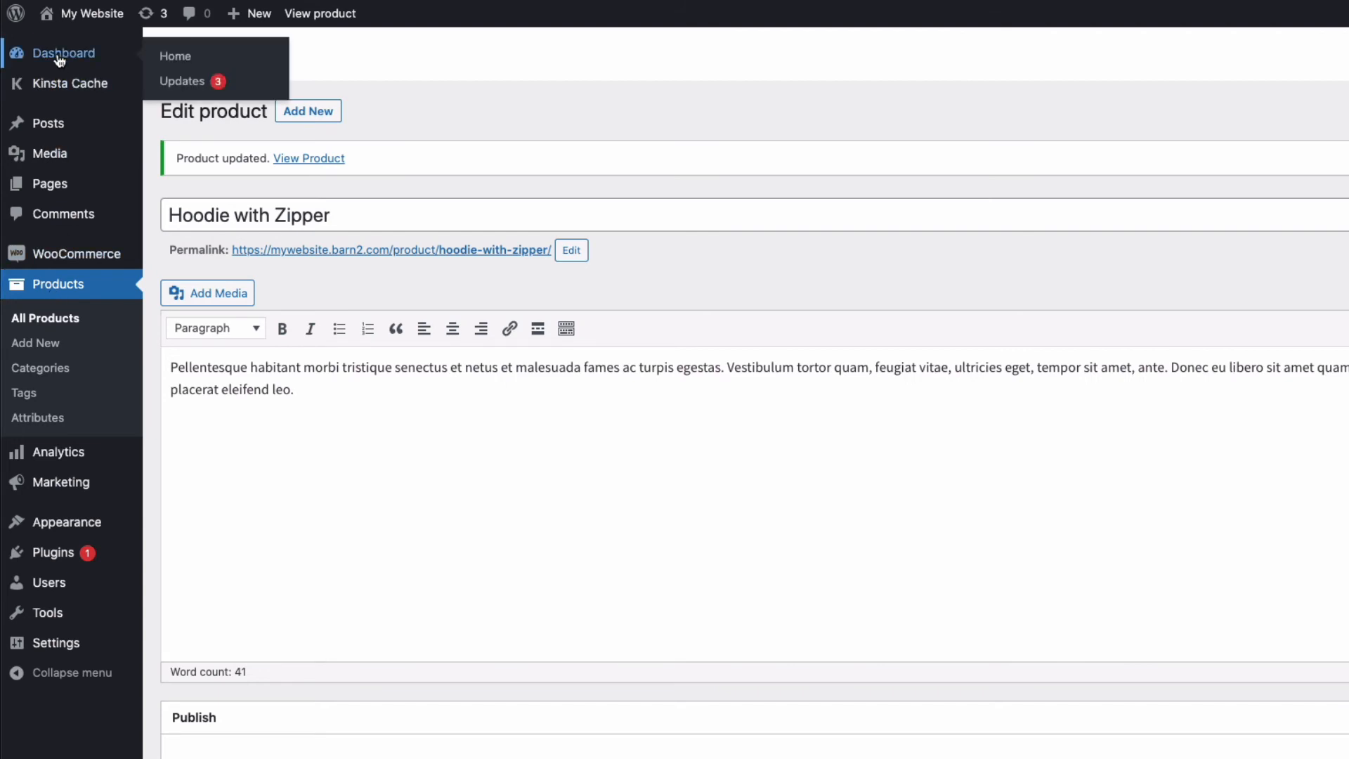
Return to the admin dashboard and go to the Special Customers Login page
left_click(63, 52)
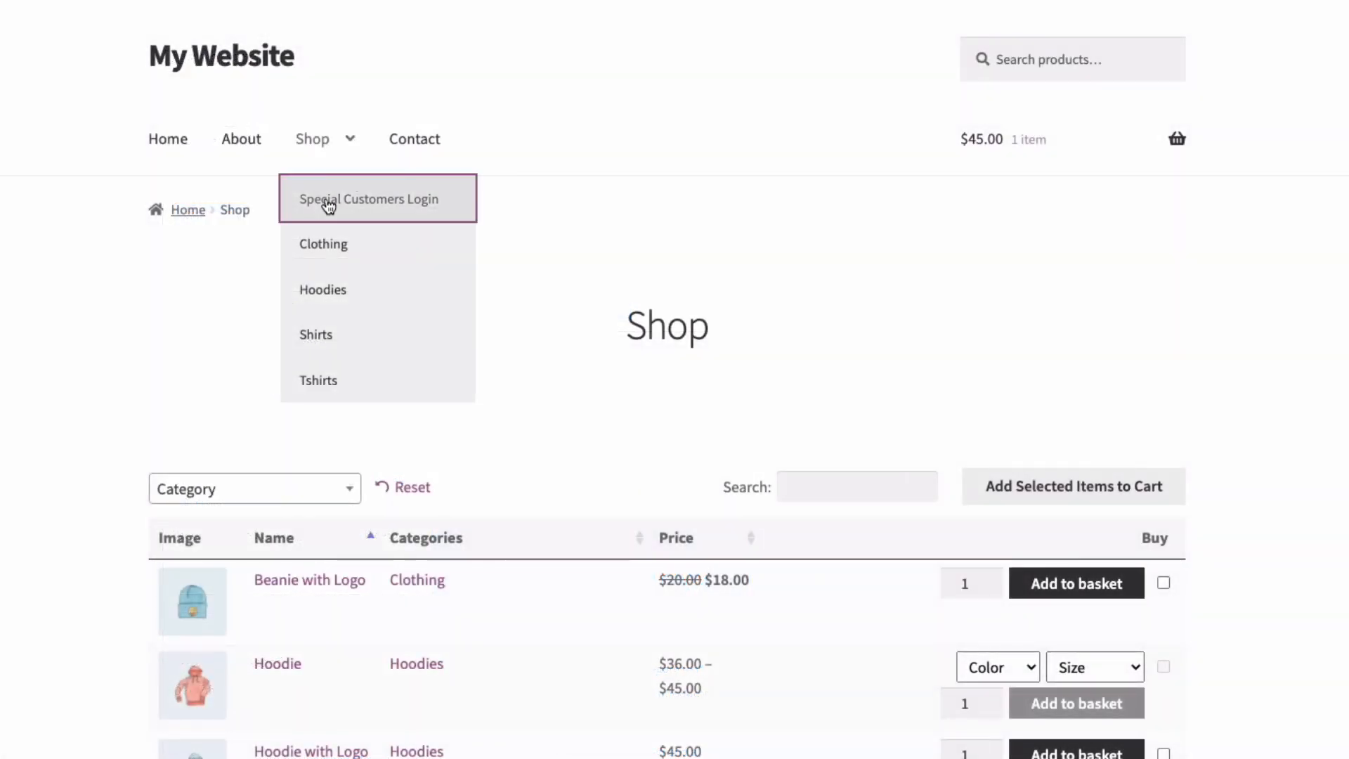
left_click(369, 199)
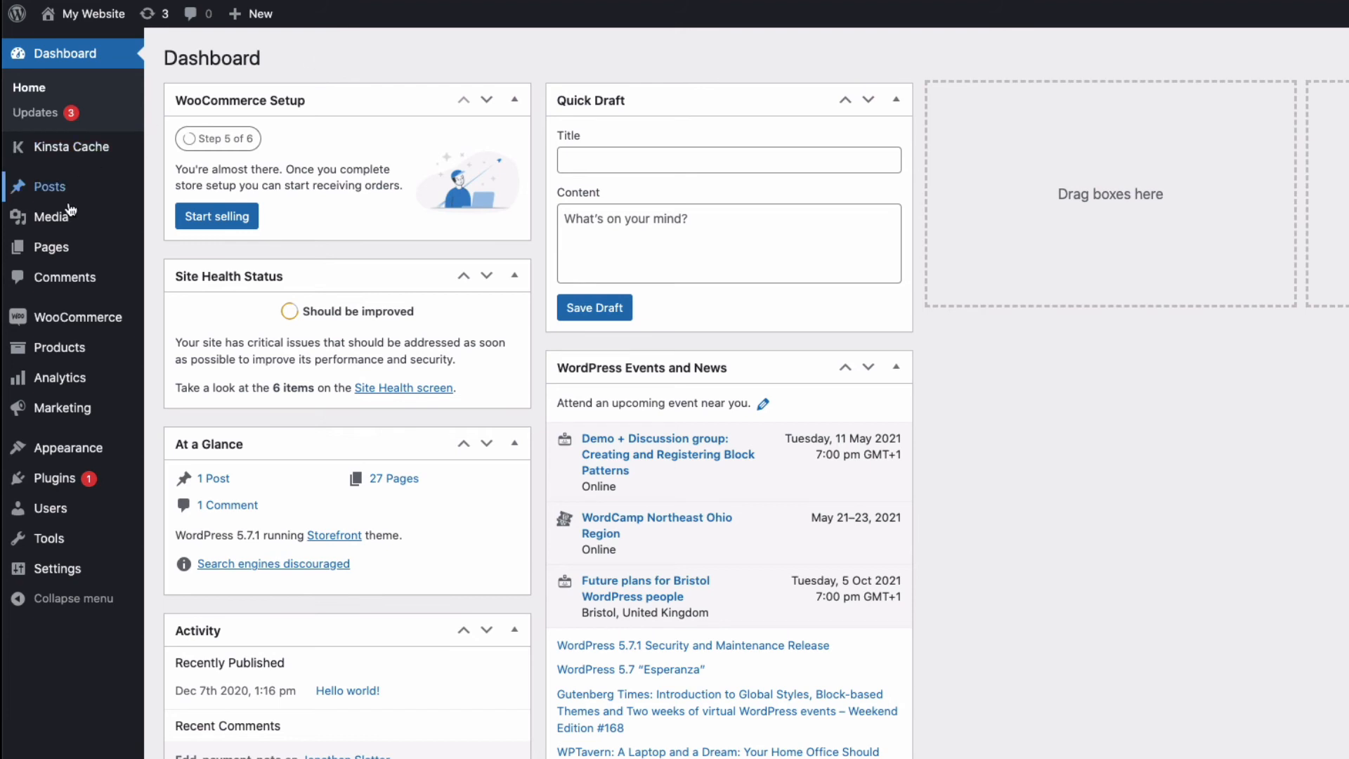
mouse_move(51, 247)
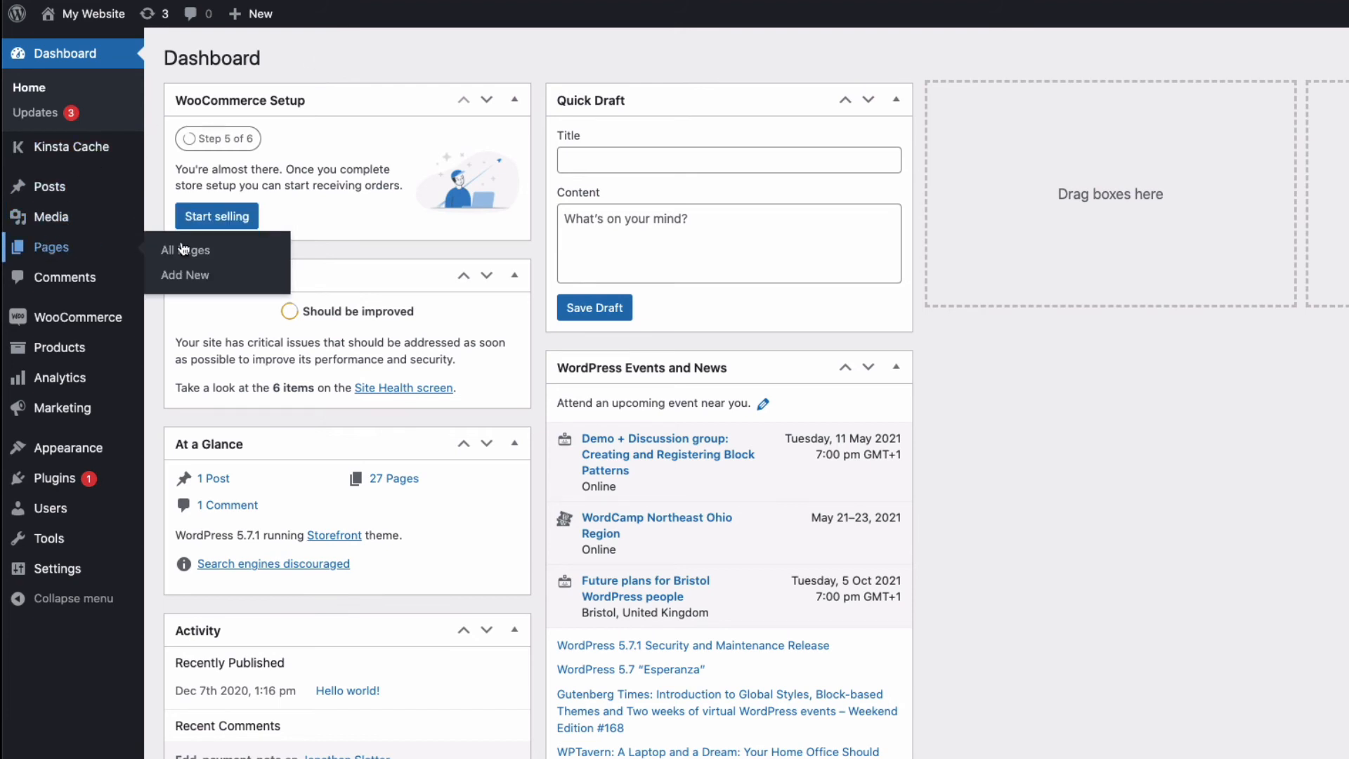
mouse_move(185, 276)
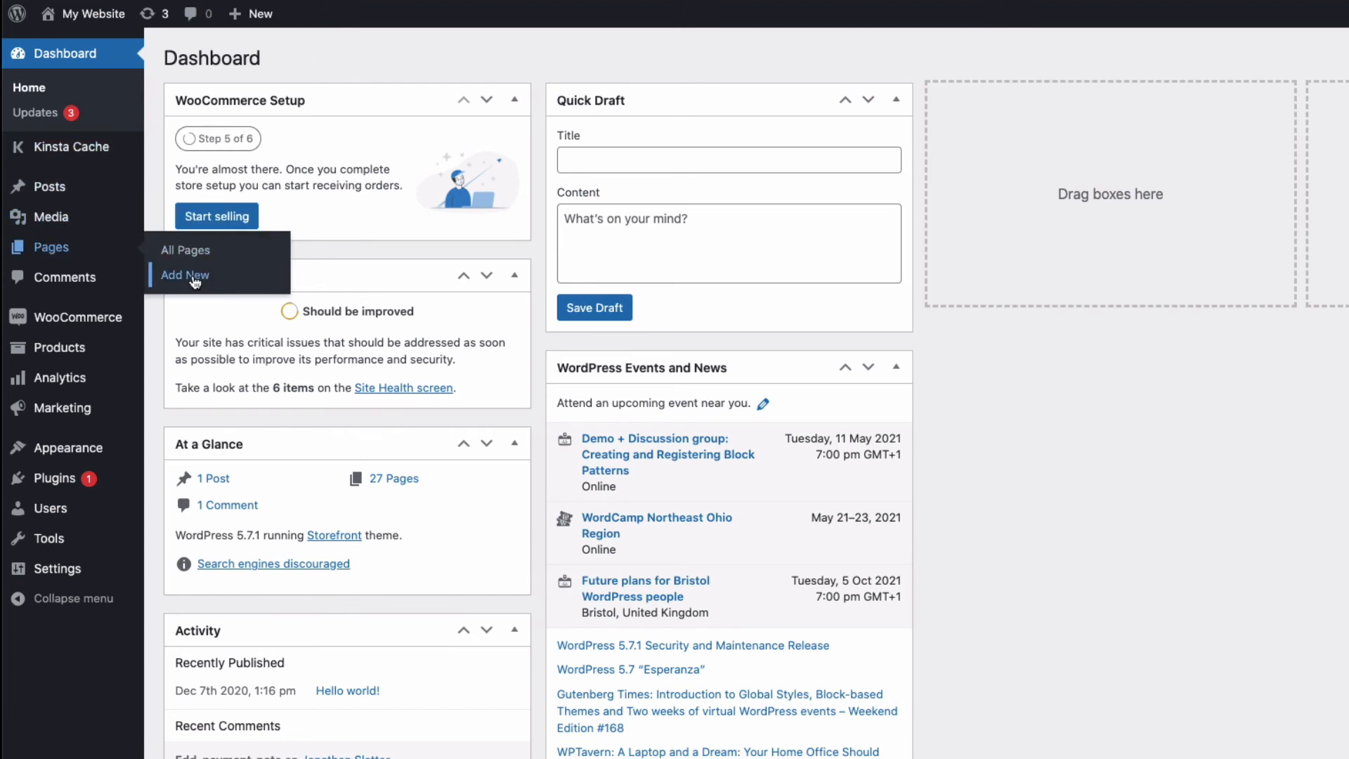
Publish a new page 'Customer Specific Hoodies' containing the [category_login] shortcode
left_click(184, 274)
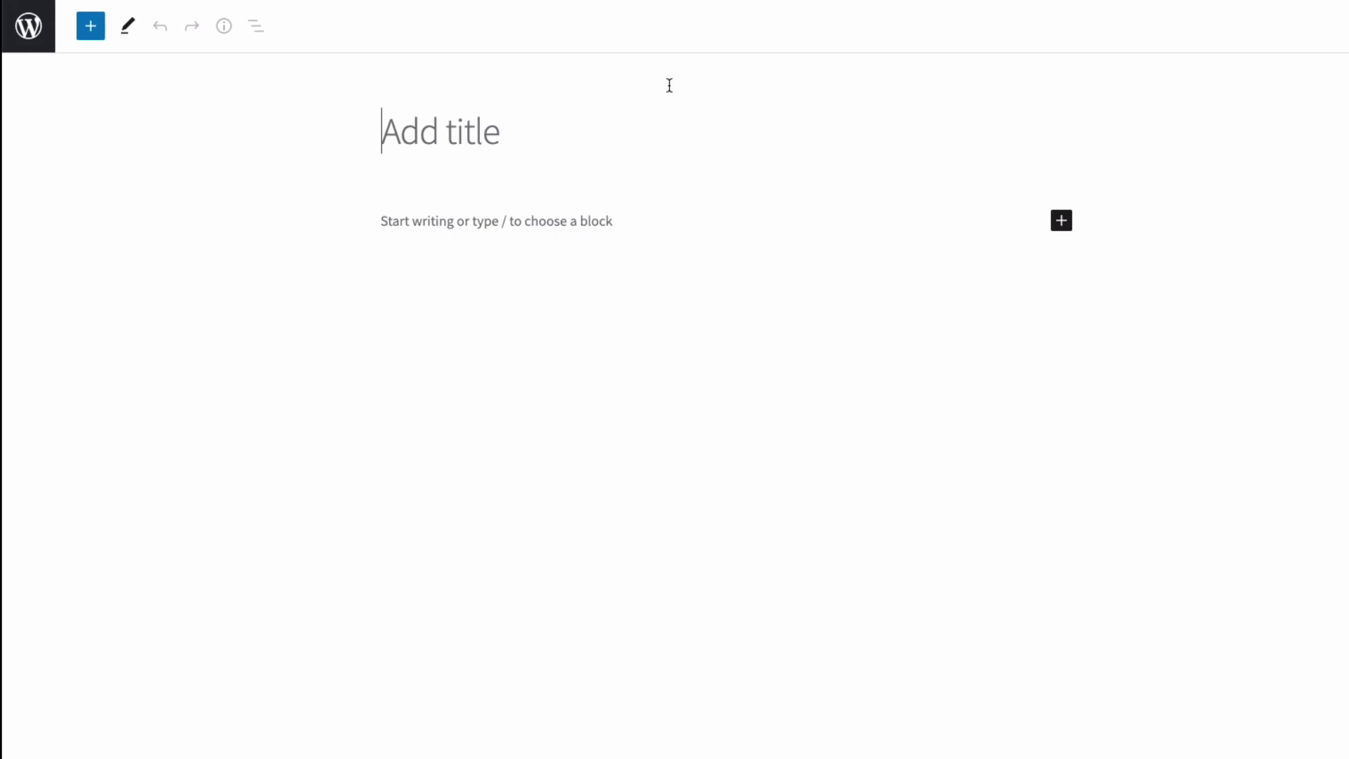
type("Customer Sp")
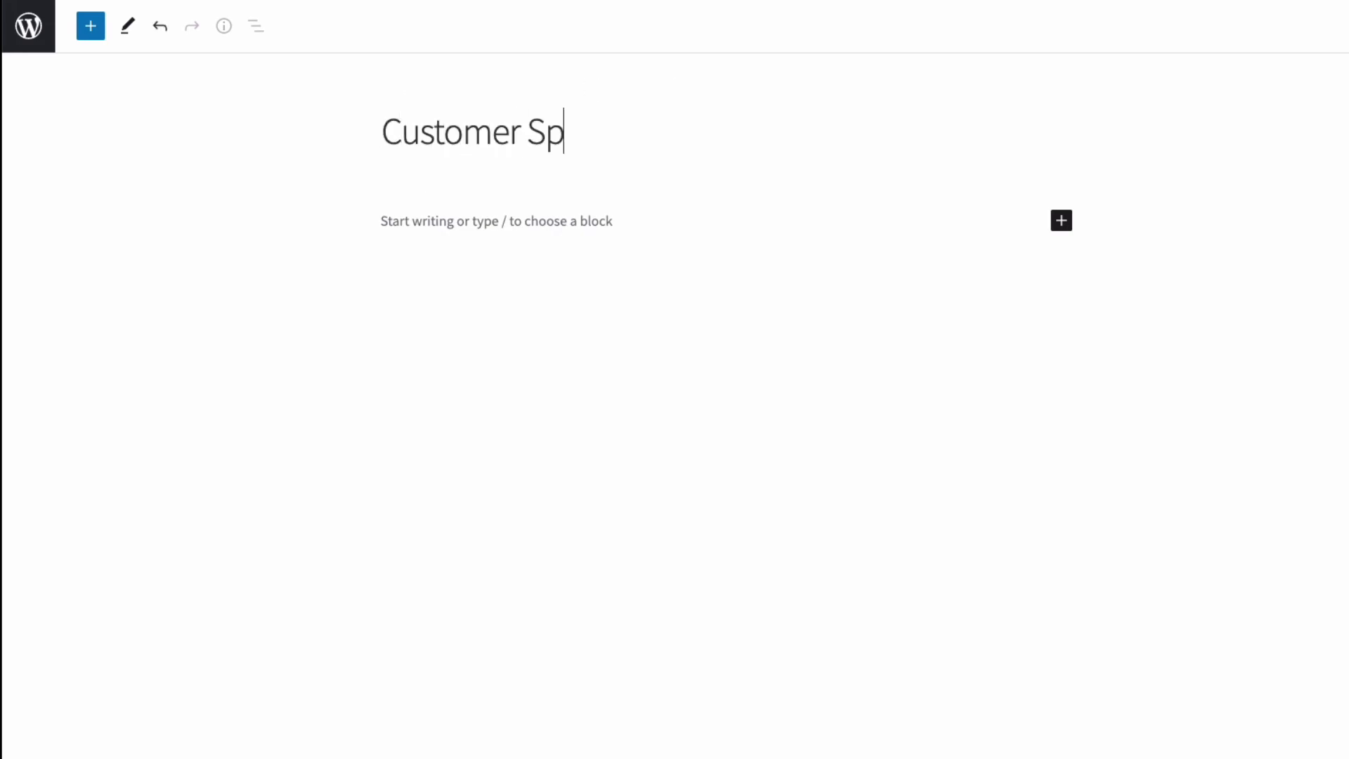
type("ecific Hoodies")
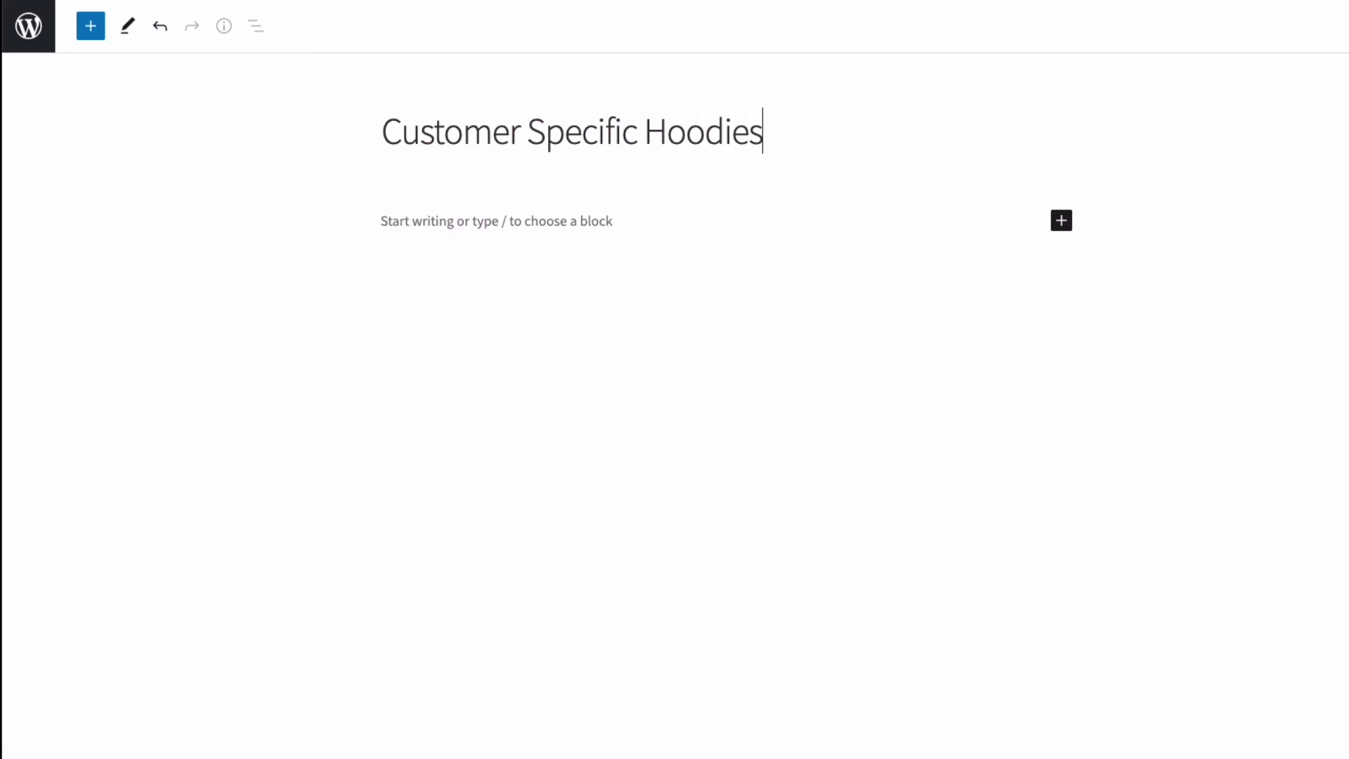
type("[cat")
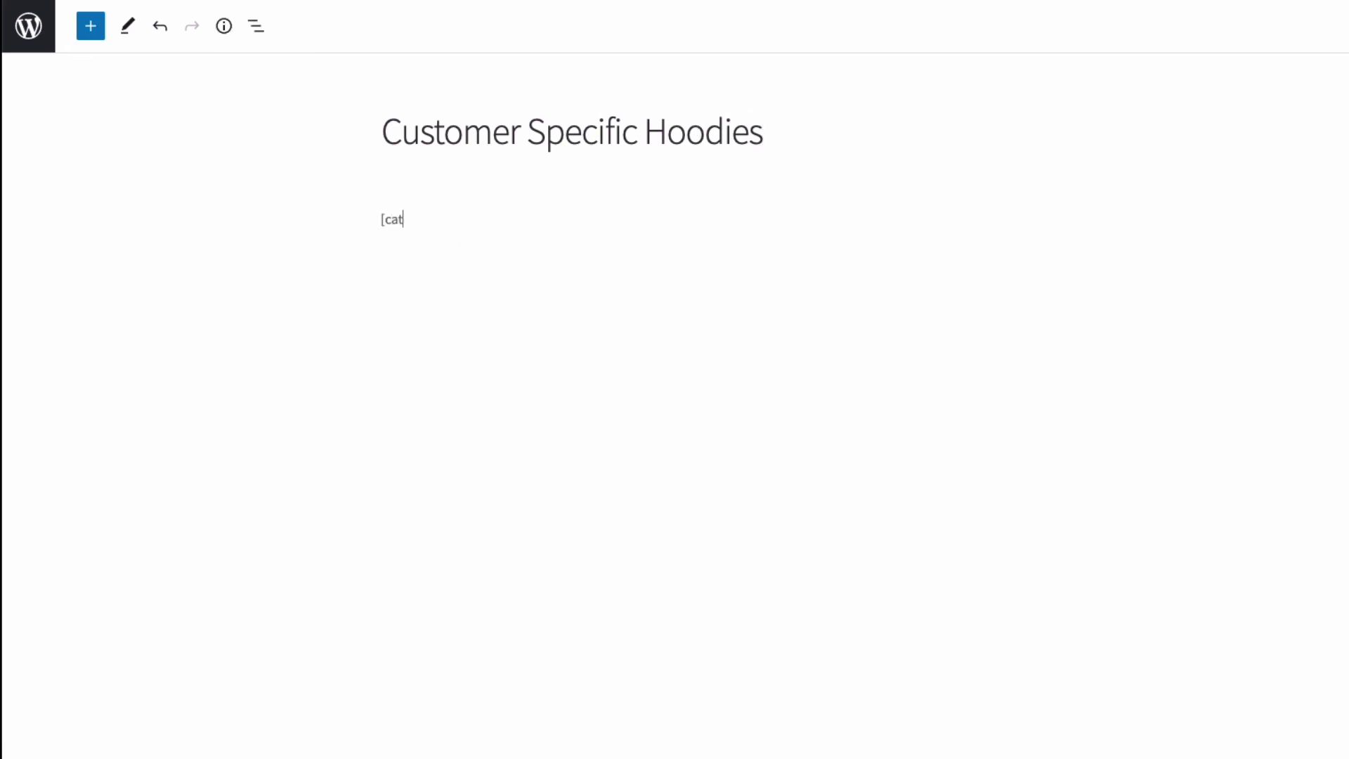
type("egory_")
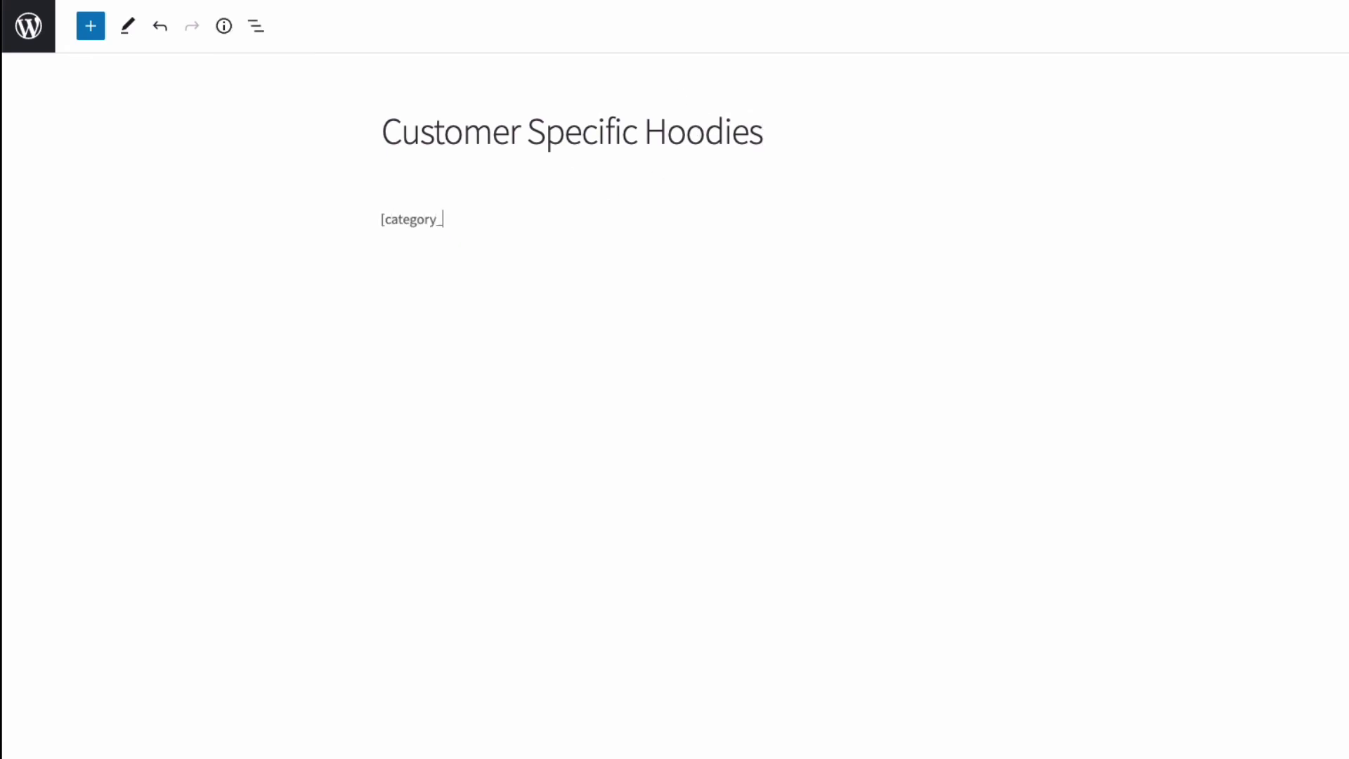
type("_login]")
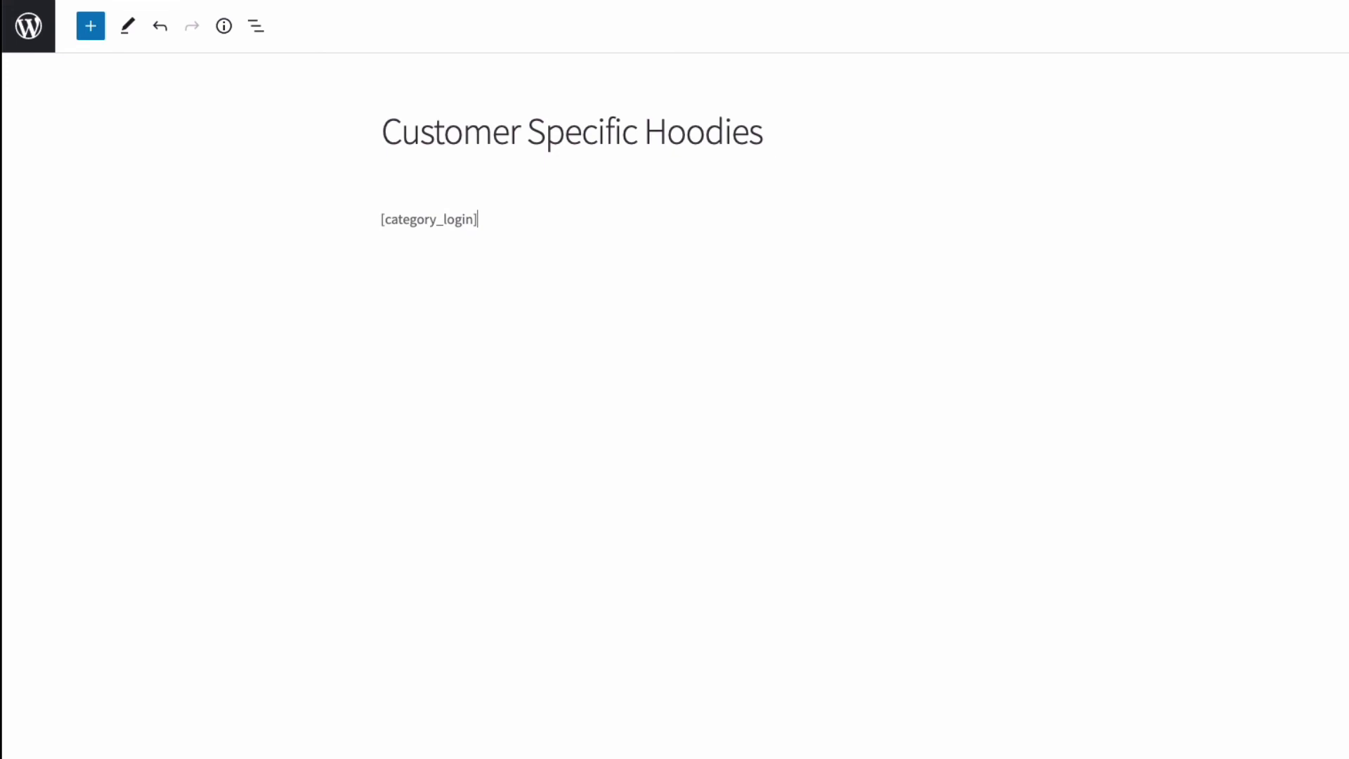
left_click(428, 220)
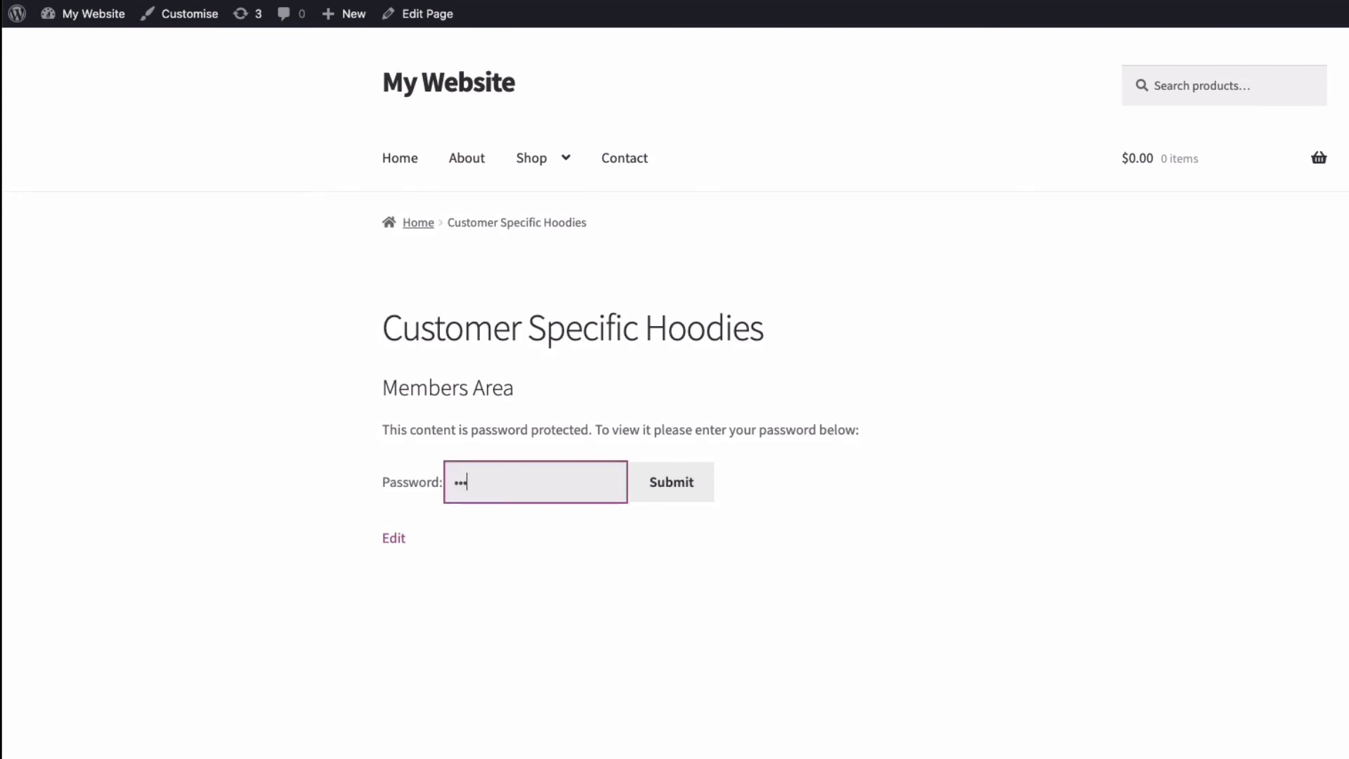
type("password")
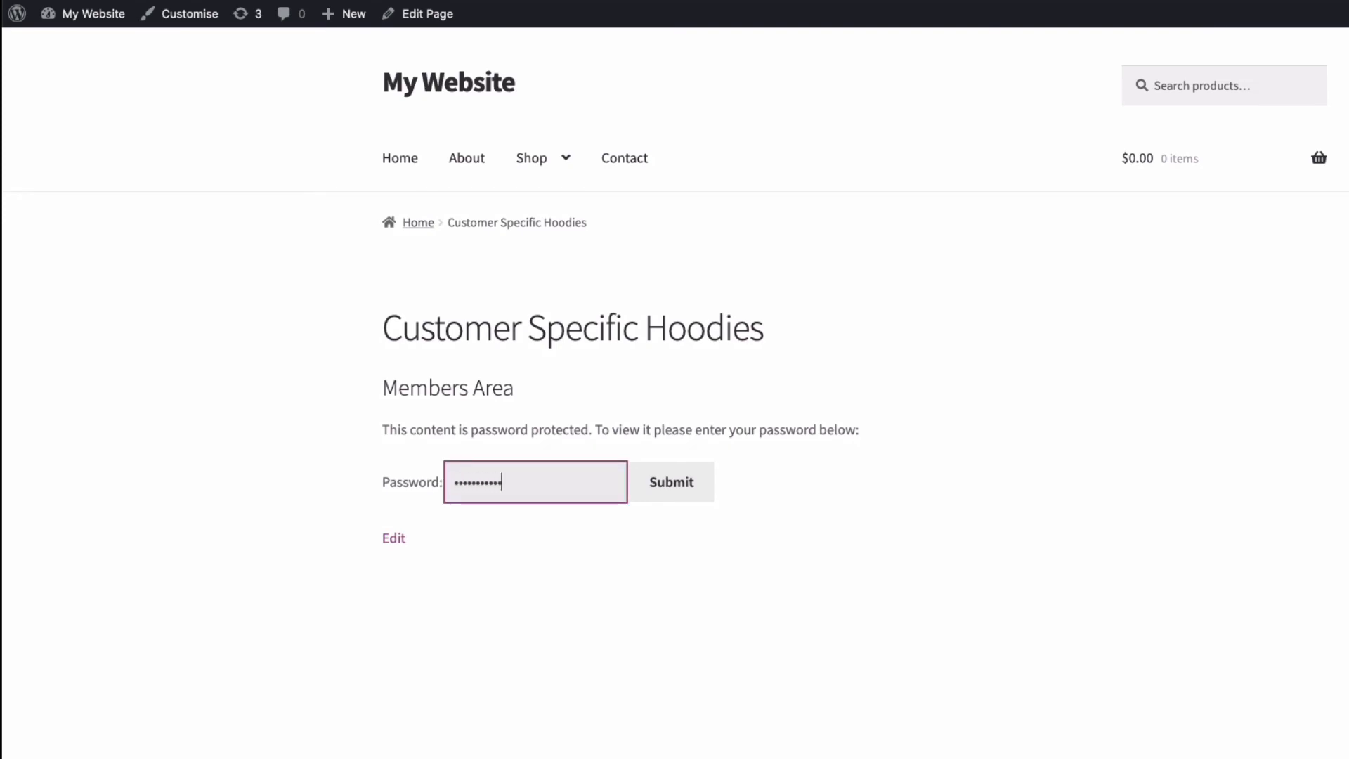
left_click(671, 482)
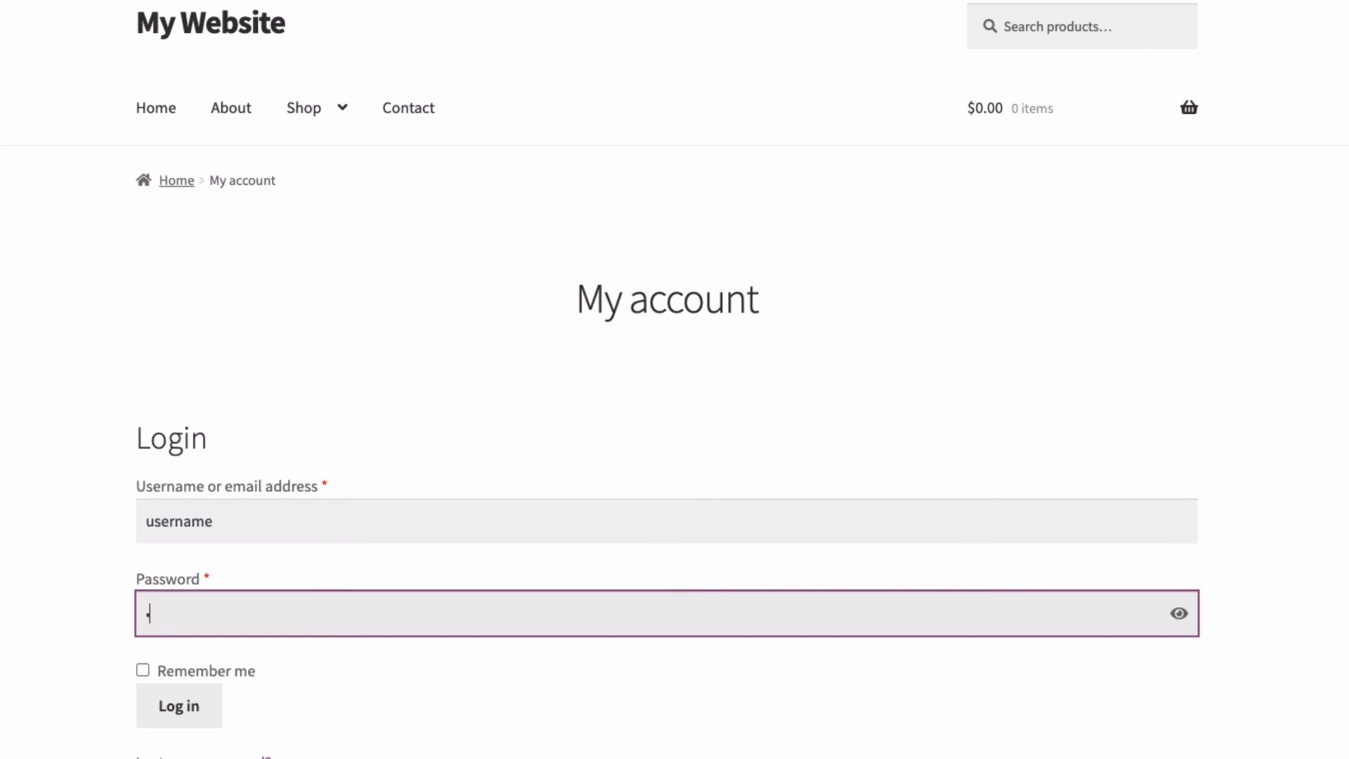
type("password")
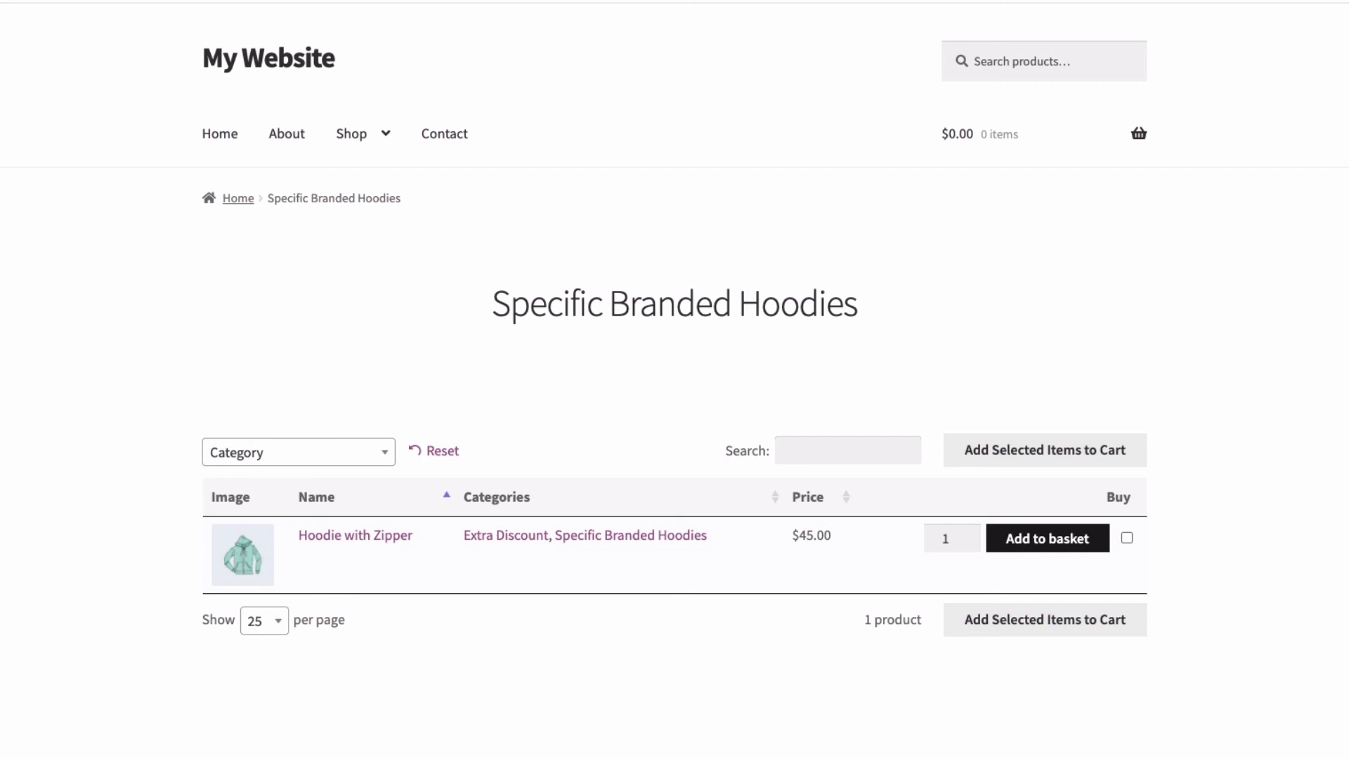
Add the $45.00 Hoodie with Zipper to the basket from the category page
left_click(1045, 538)
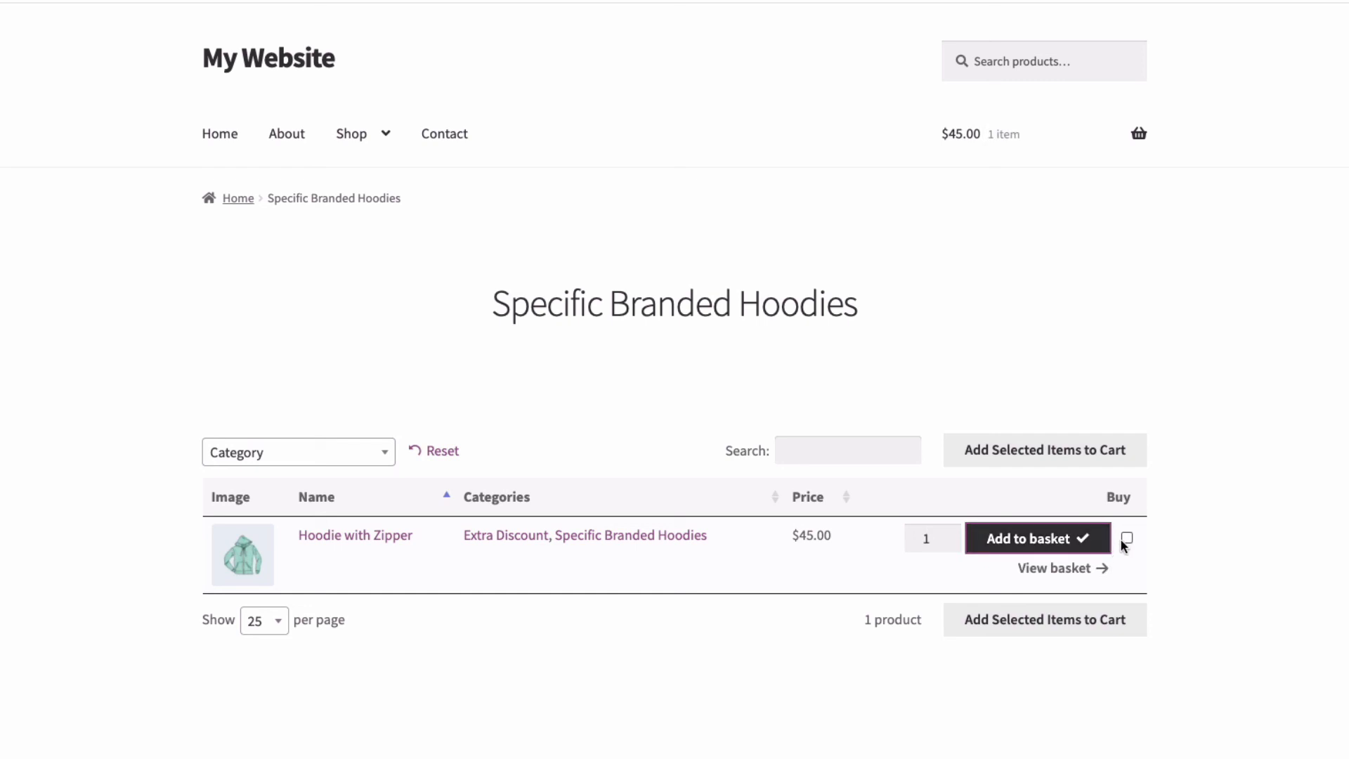
mouse_move(1070, 576)
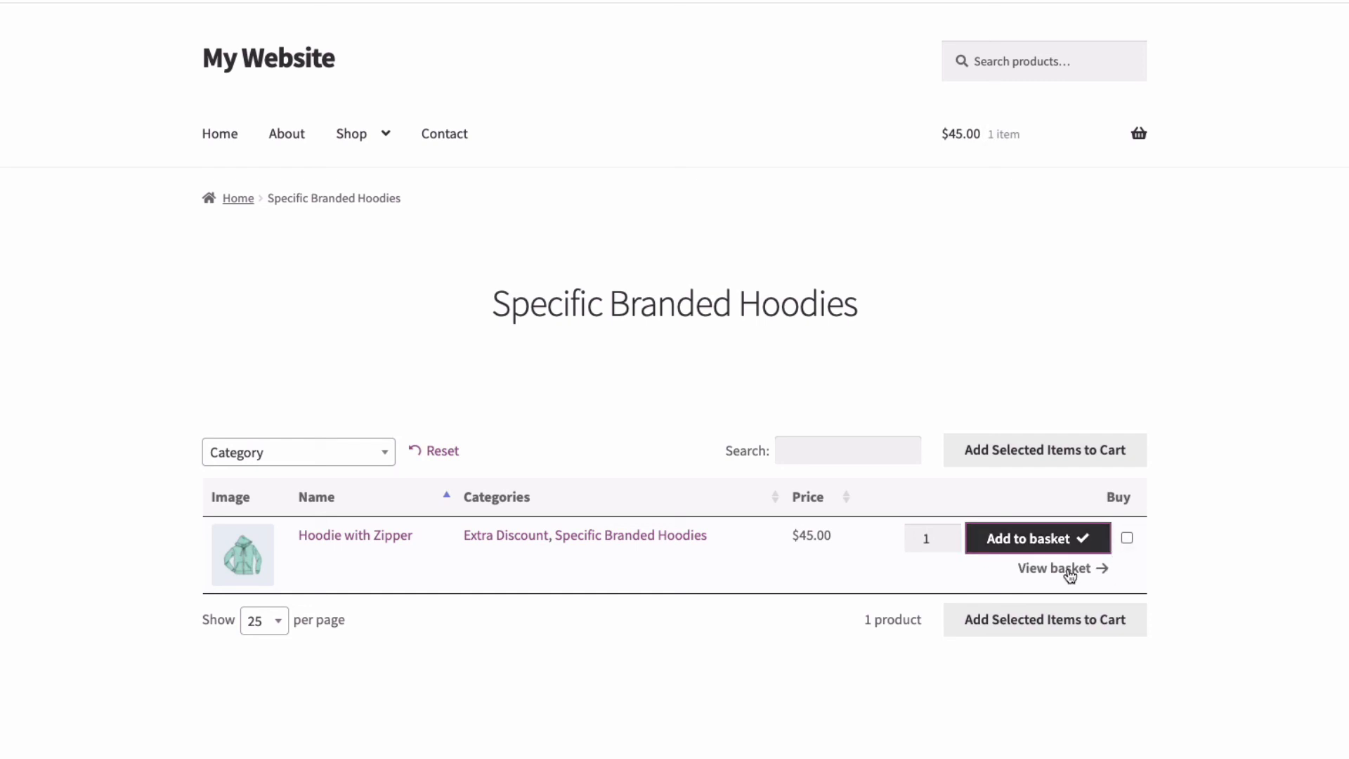